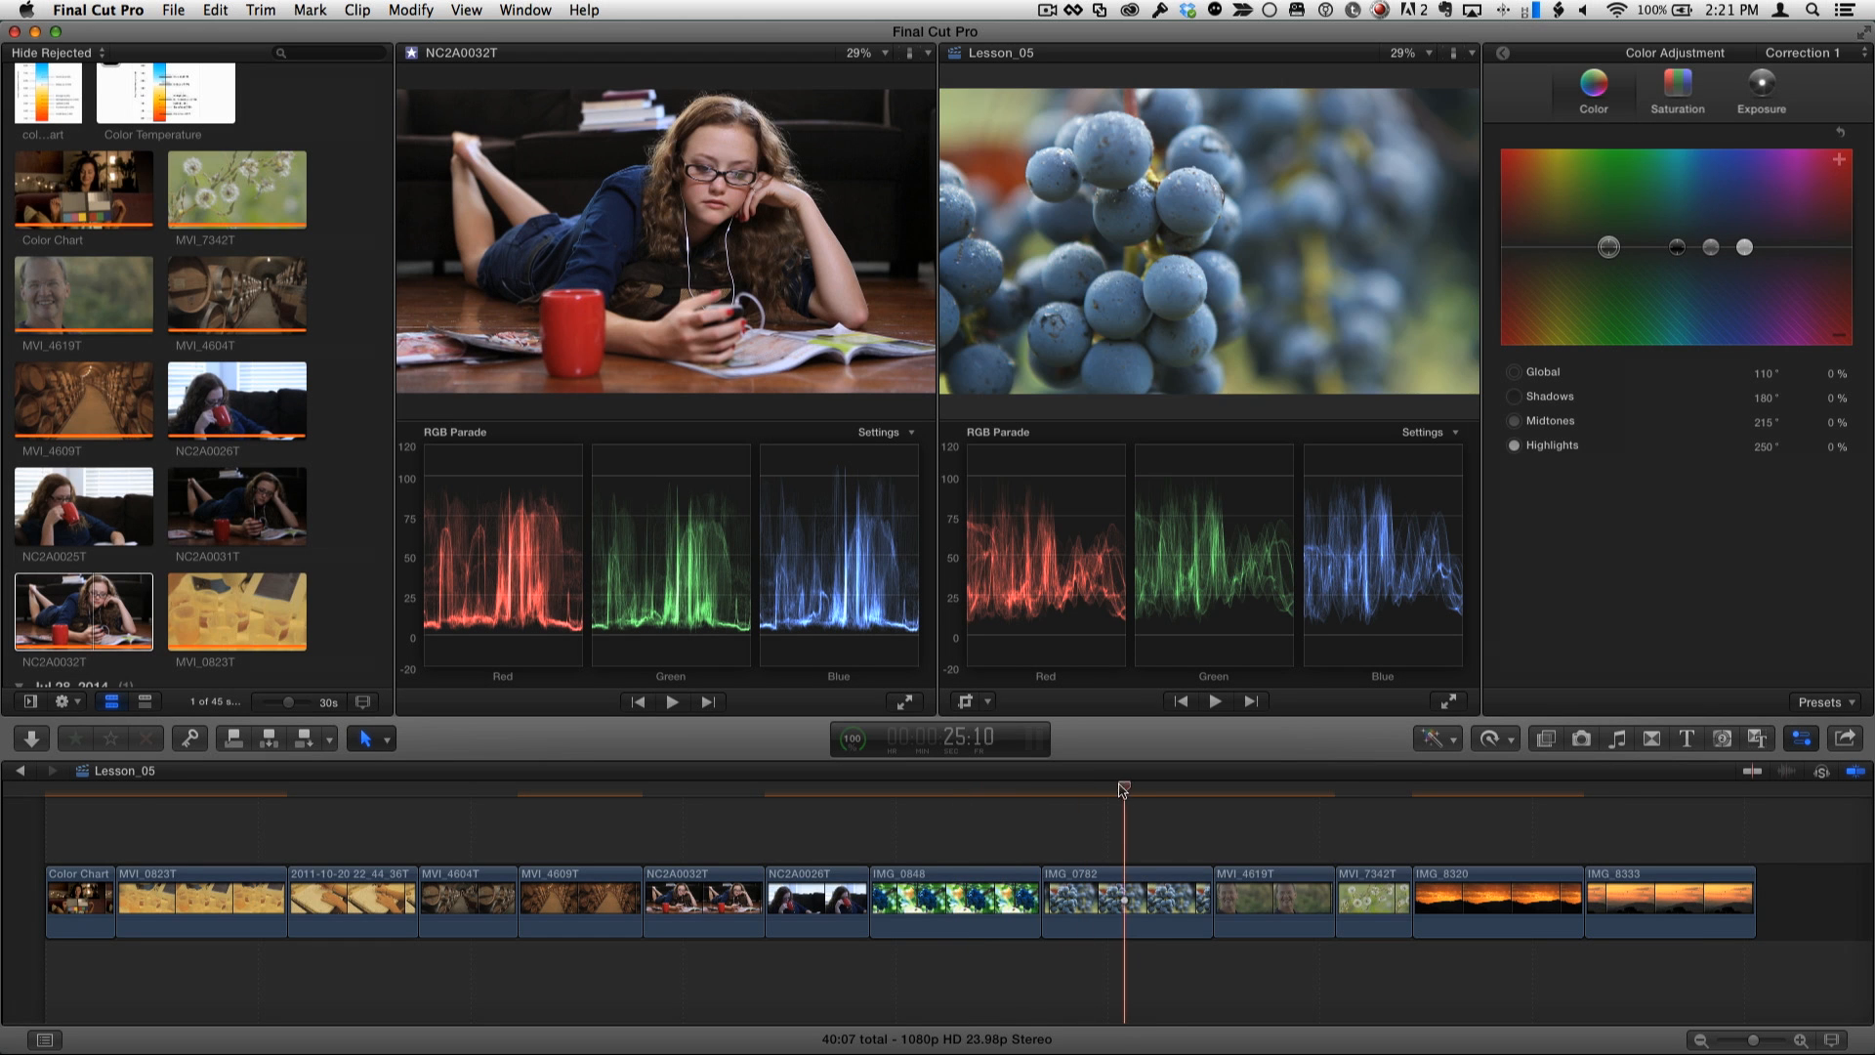
Step: Scrub the playhead back across the grape clips to the Lesson_05 grape frame
drag(1121, 789, 1137, 790)
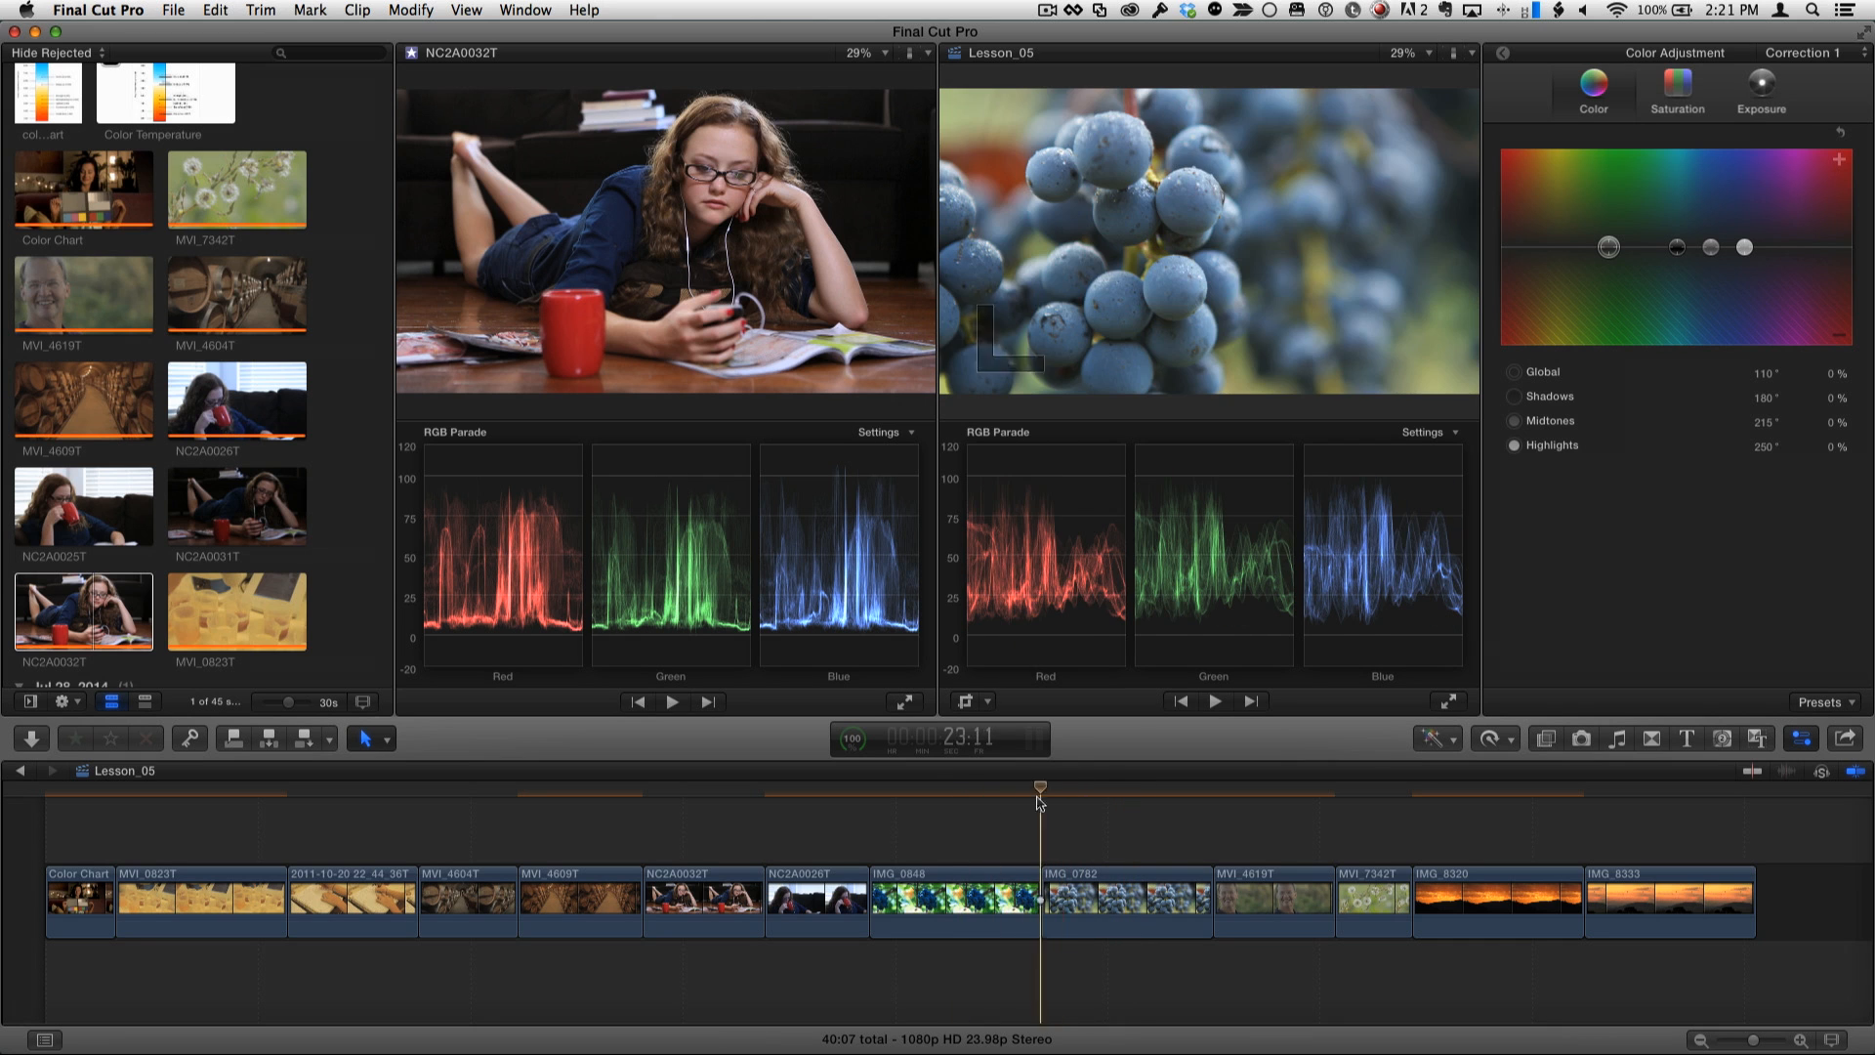
drag(1038, 791, 952, 791)
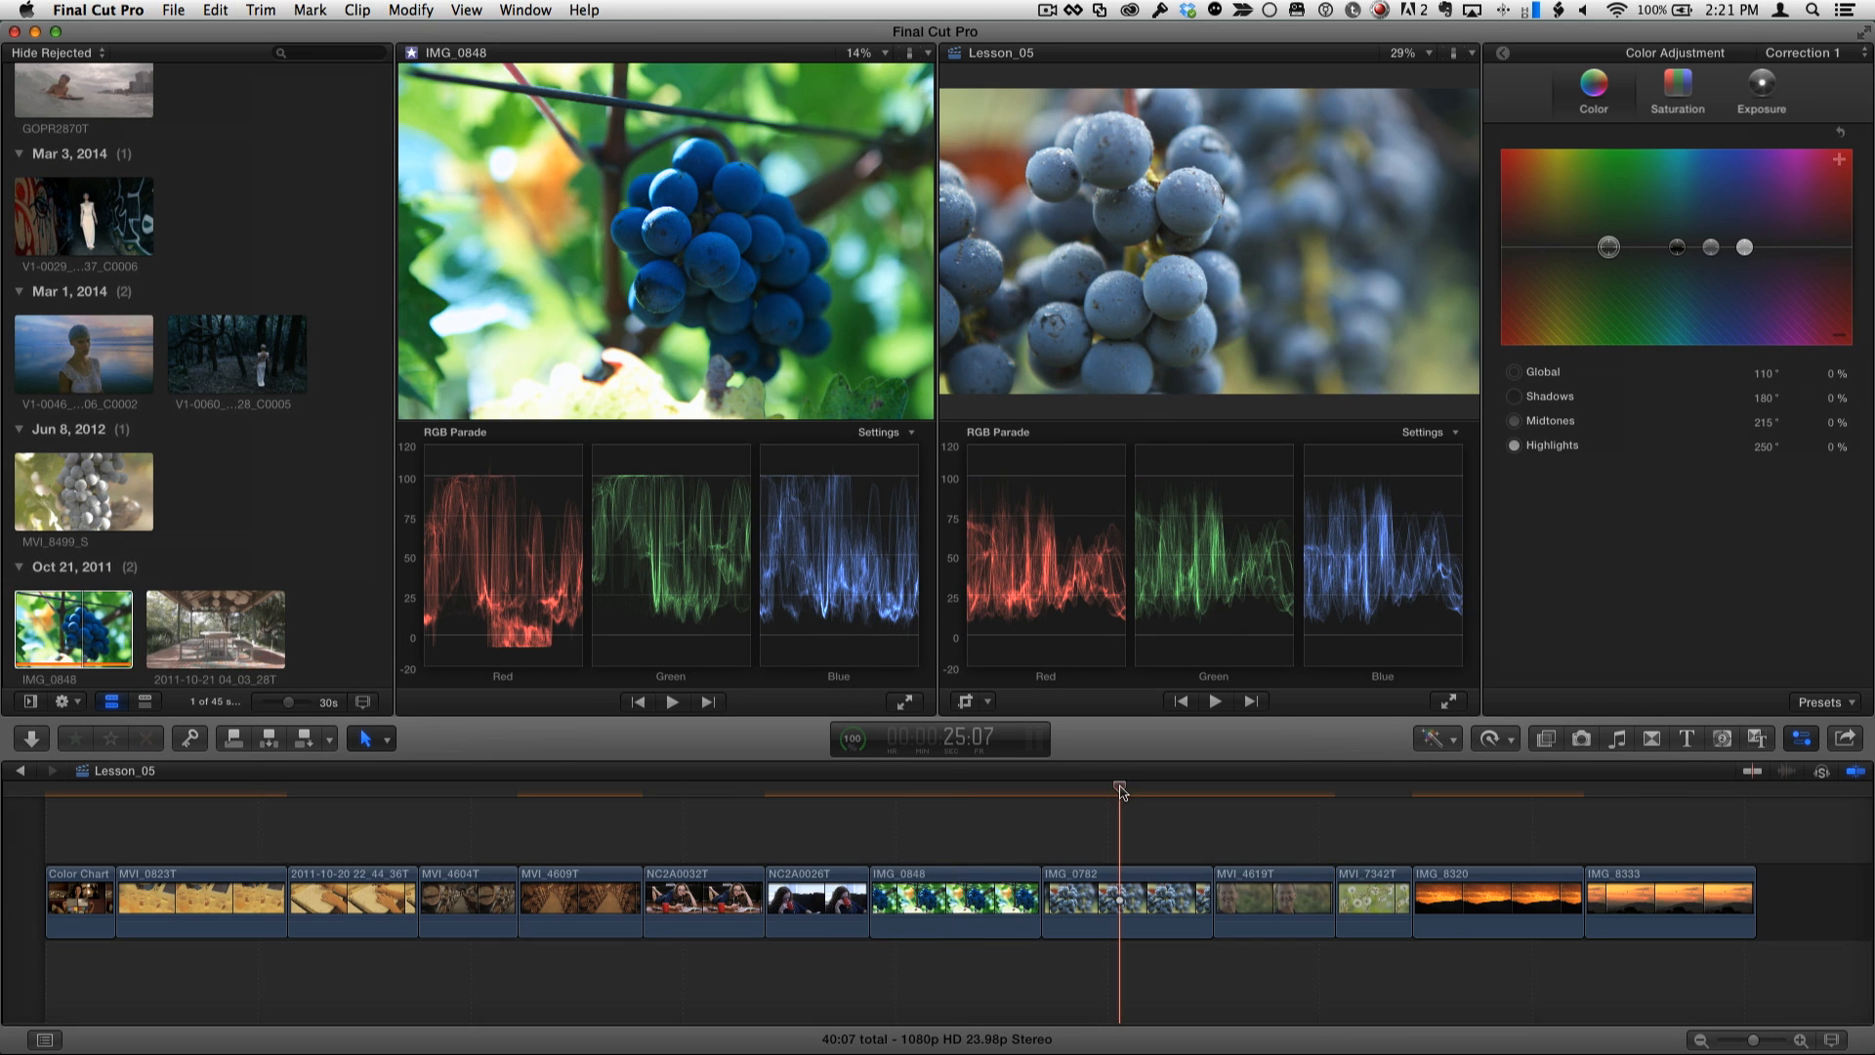
drag(1120, 789, 1133, 789)
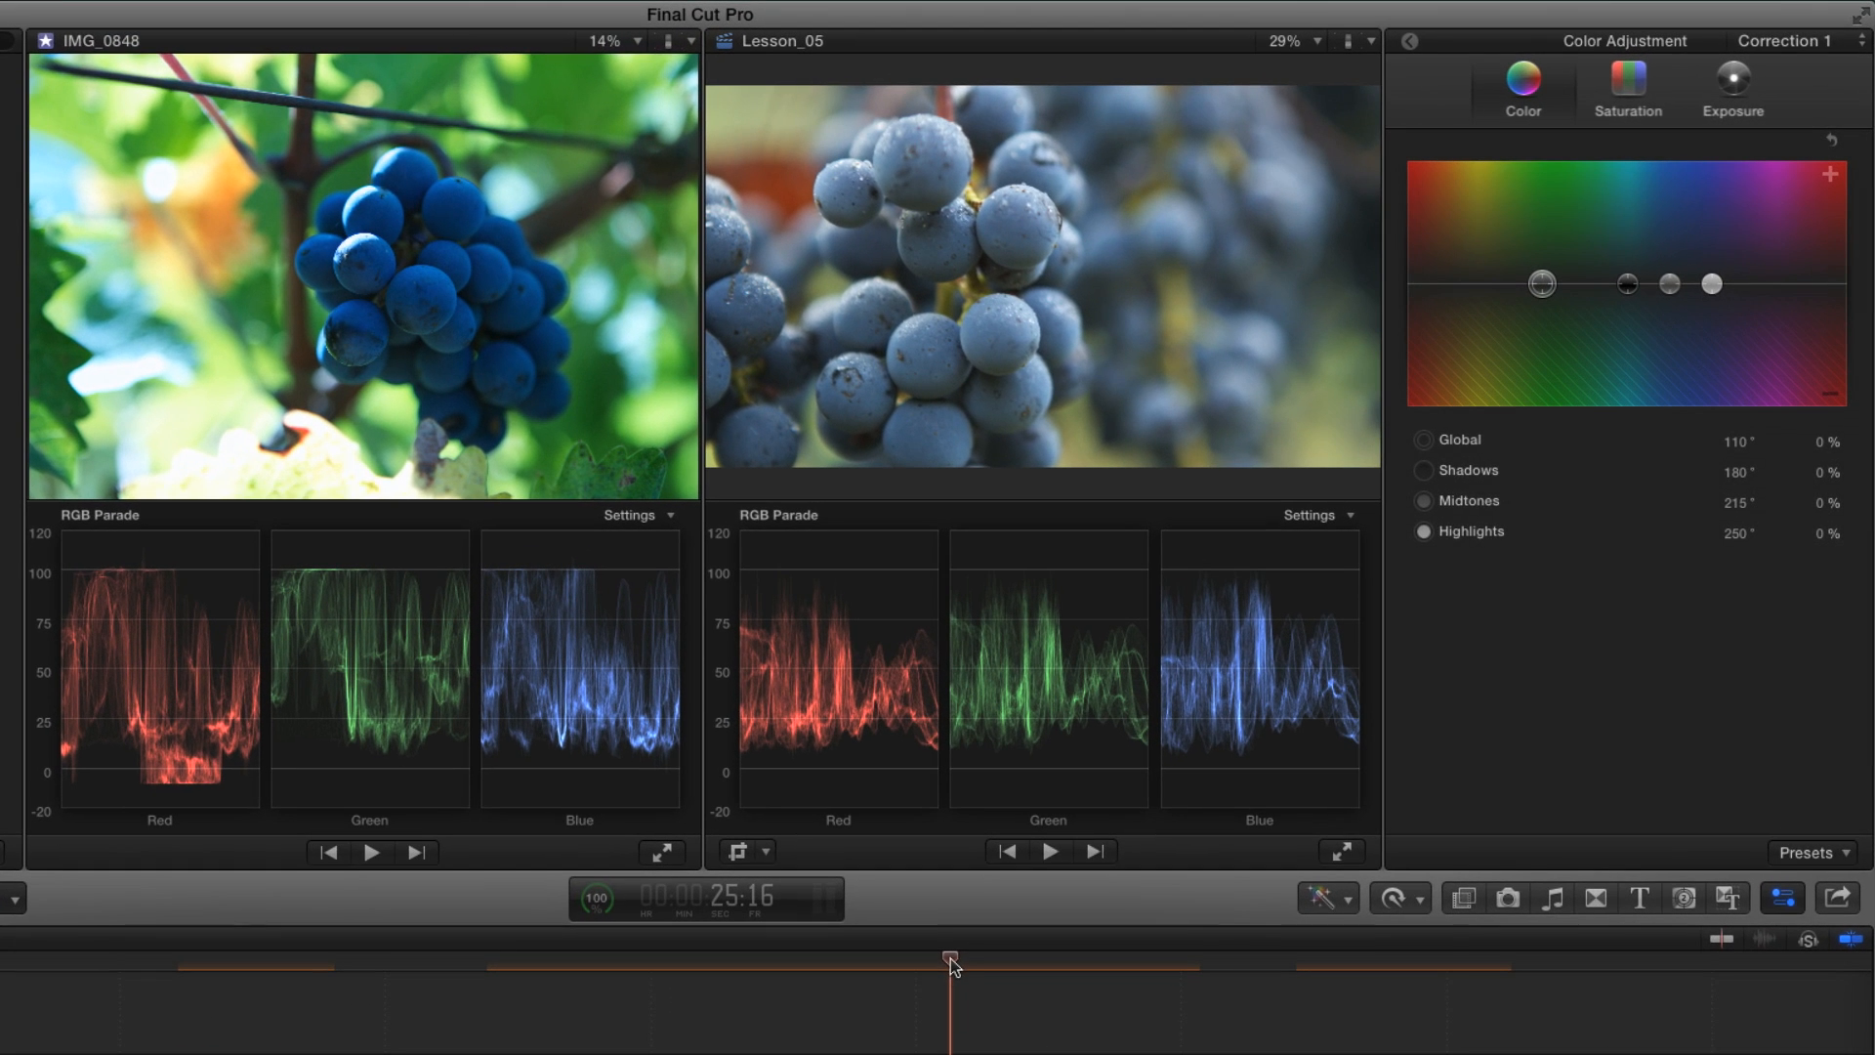
mouse_move(875, 816)
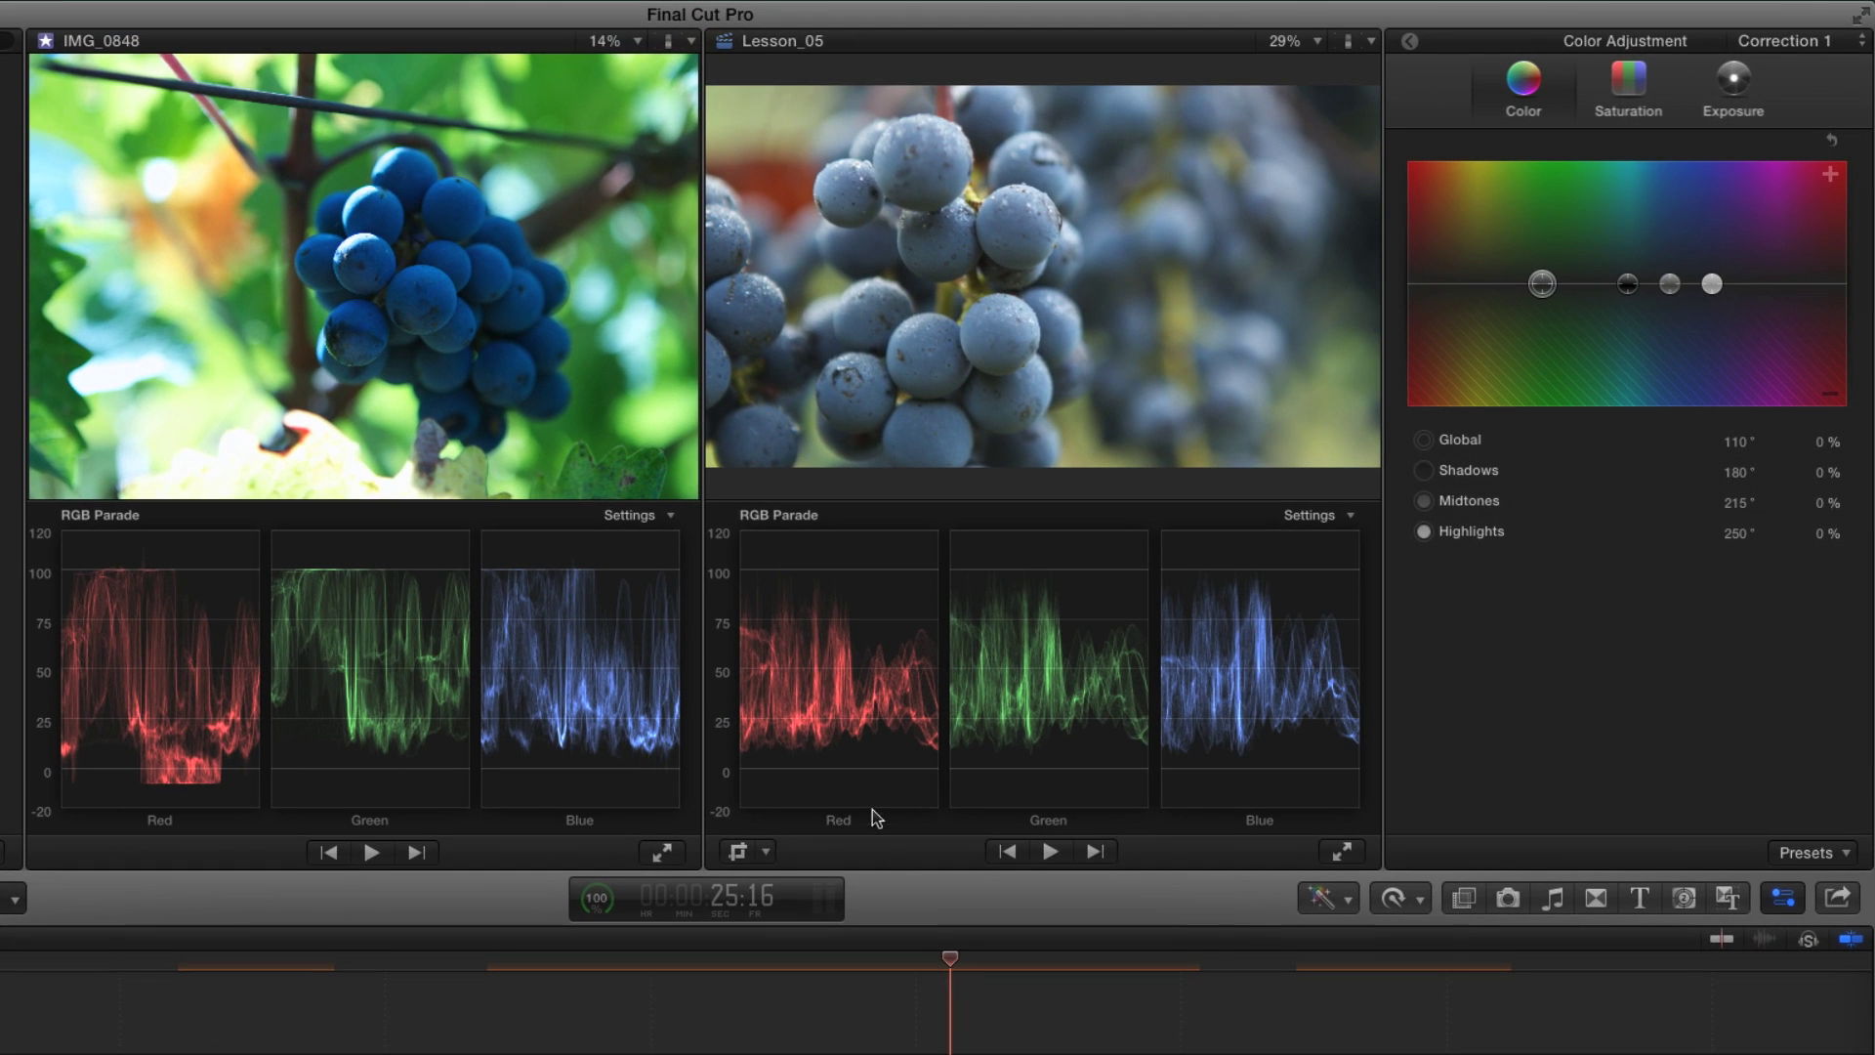
mouse_move(816, 759)
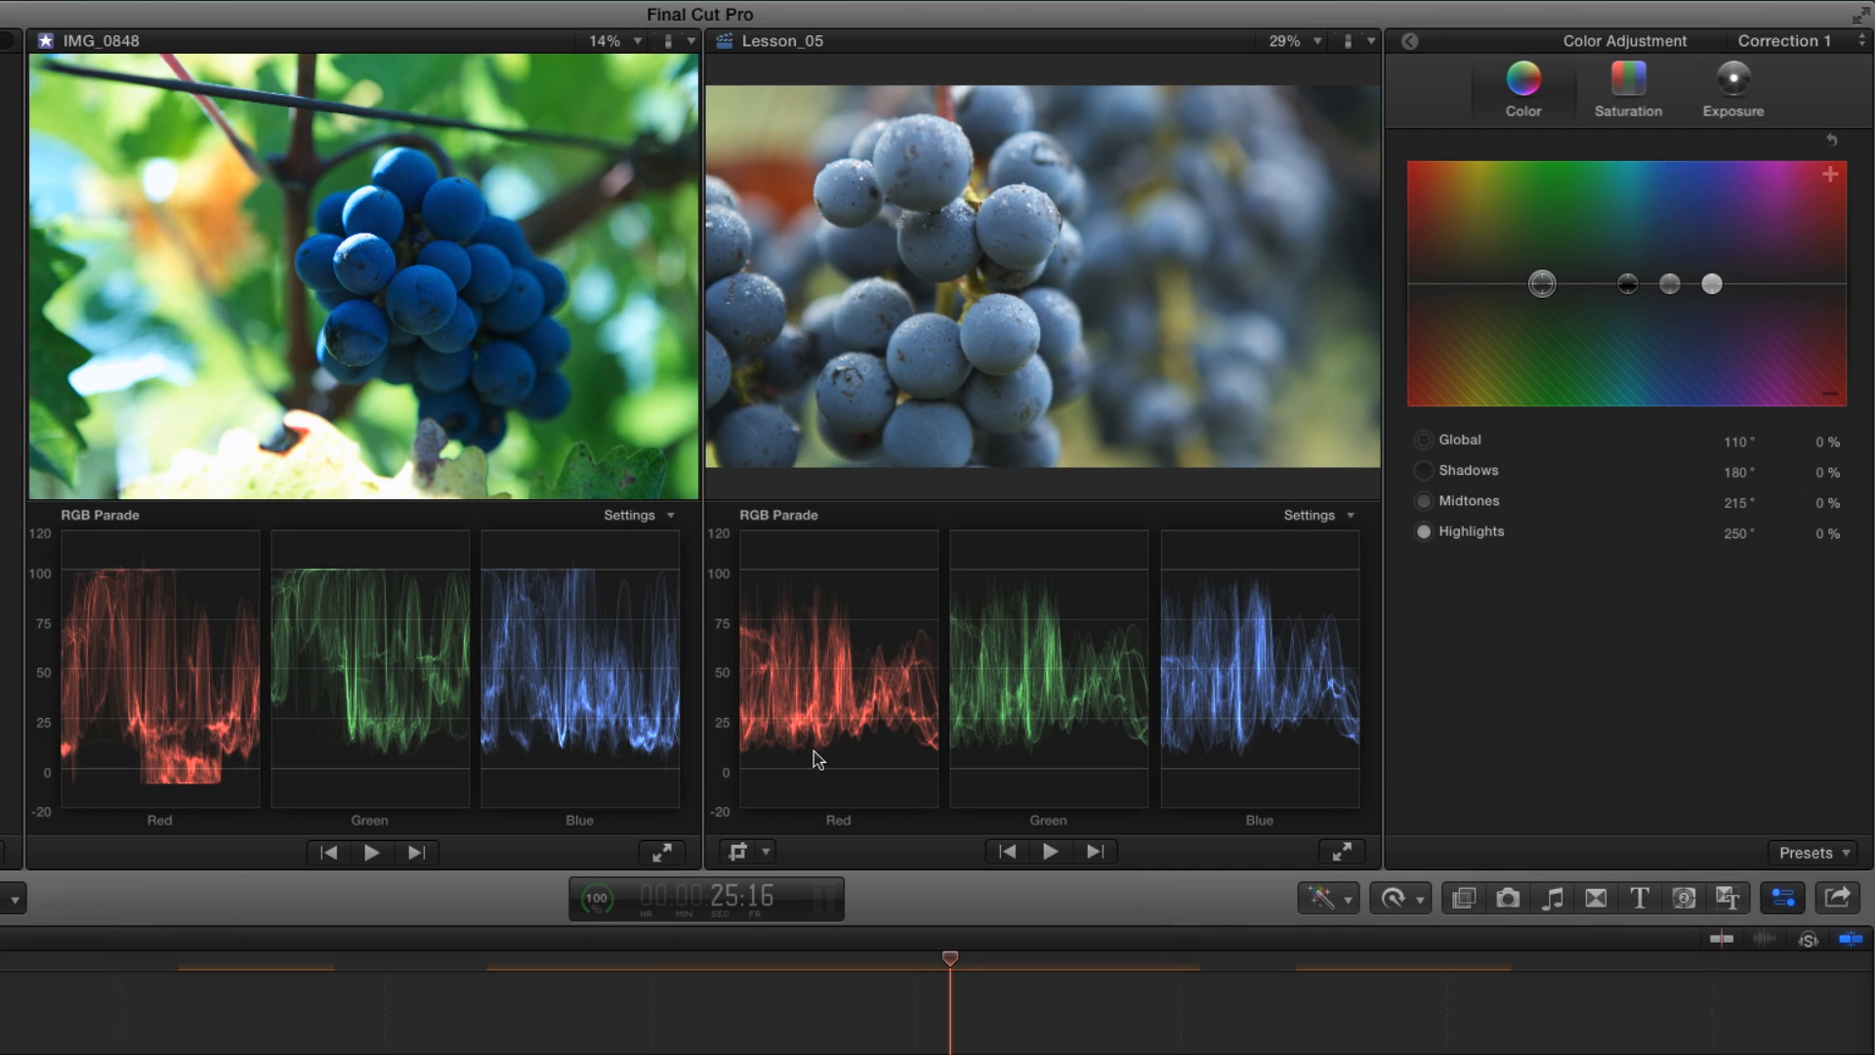
mouse_move(844, 611)
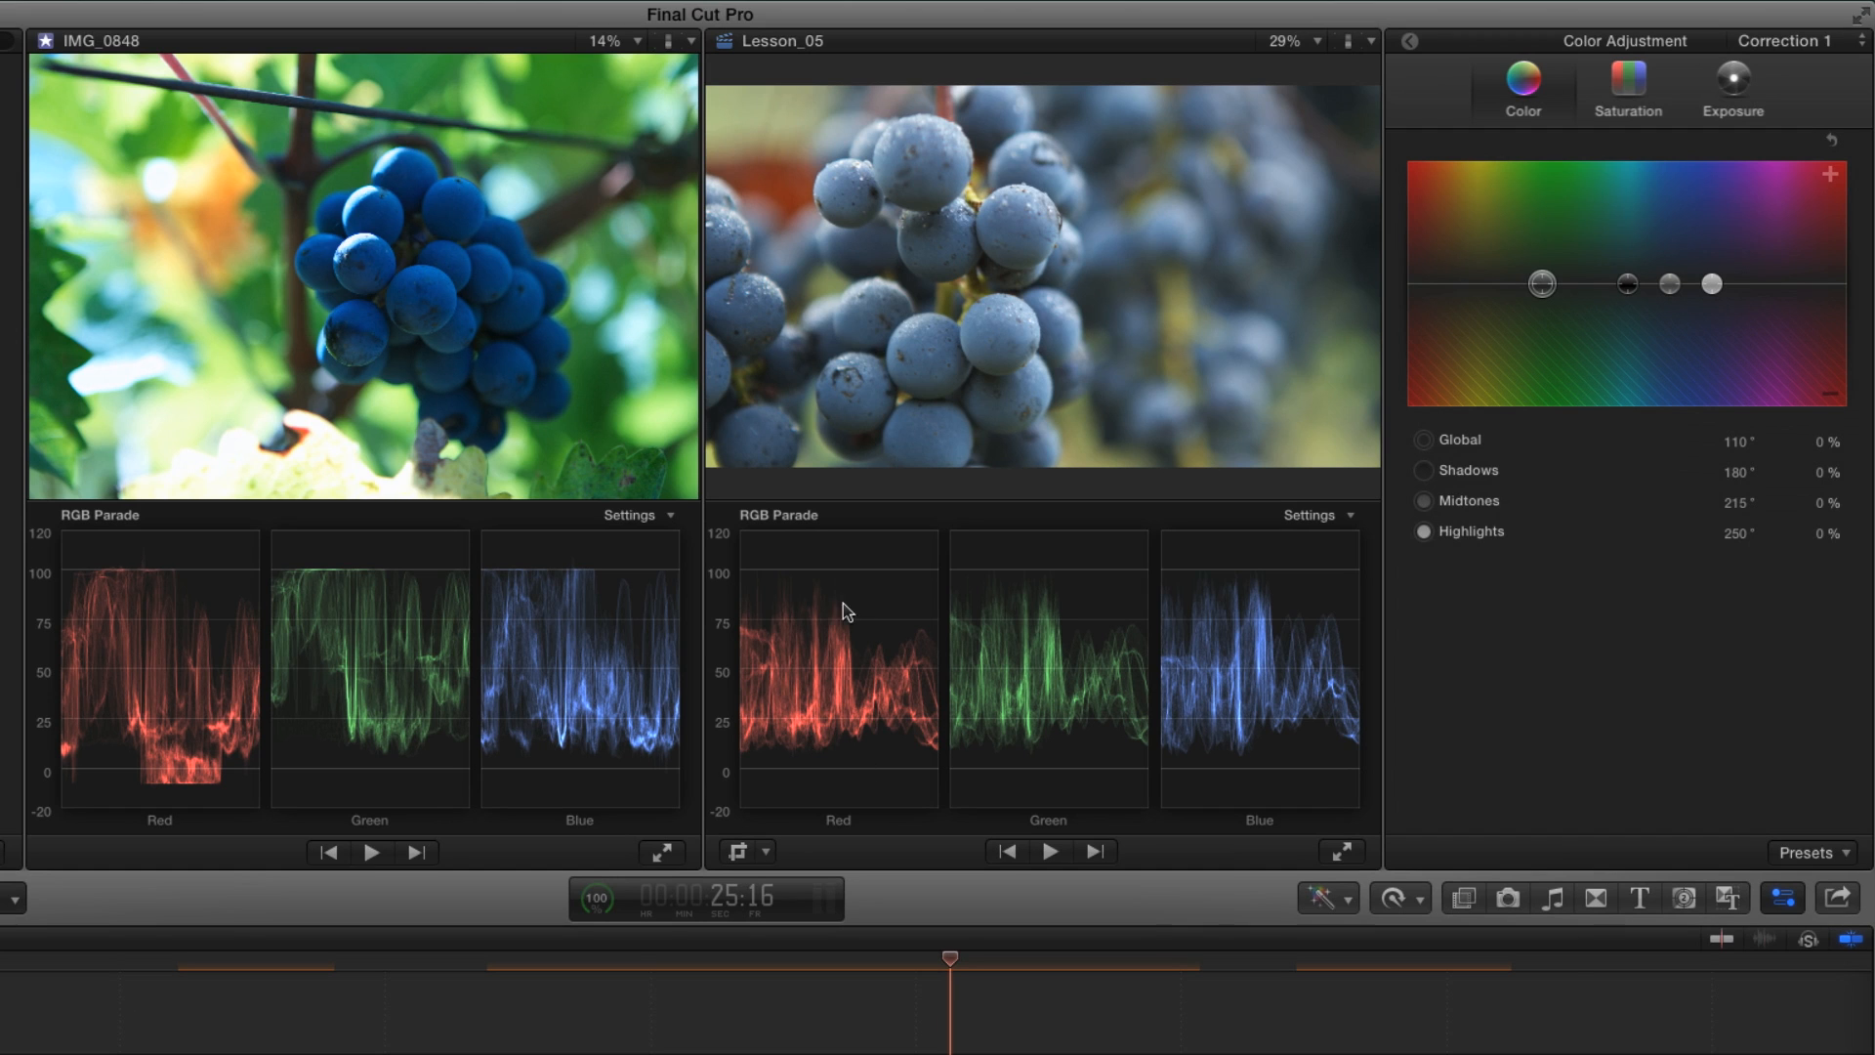
mouse_move(270, 668)
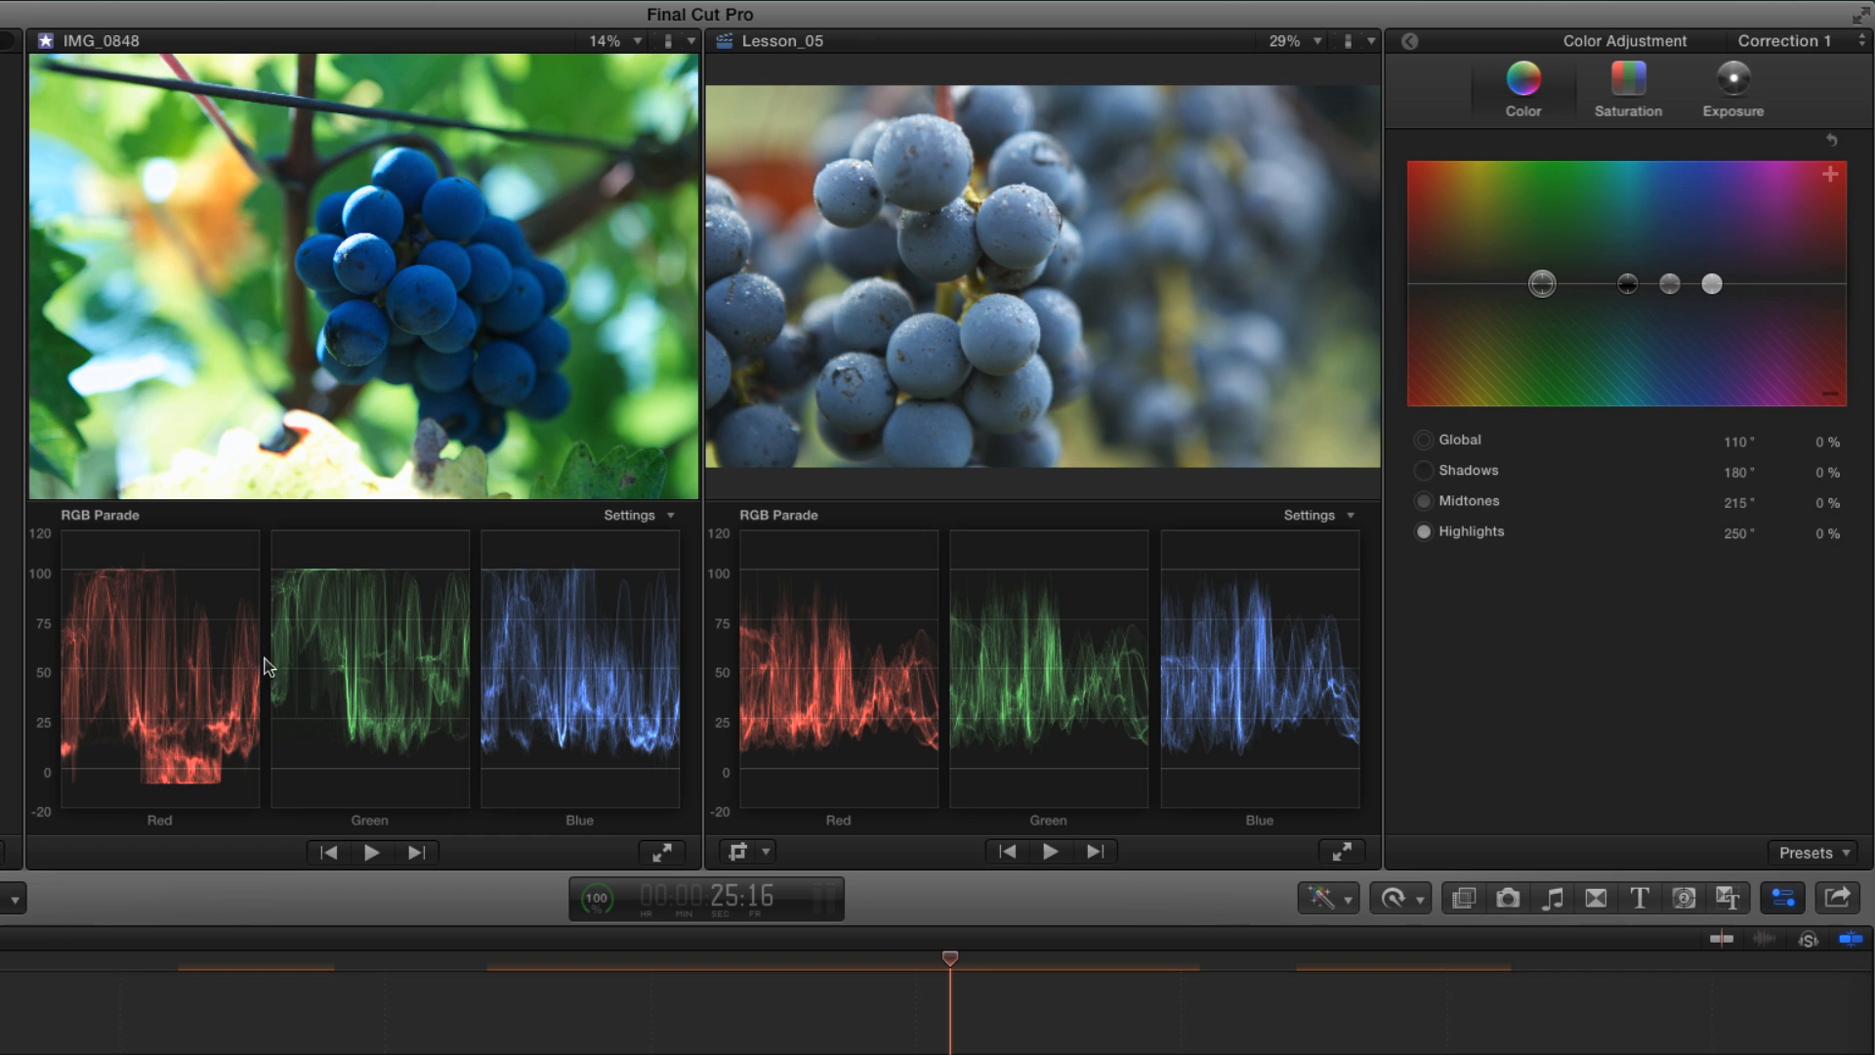
mouse_move(199, 776)
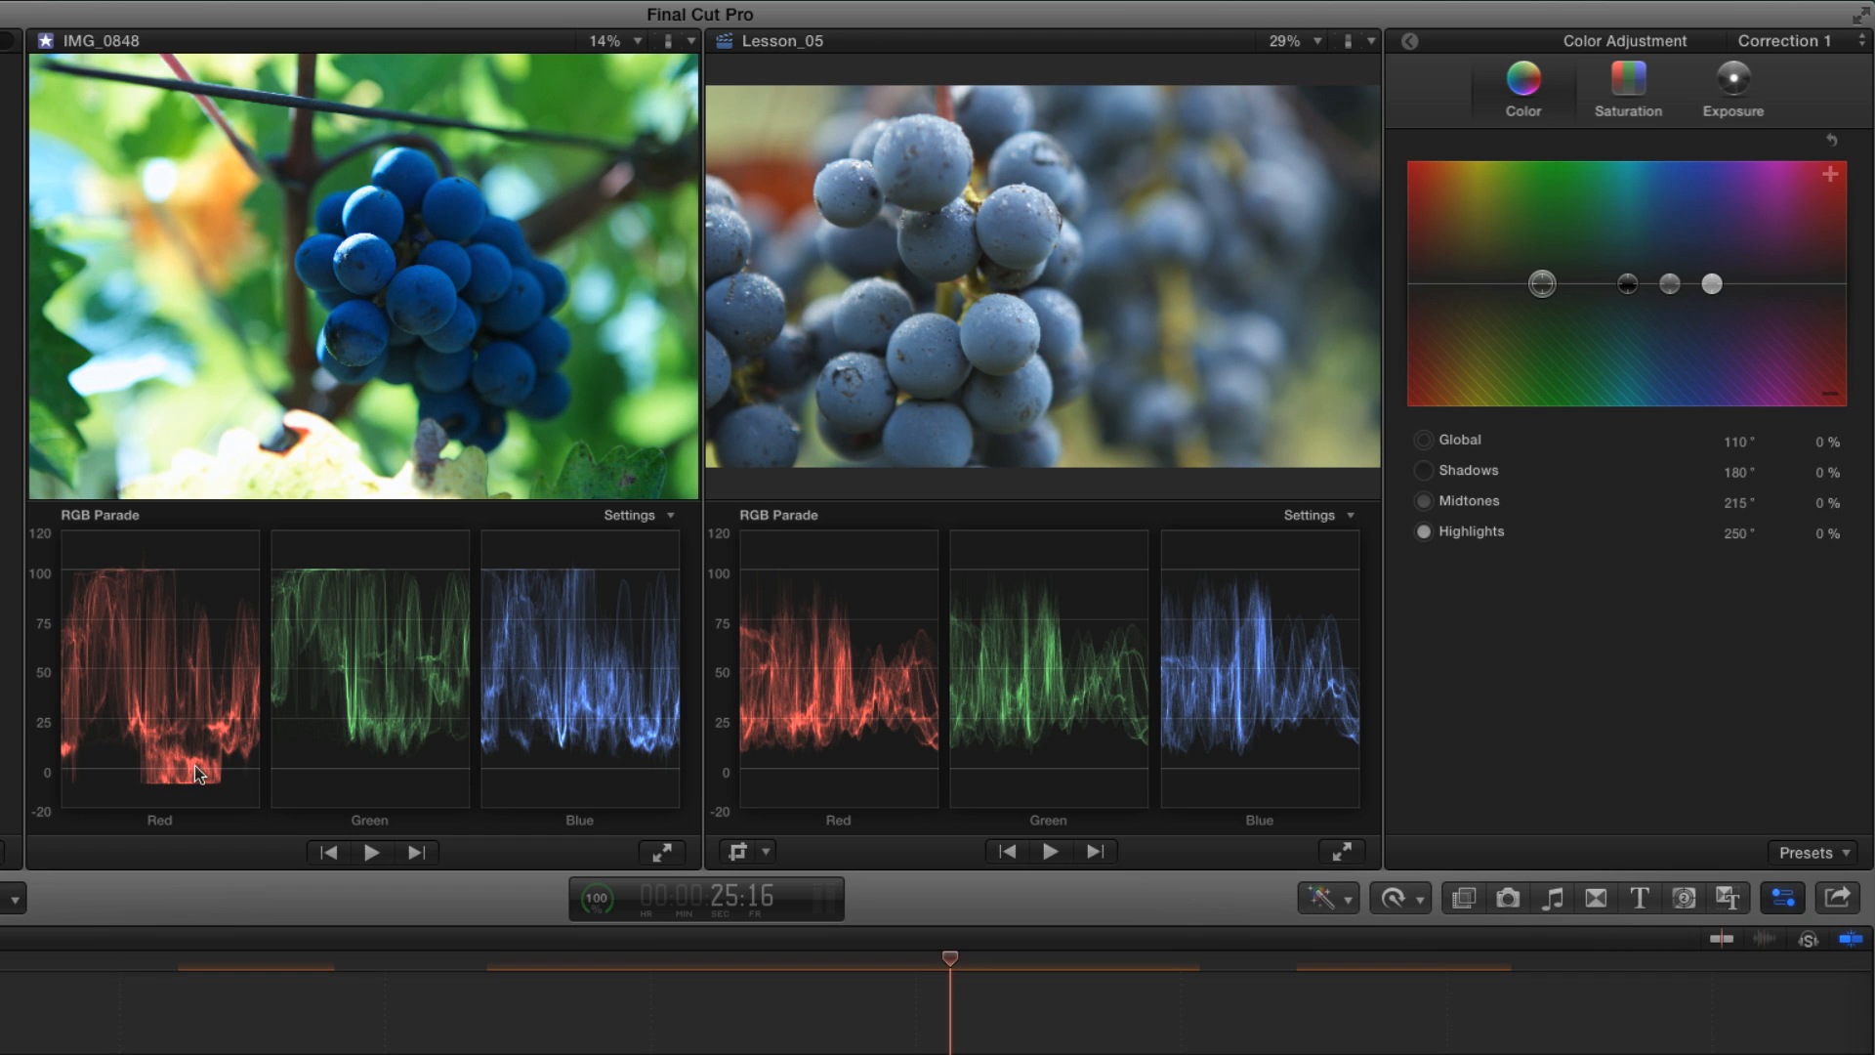
mouse_move(1012, 703)
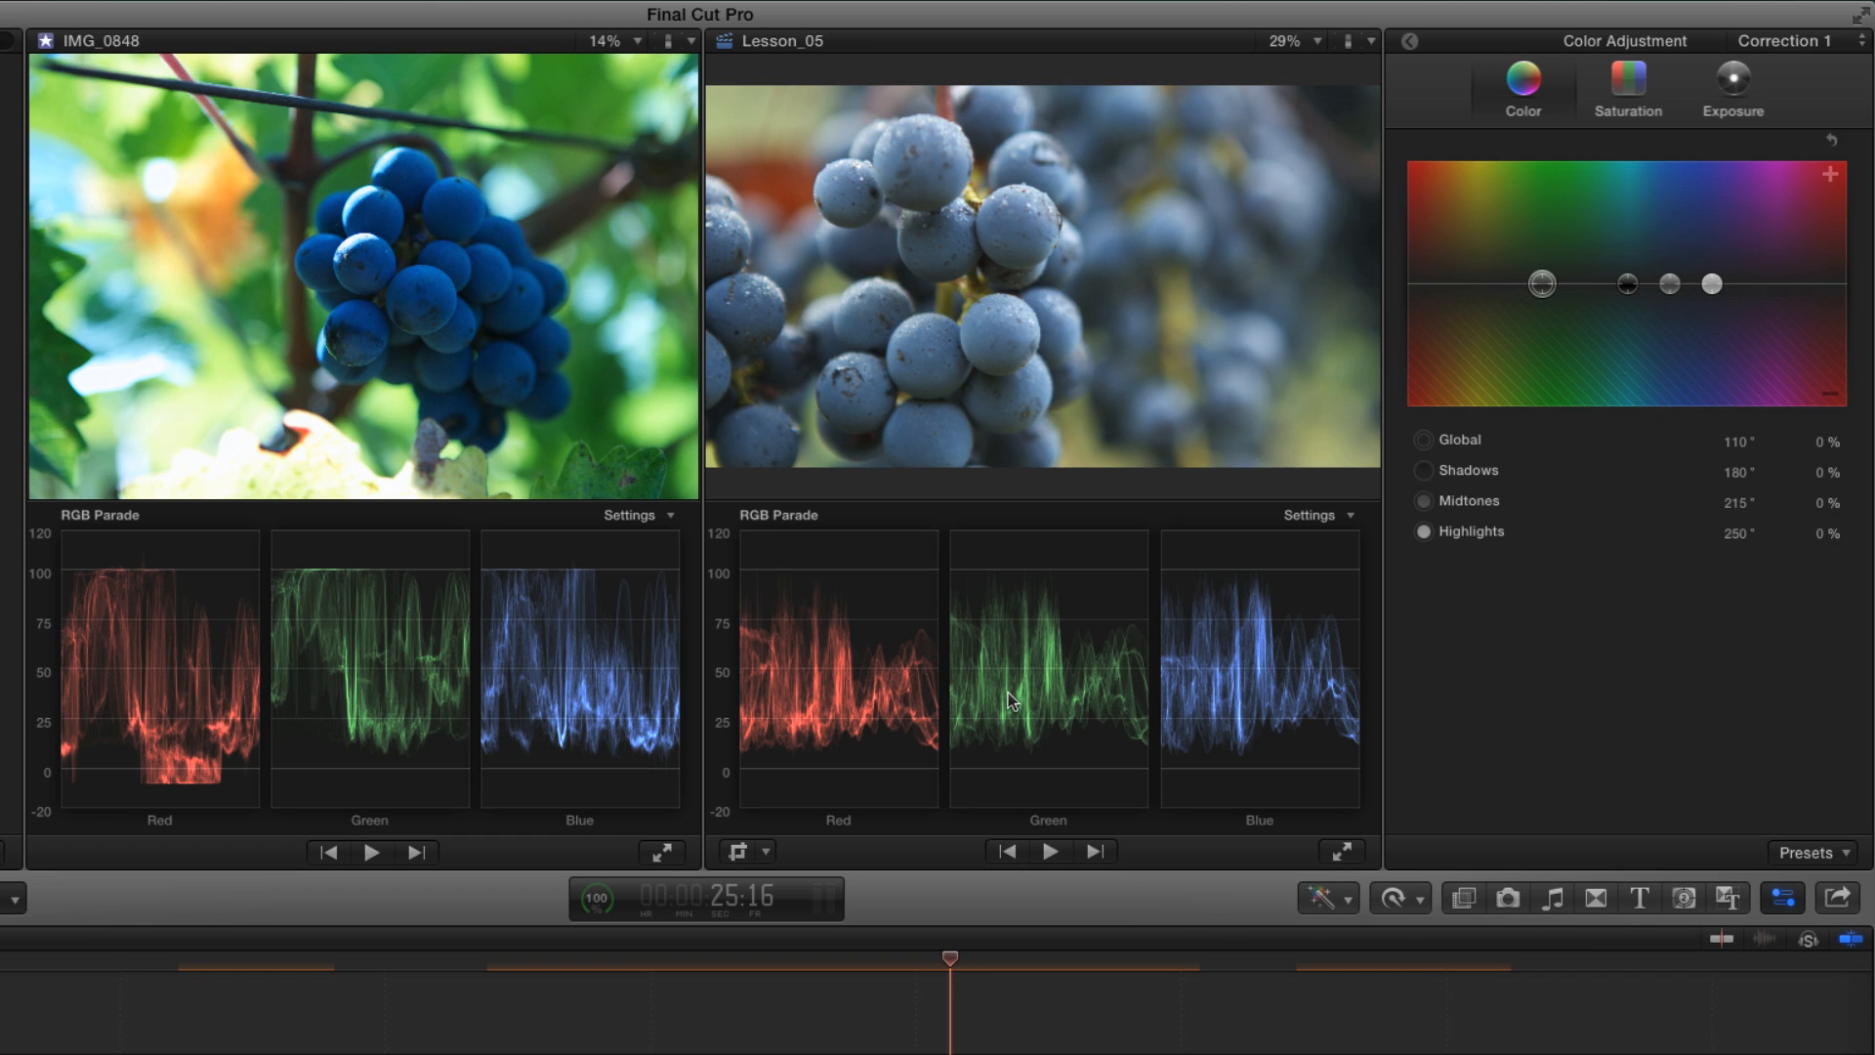
mouse_move(1074, 699)
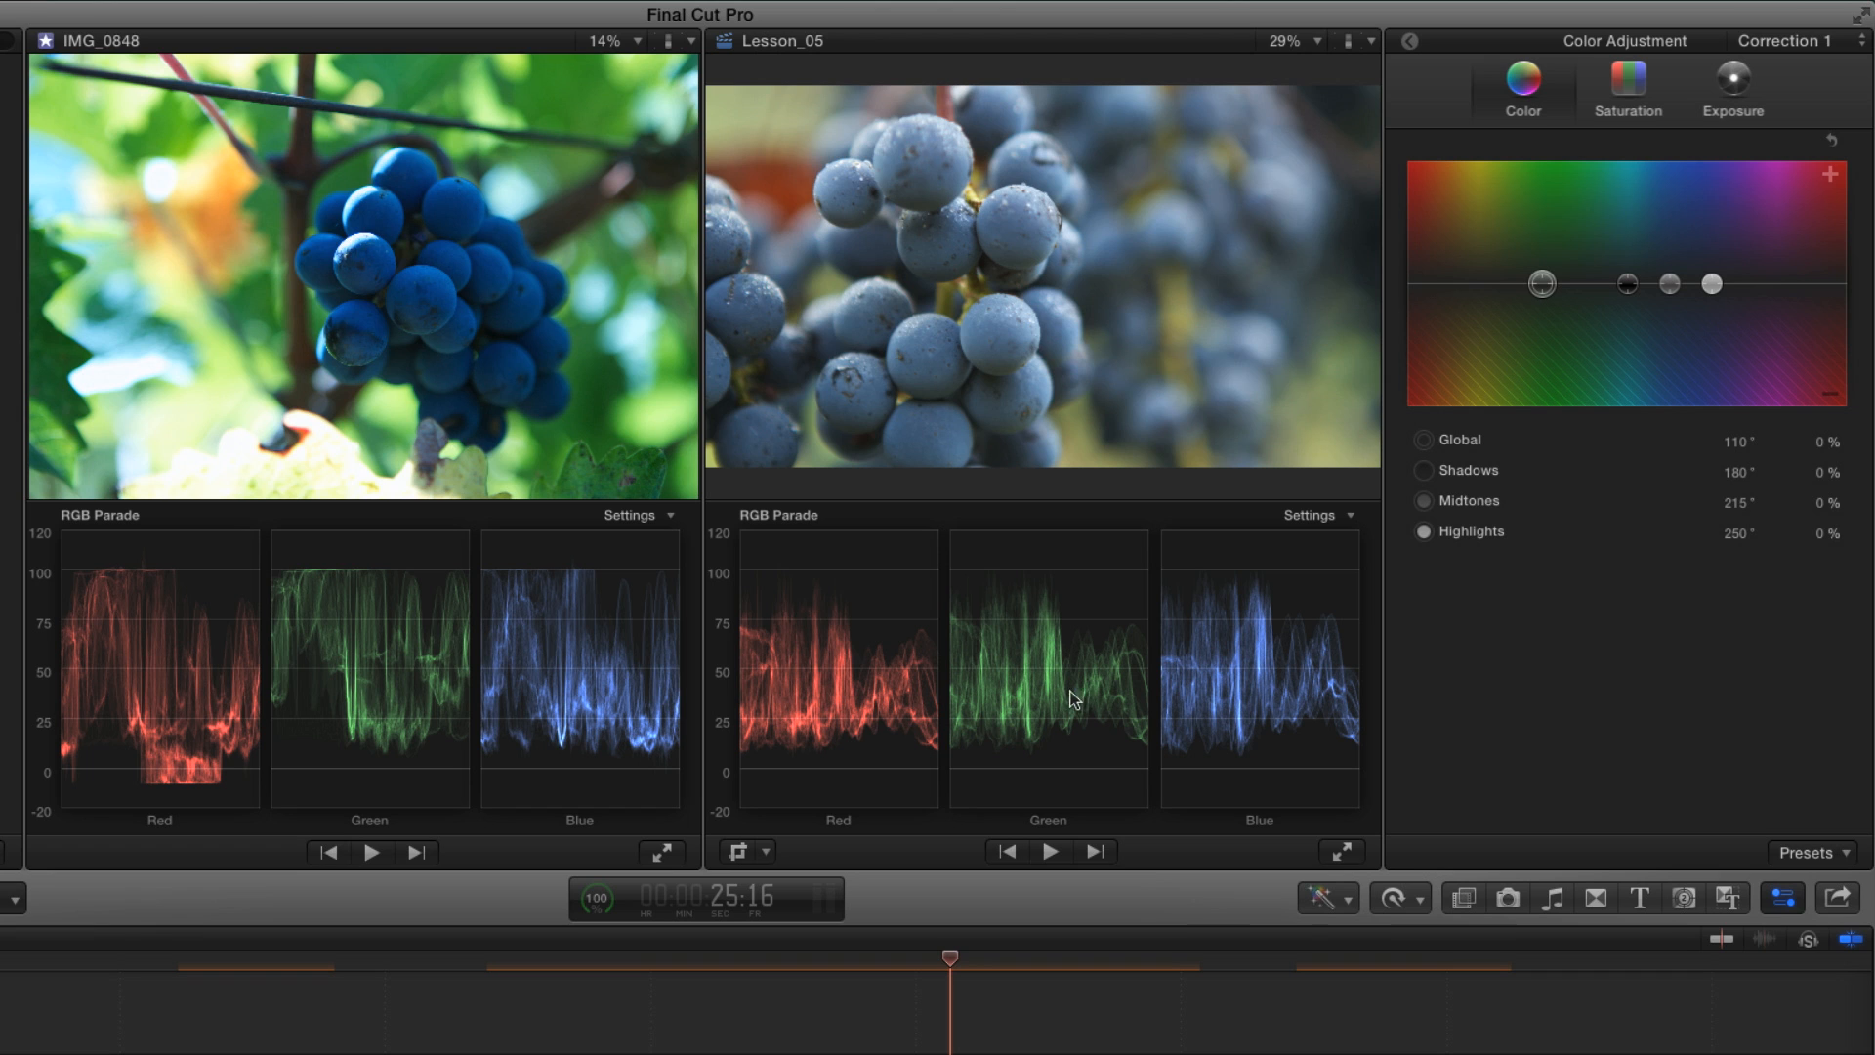
mouse_move(1067, 688)
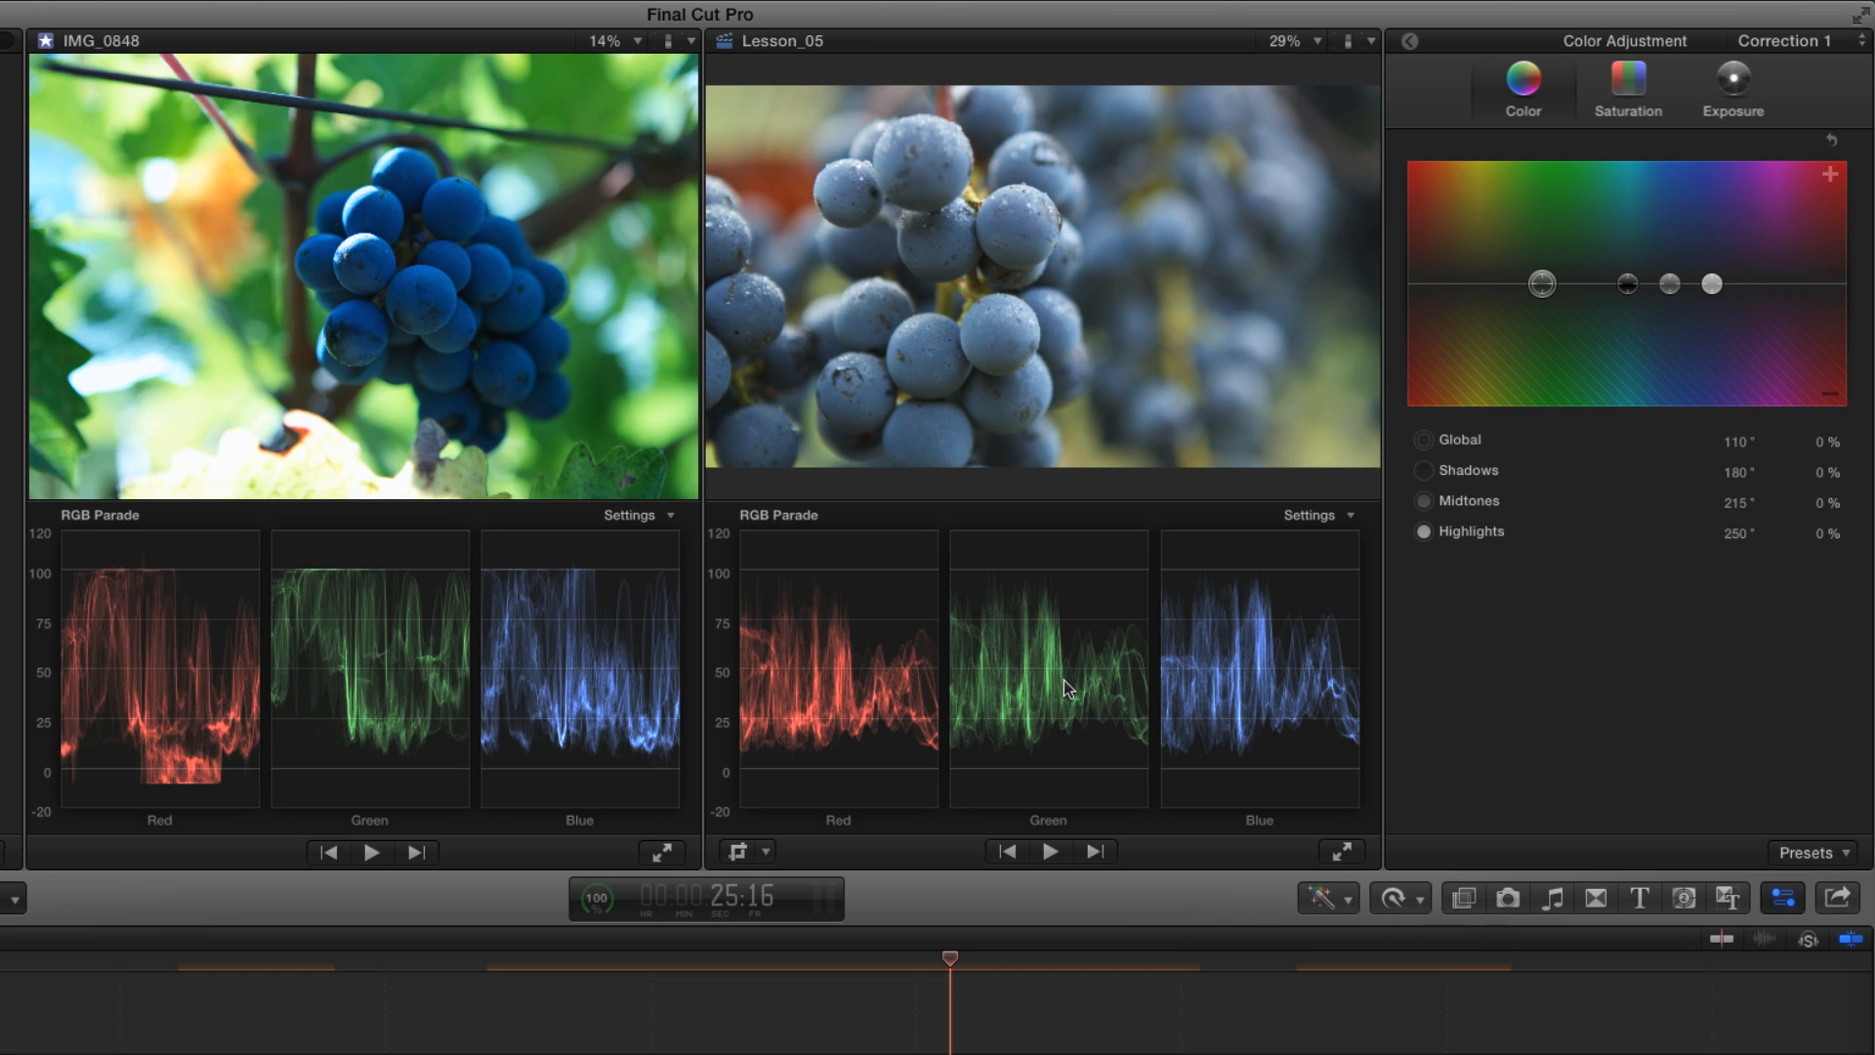
mouse_move(1078, 692)
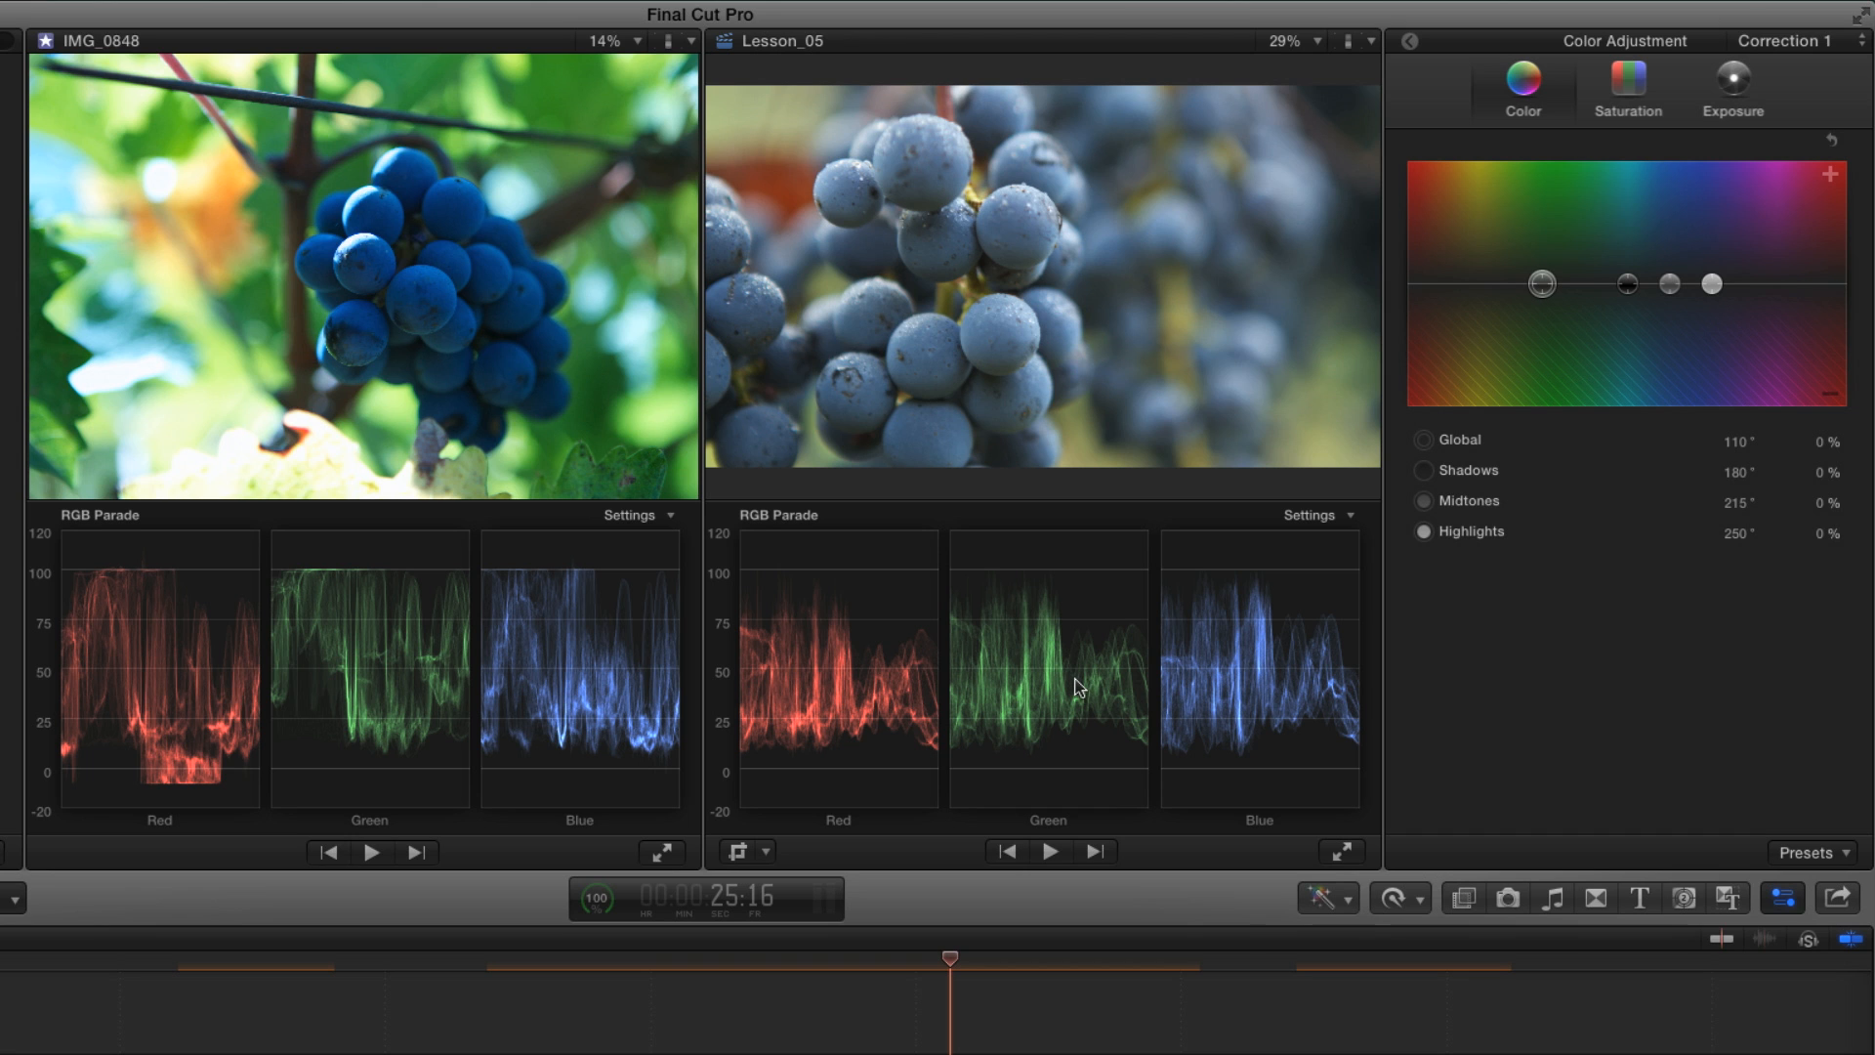
Step: Switch both the IMG_0848 reference scope and the Lesson_05 scope to Vectorscope display
click(631, 516)
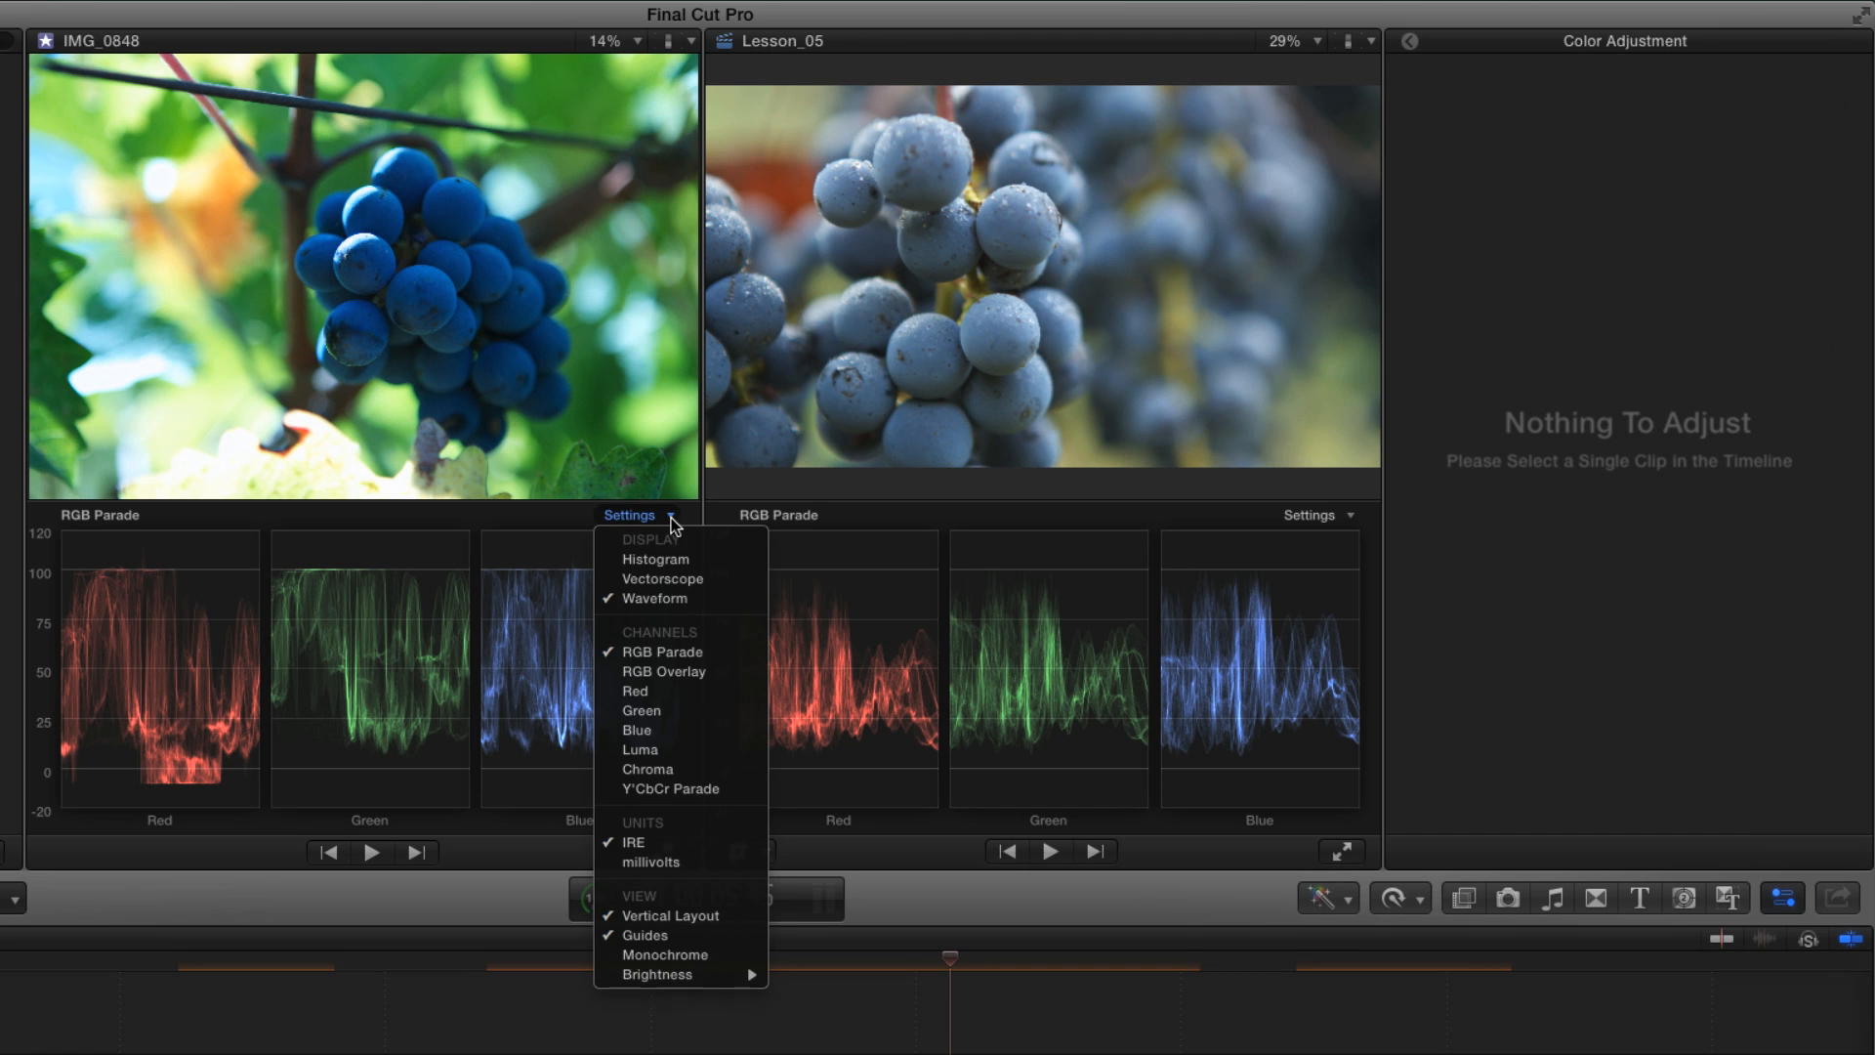
click(662, 578)
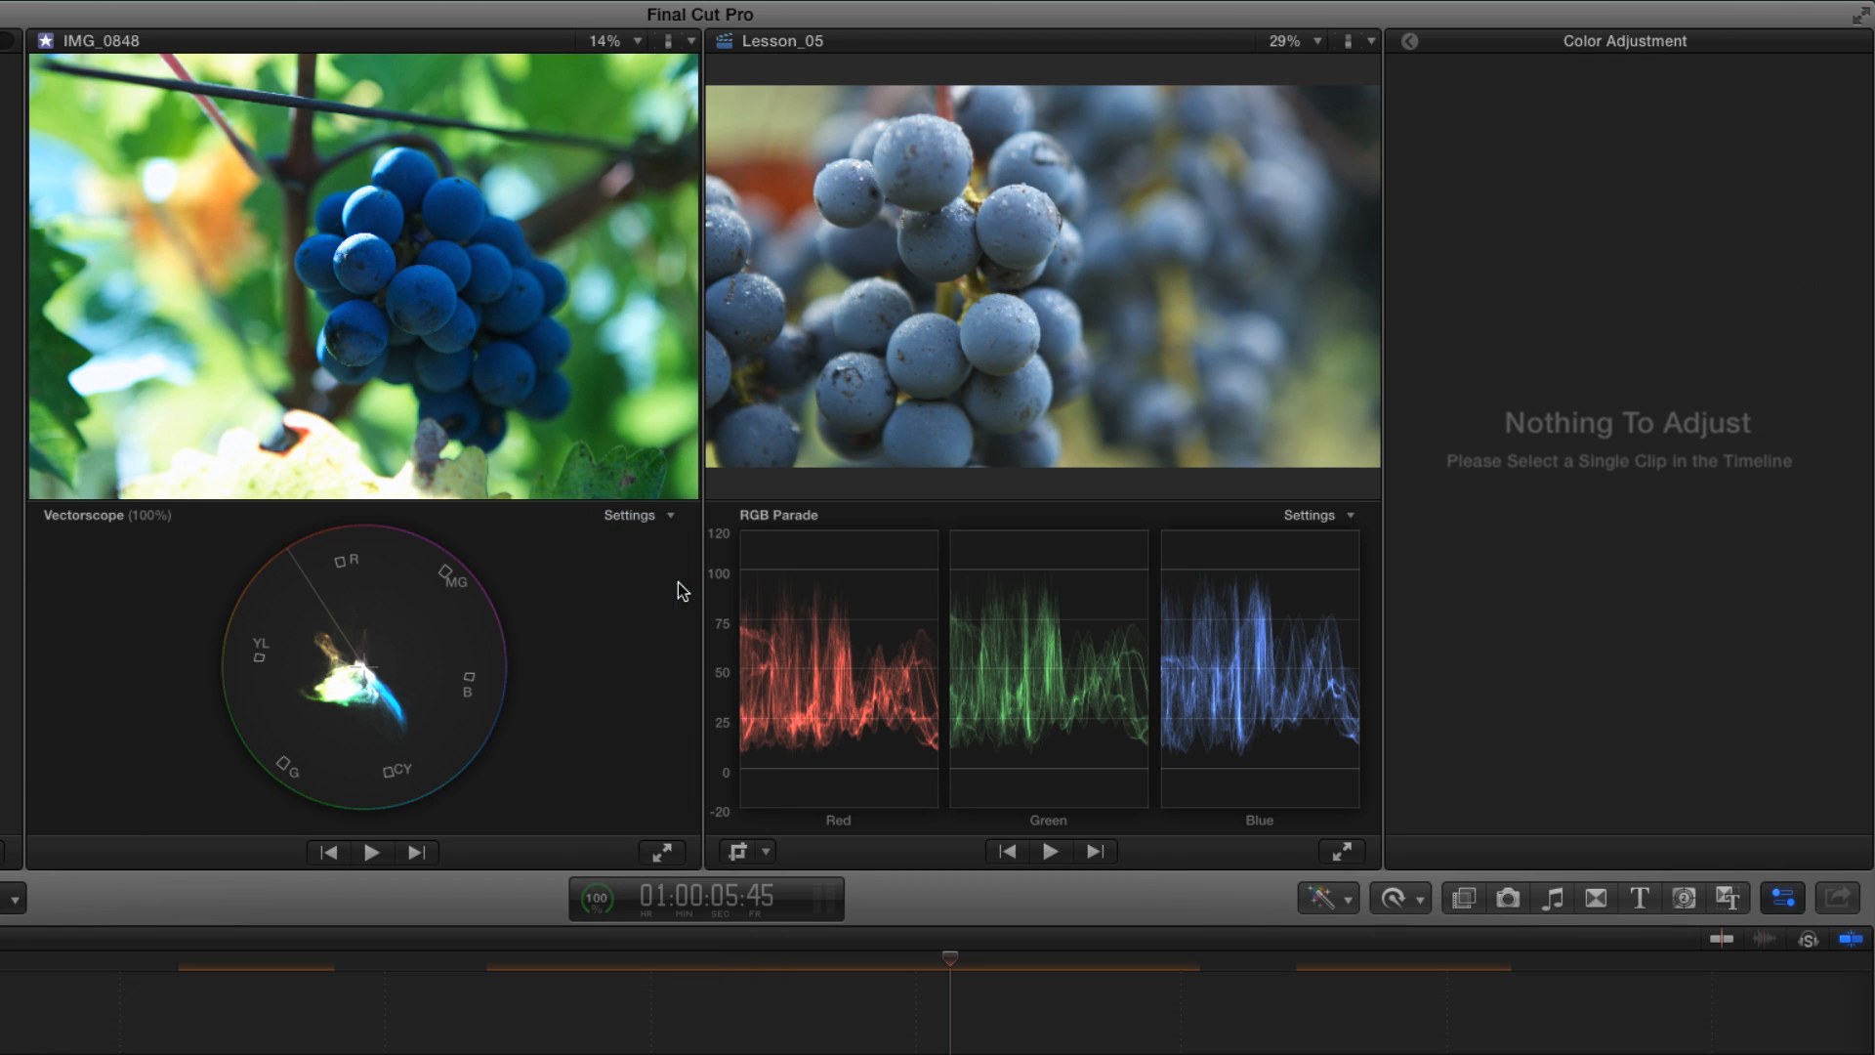
click(1311, 516)
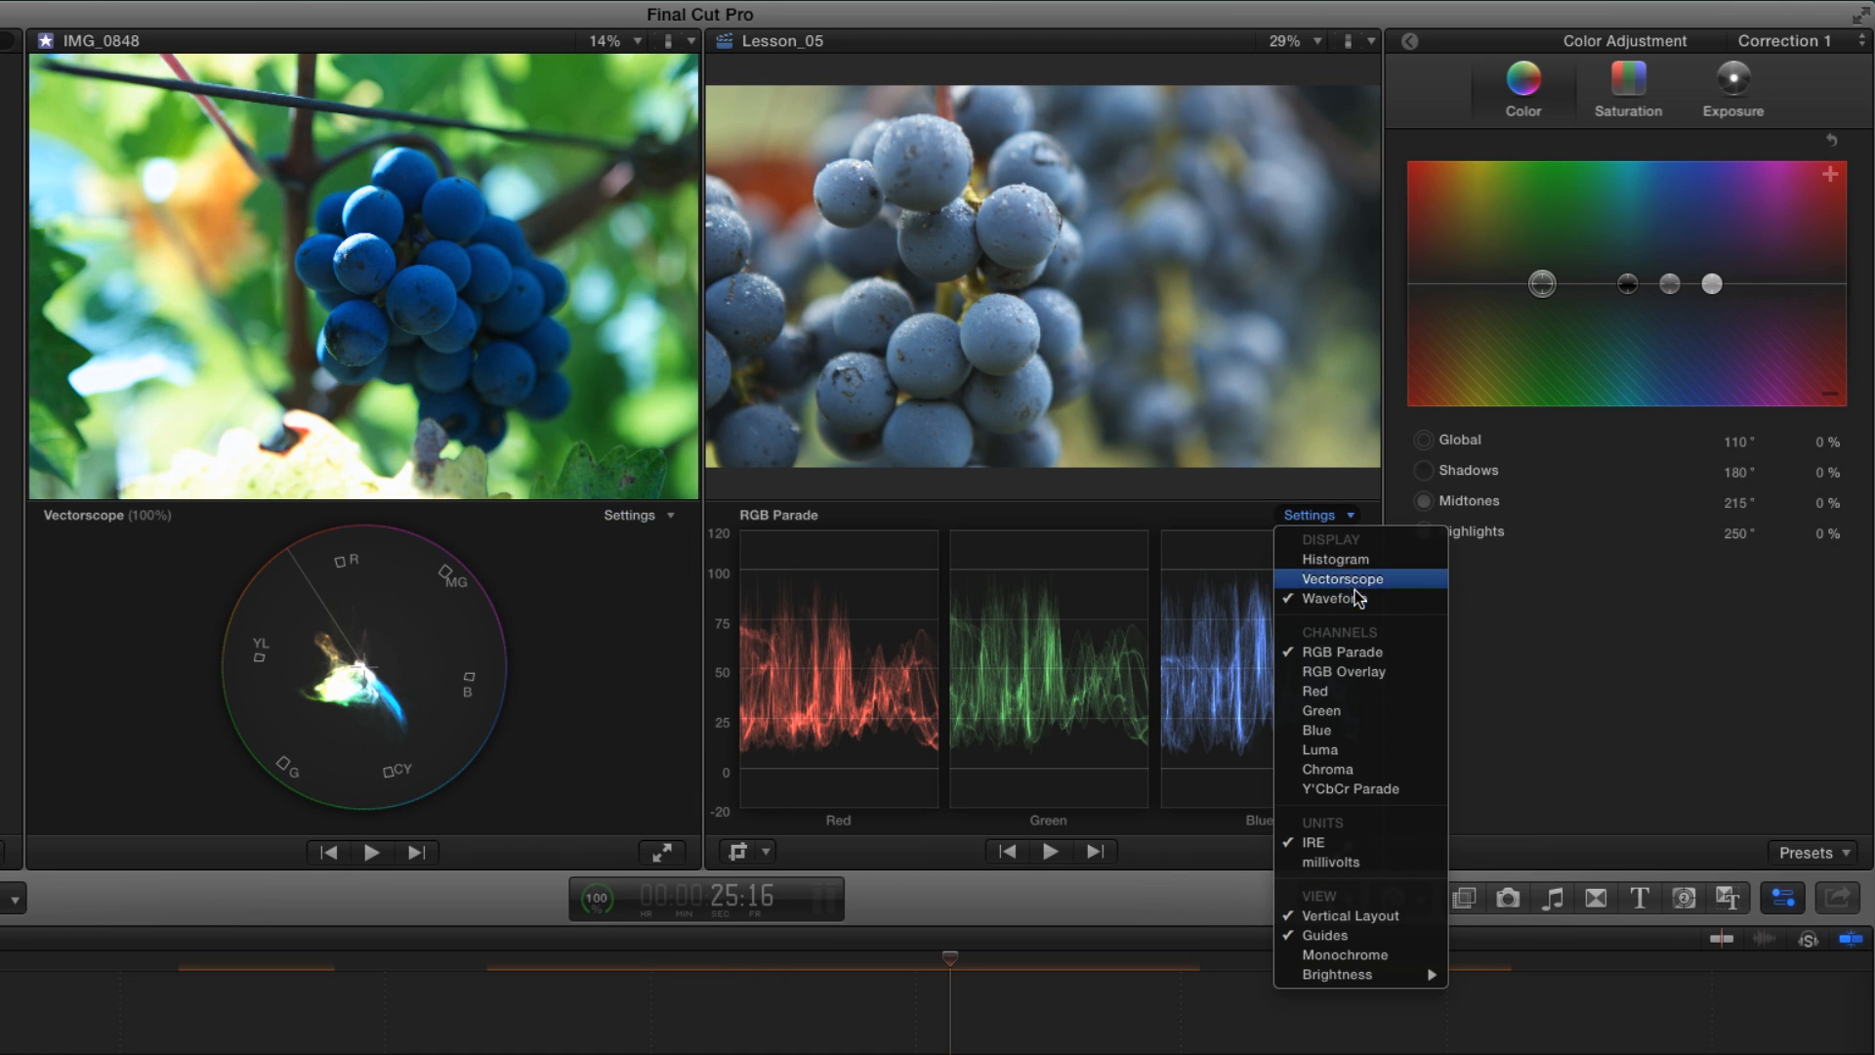
click(1342, 579)
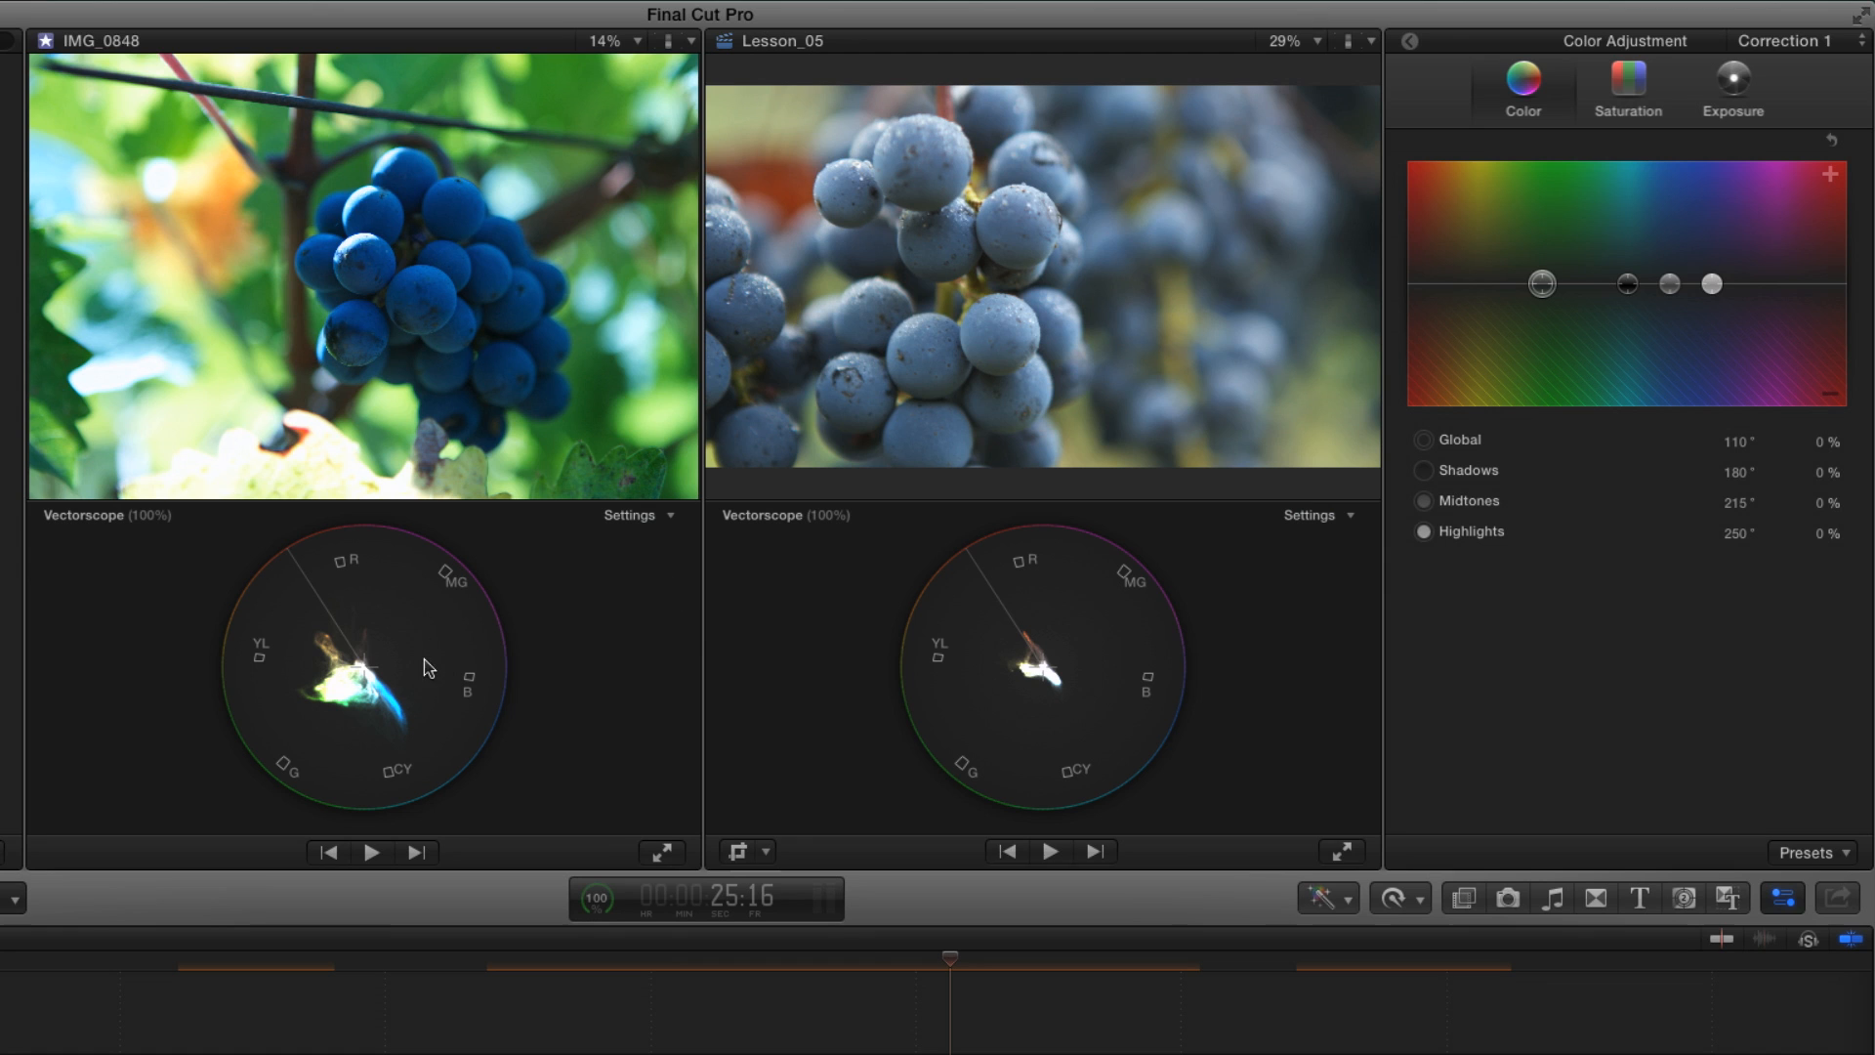
mouse_move(446, 641)
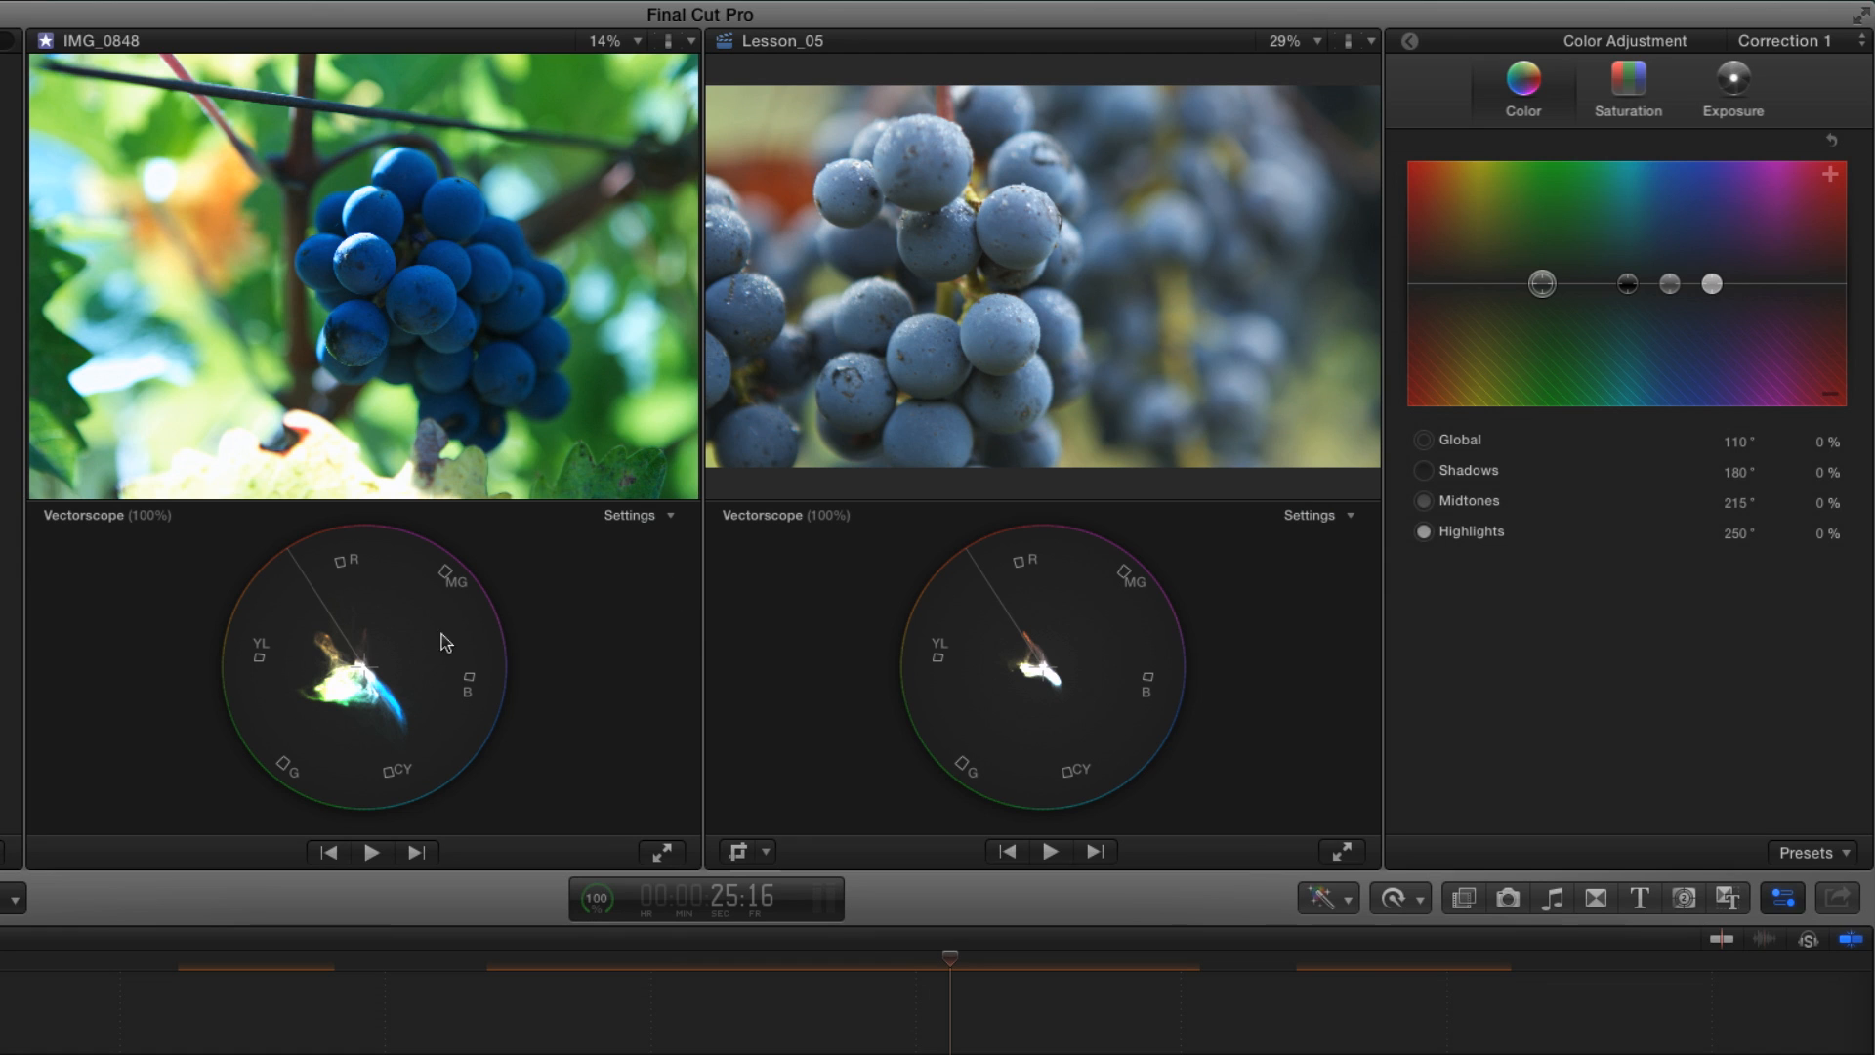
mouse_move(367, 670)
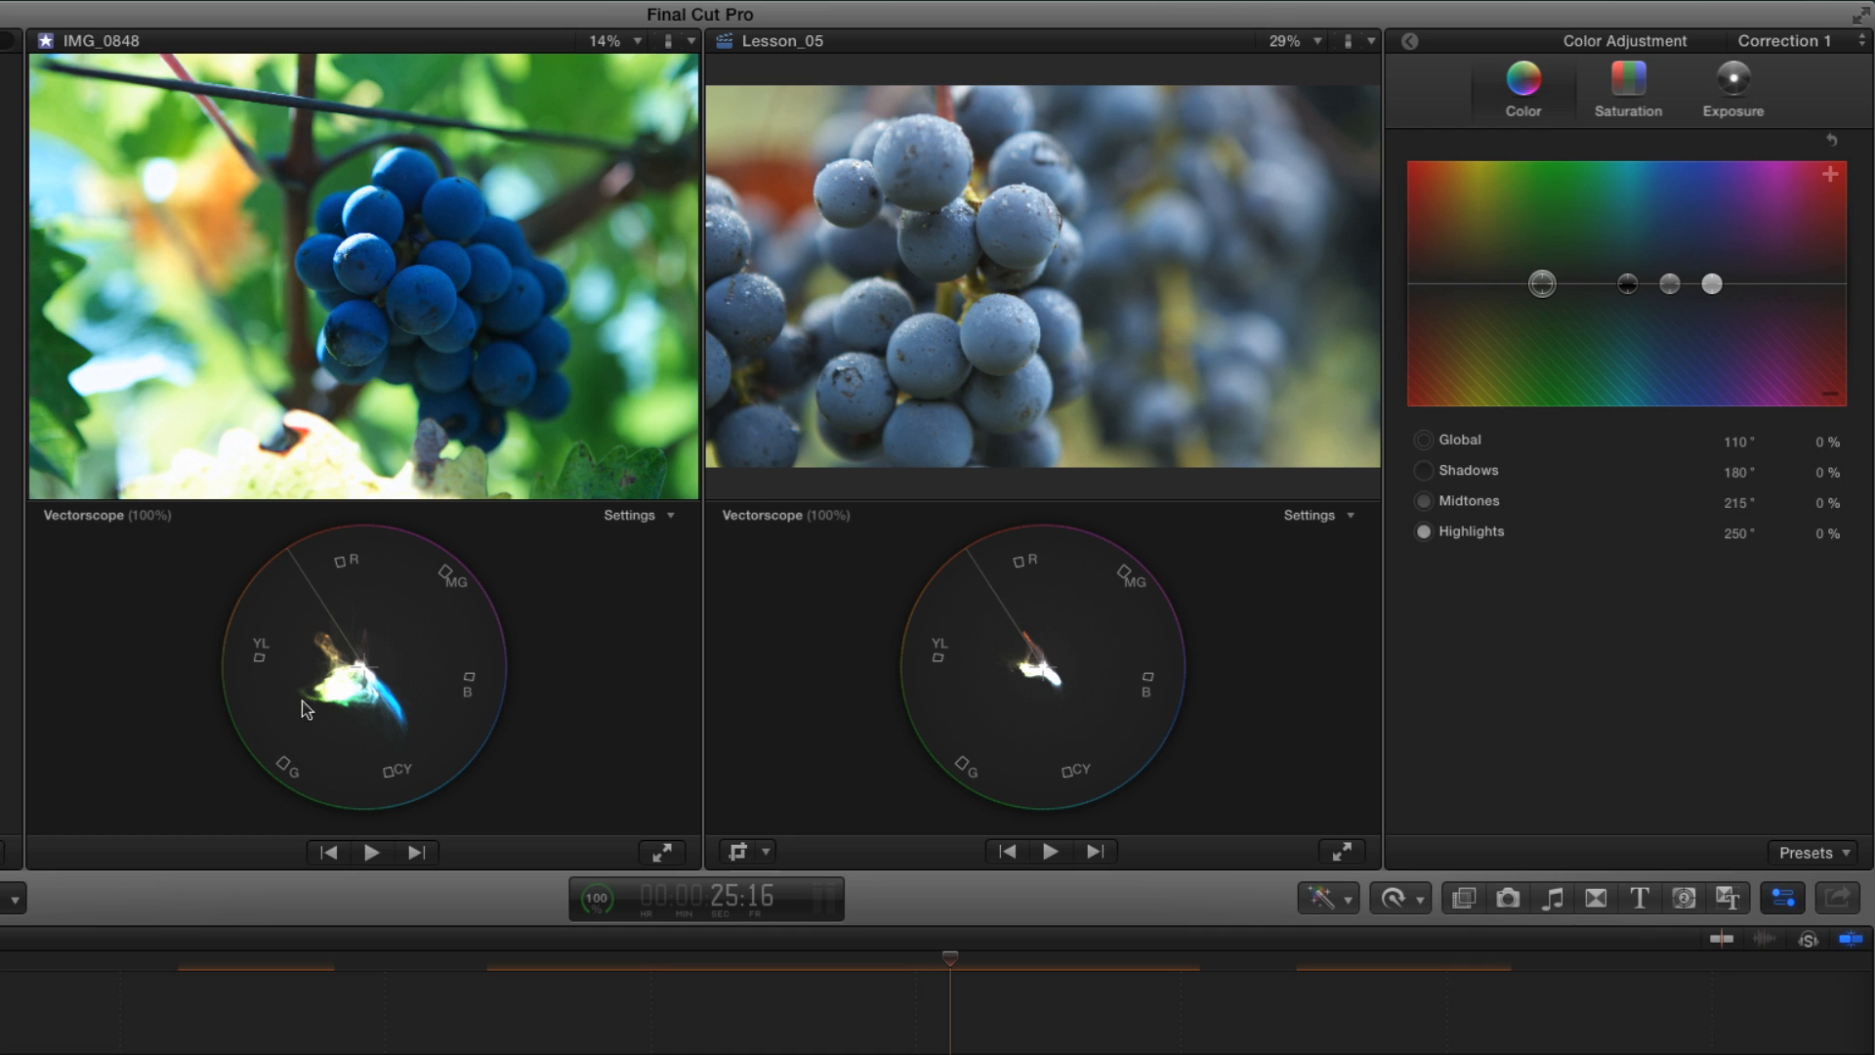
mouse_move(908, 713)
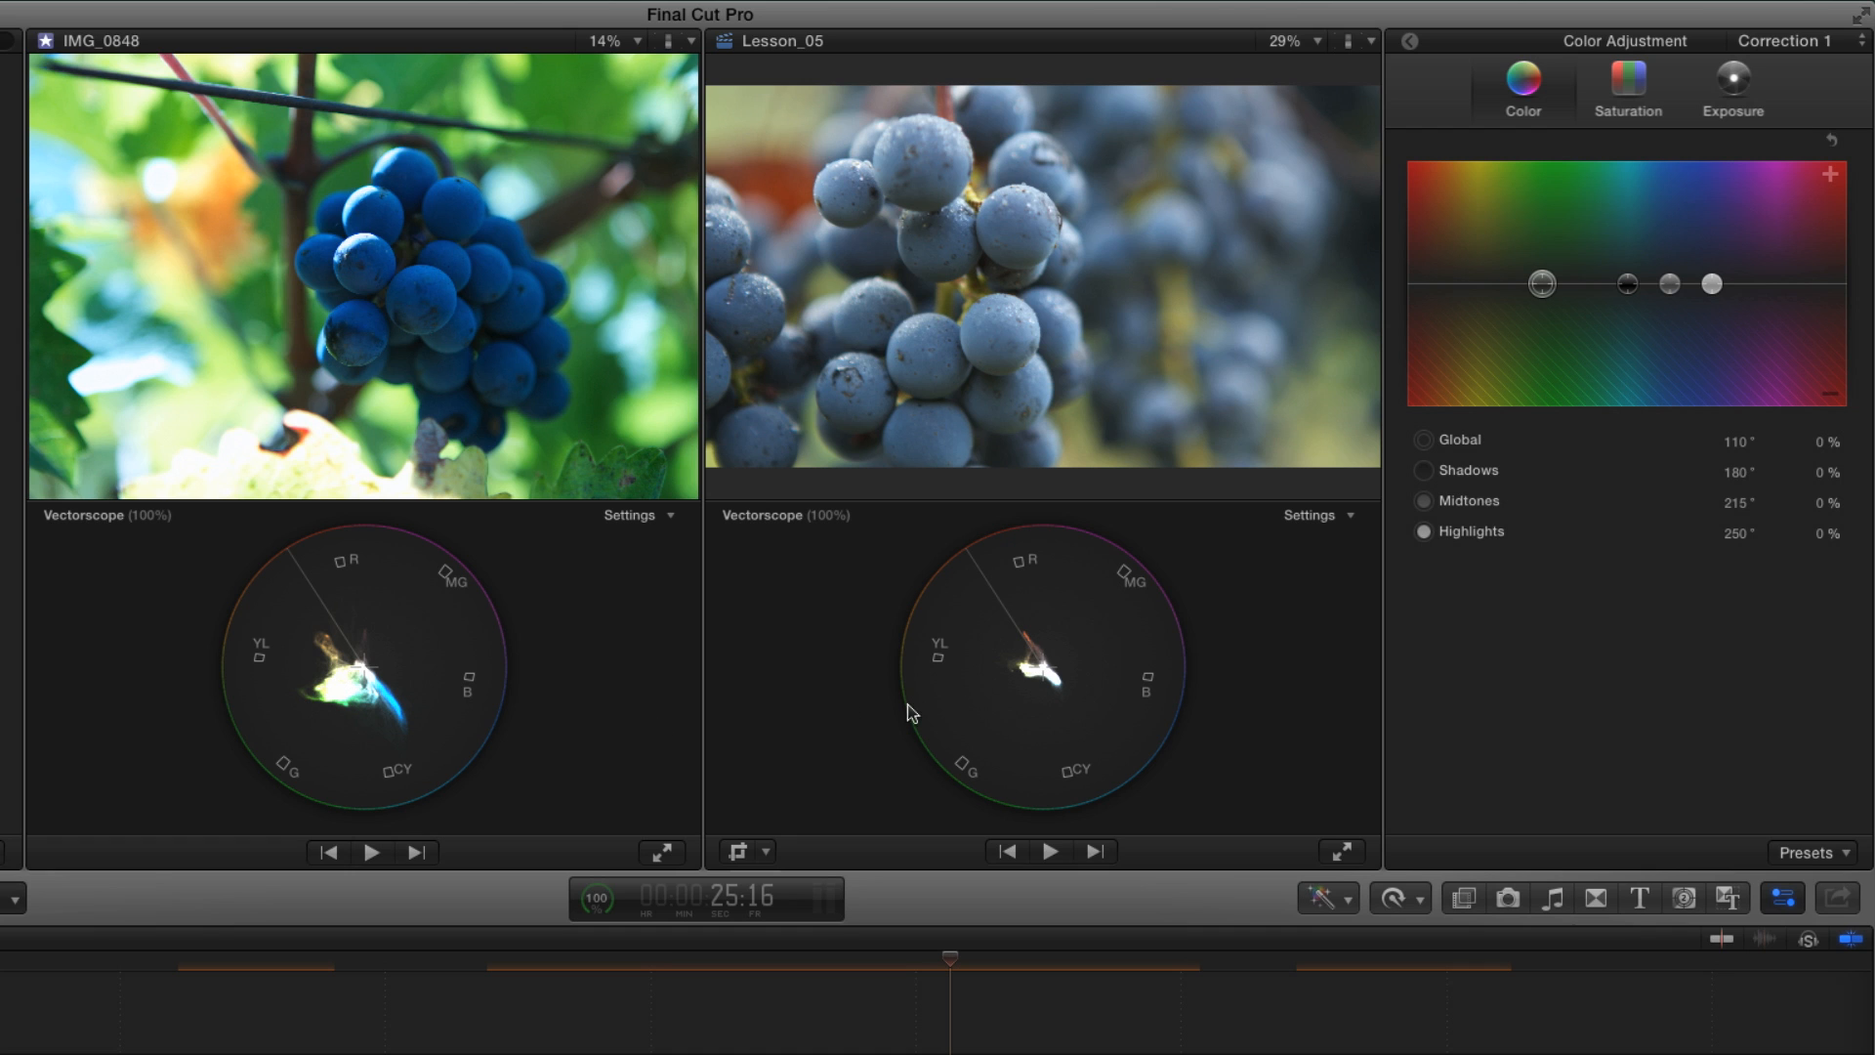
mouse_move(414, 722)
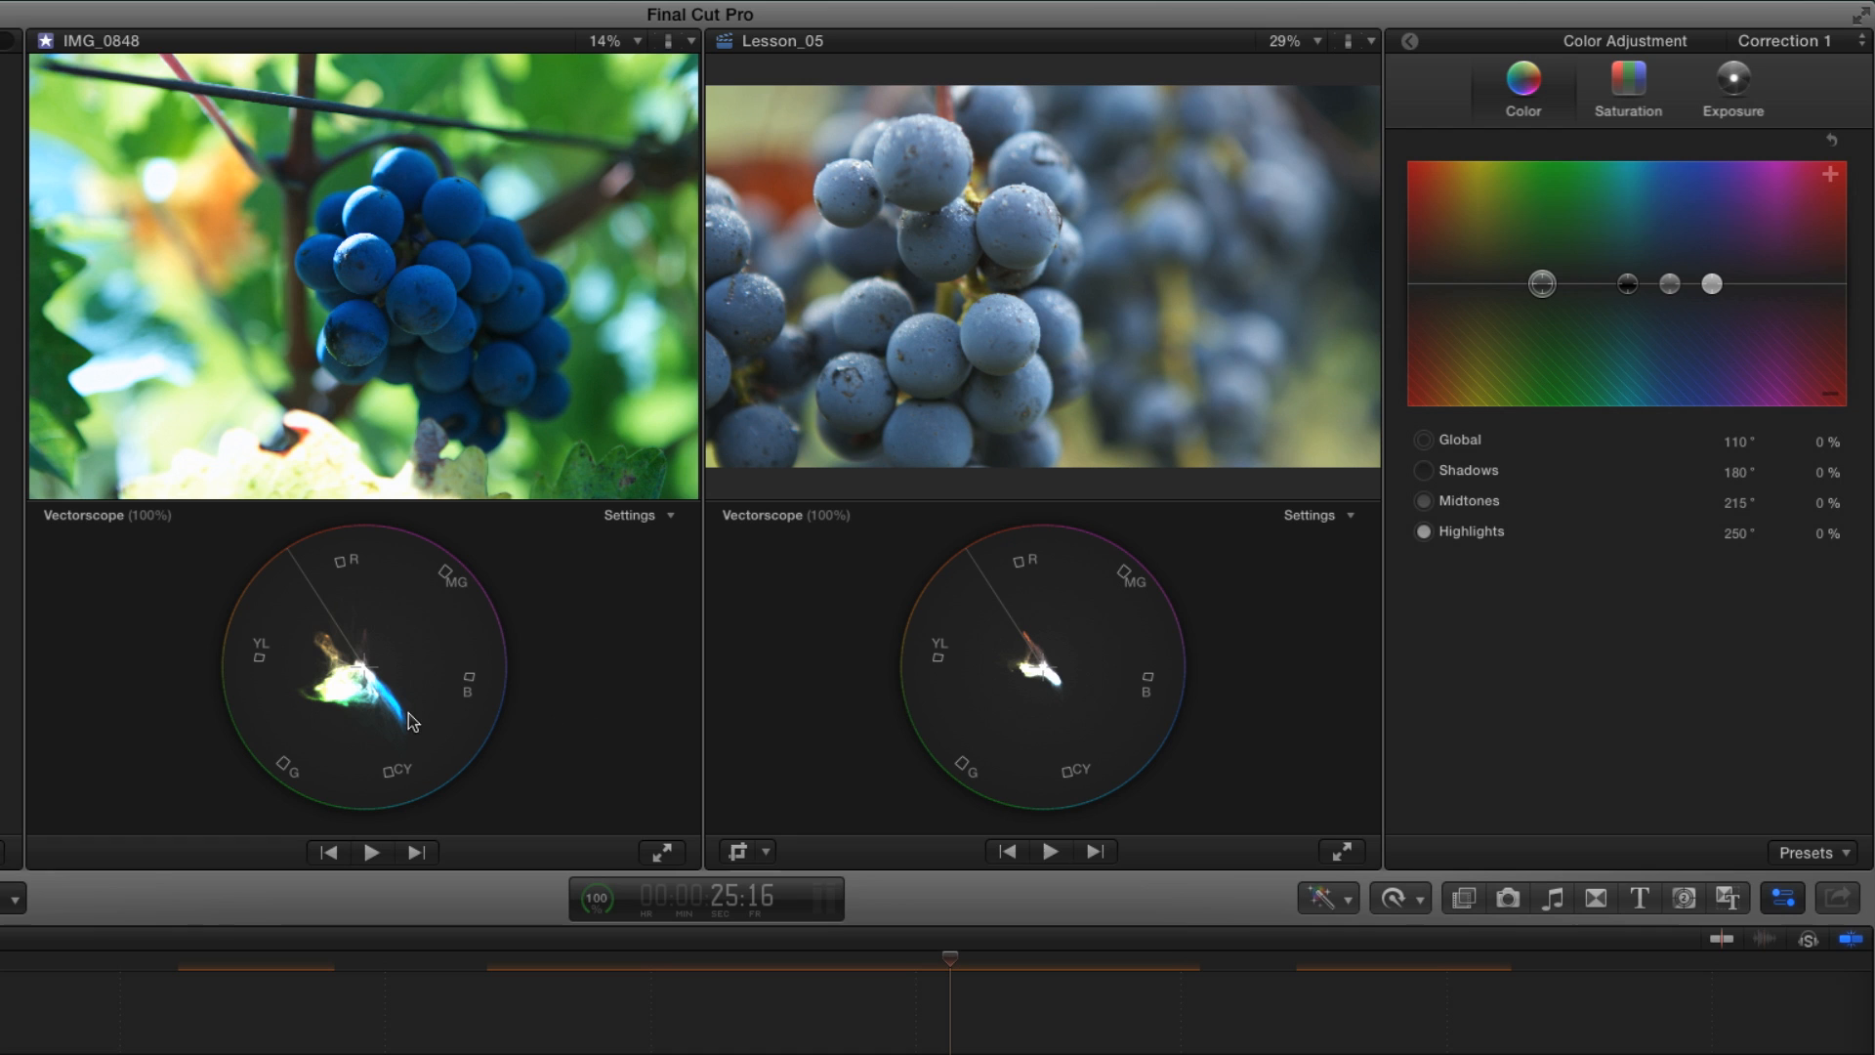
mouse_move(399, 732)
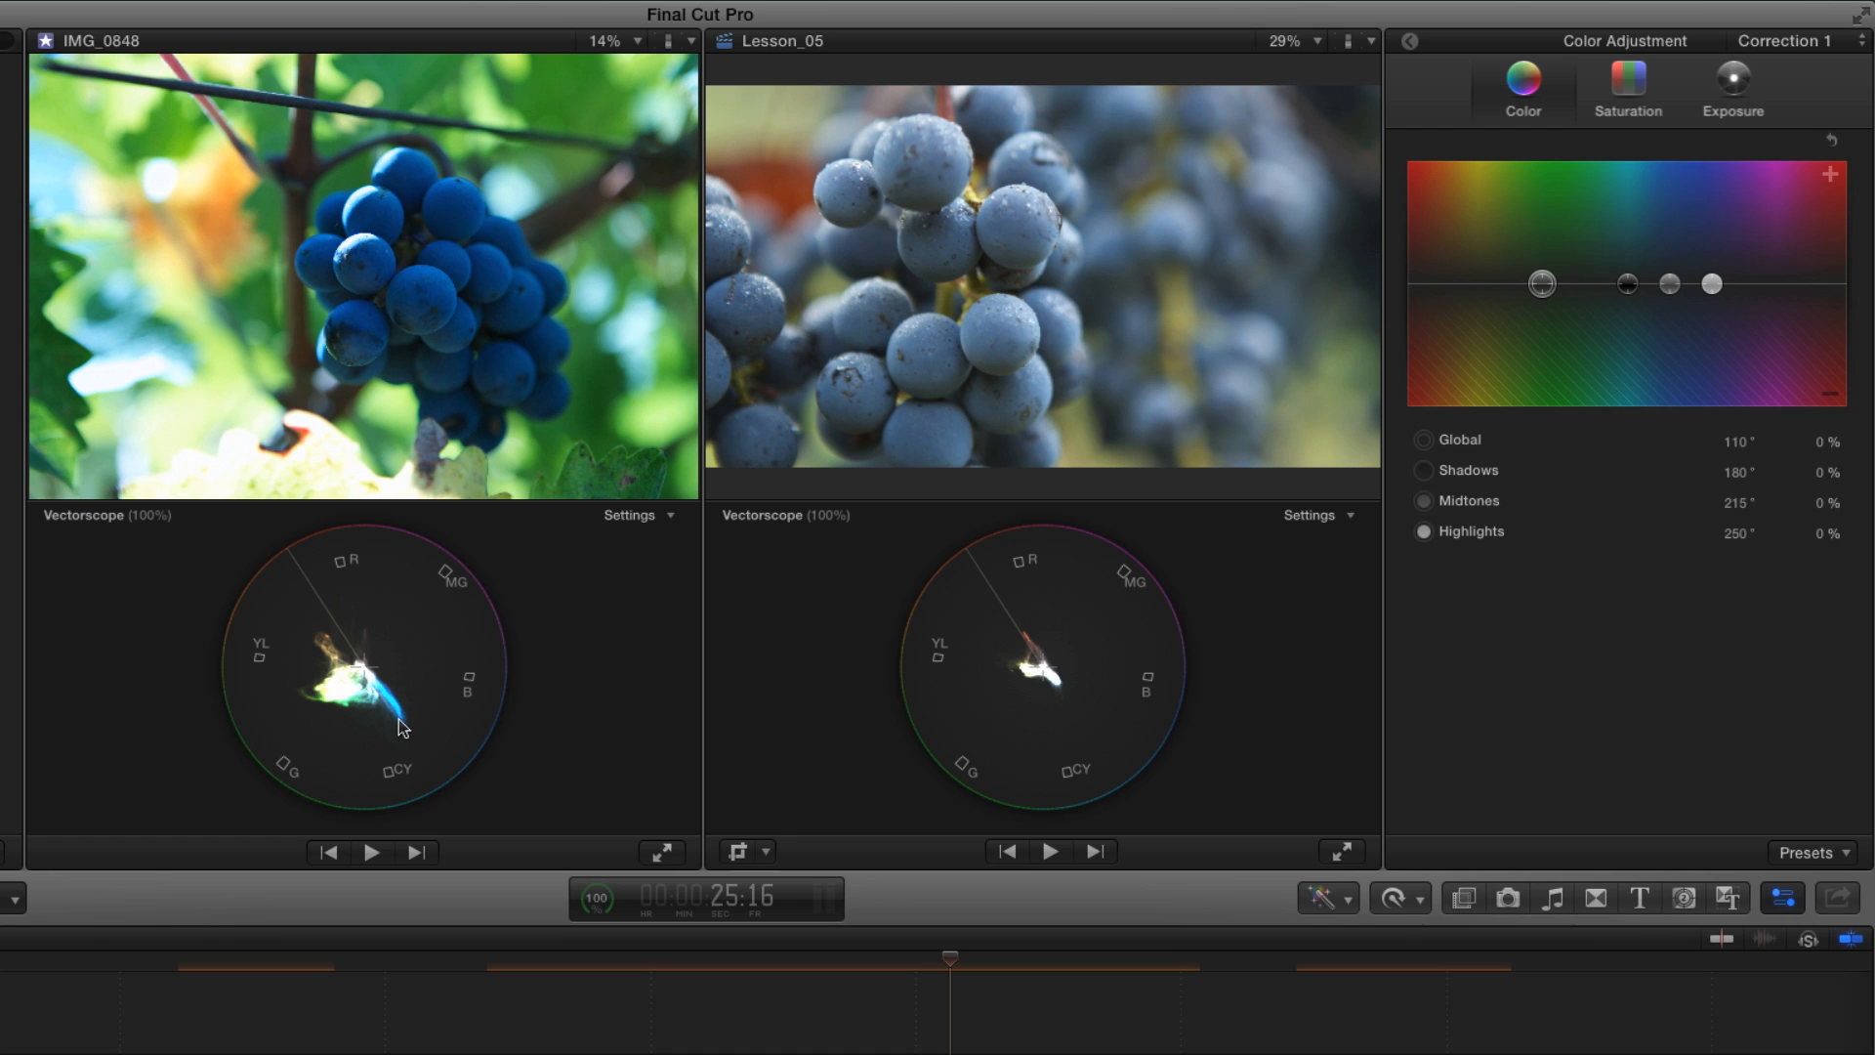
mouse_move(961, 688)
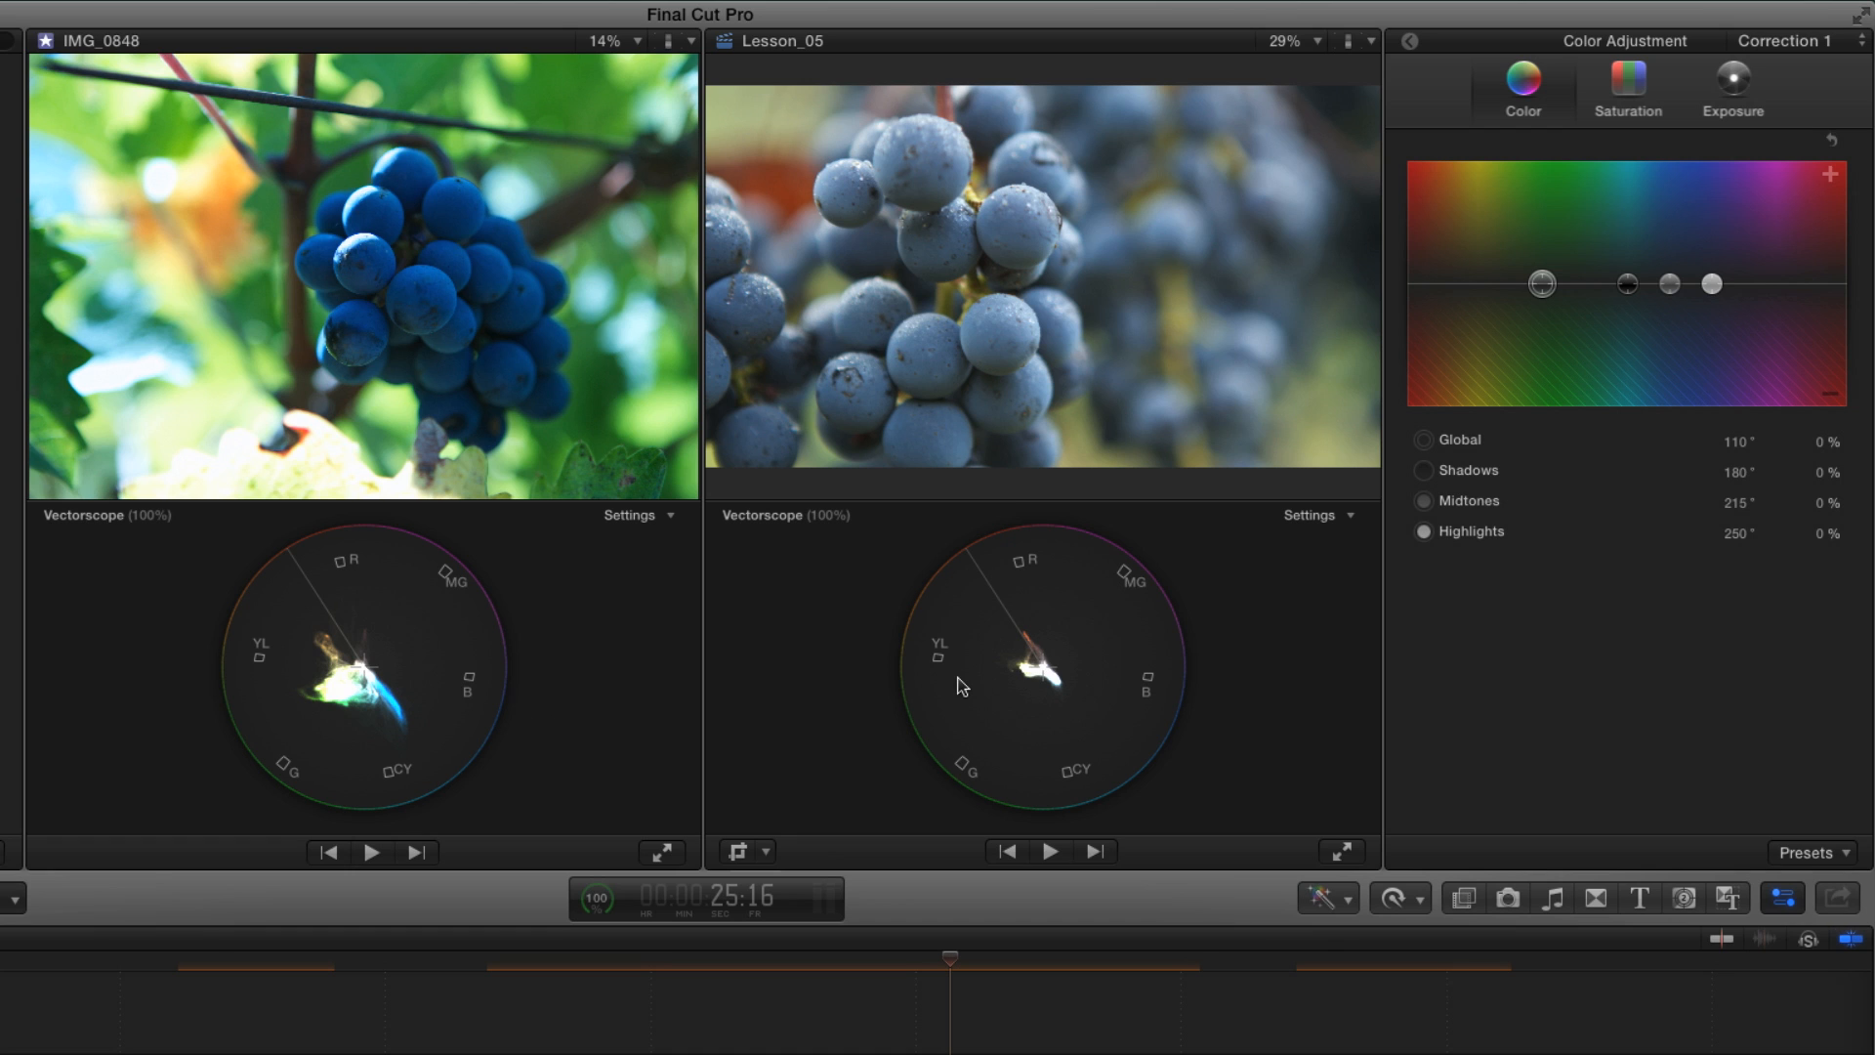
Step: Switch both the reference and Lesson_05 scopes from RGB Parade to Chroma waveforms
click(633, 516)
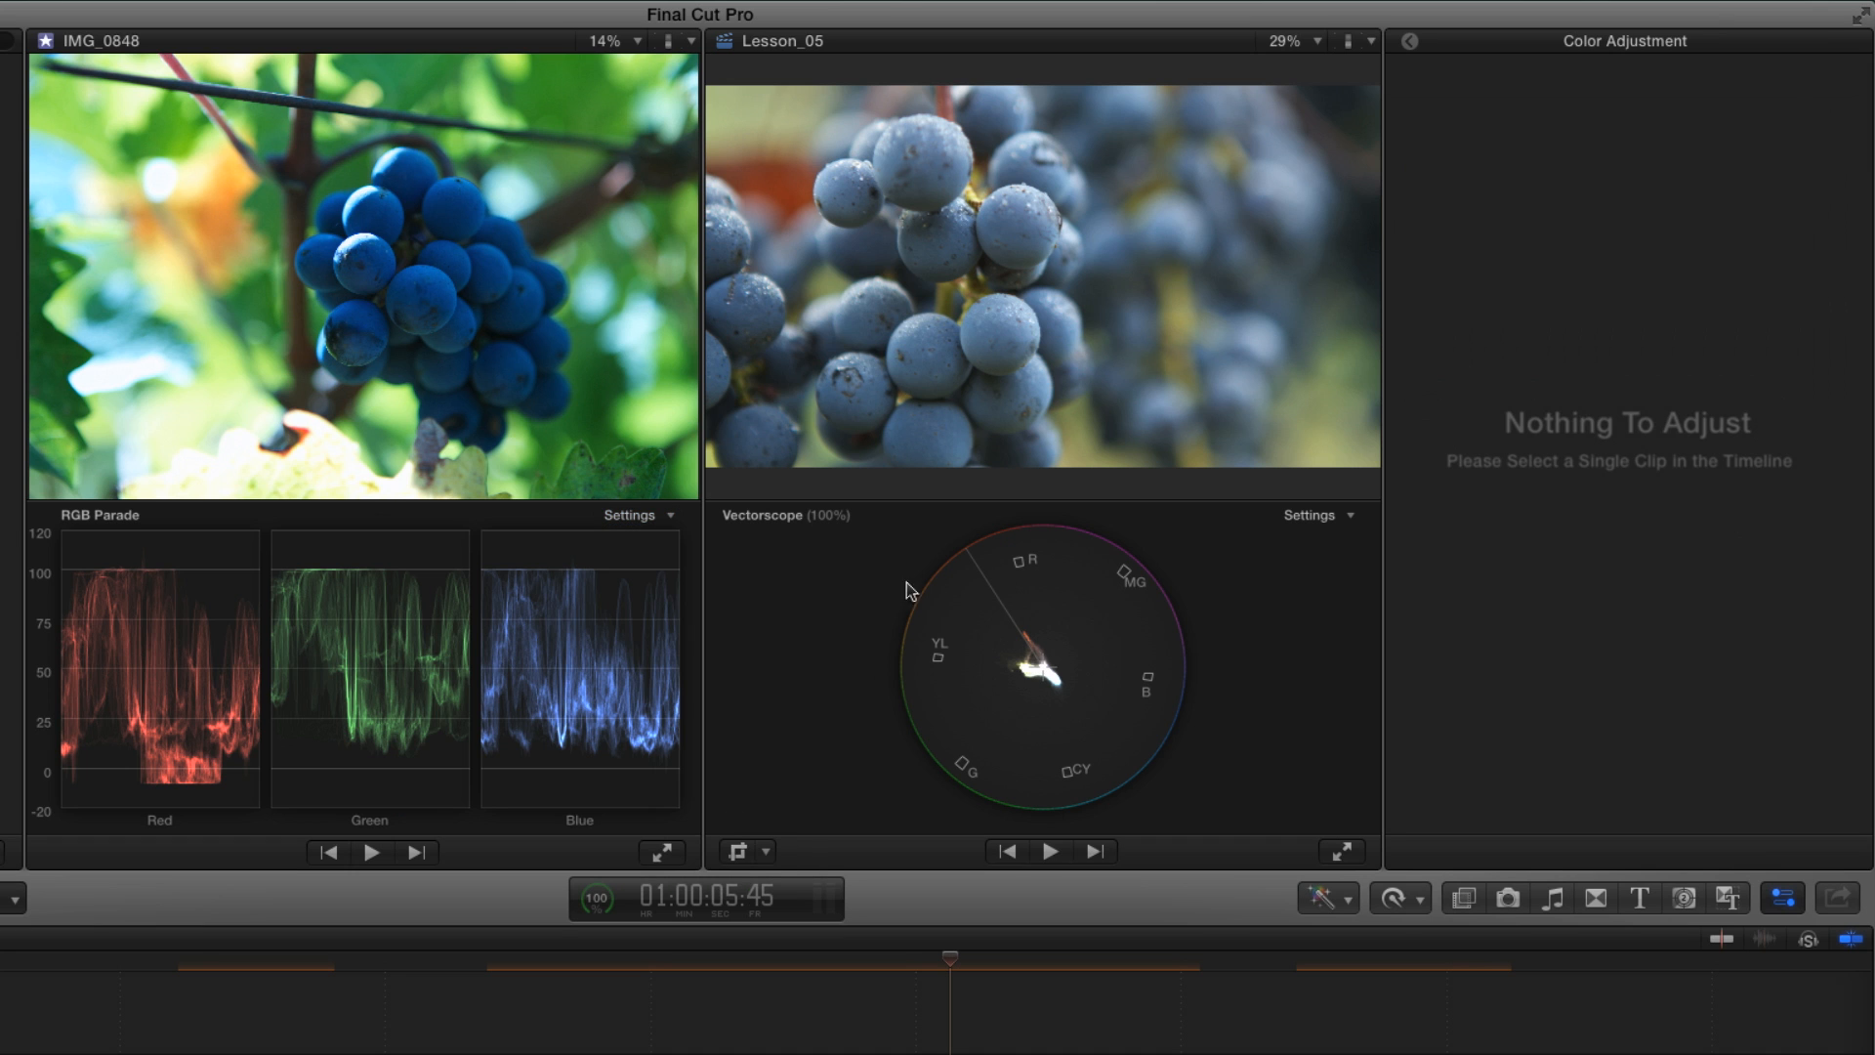
click(1308, 516)
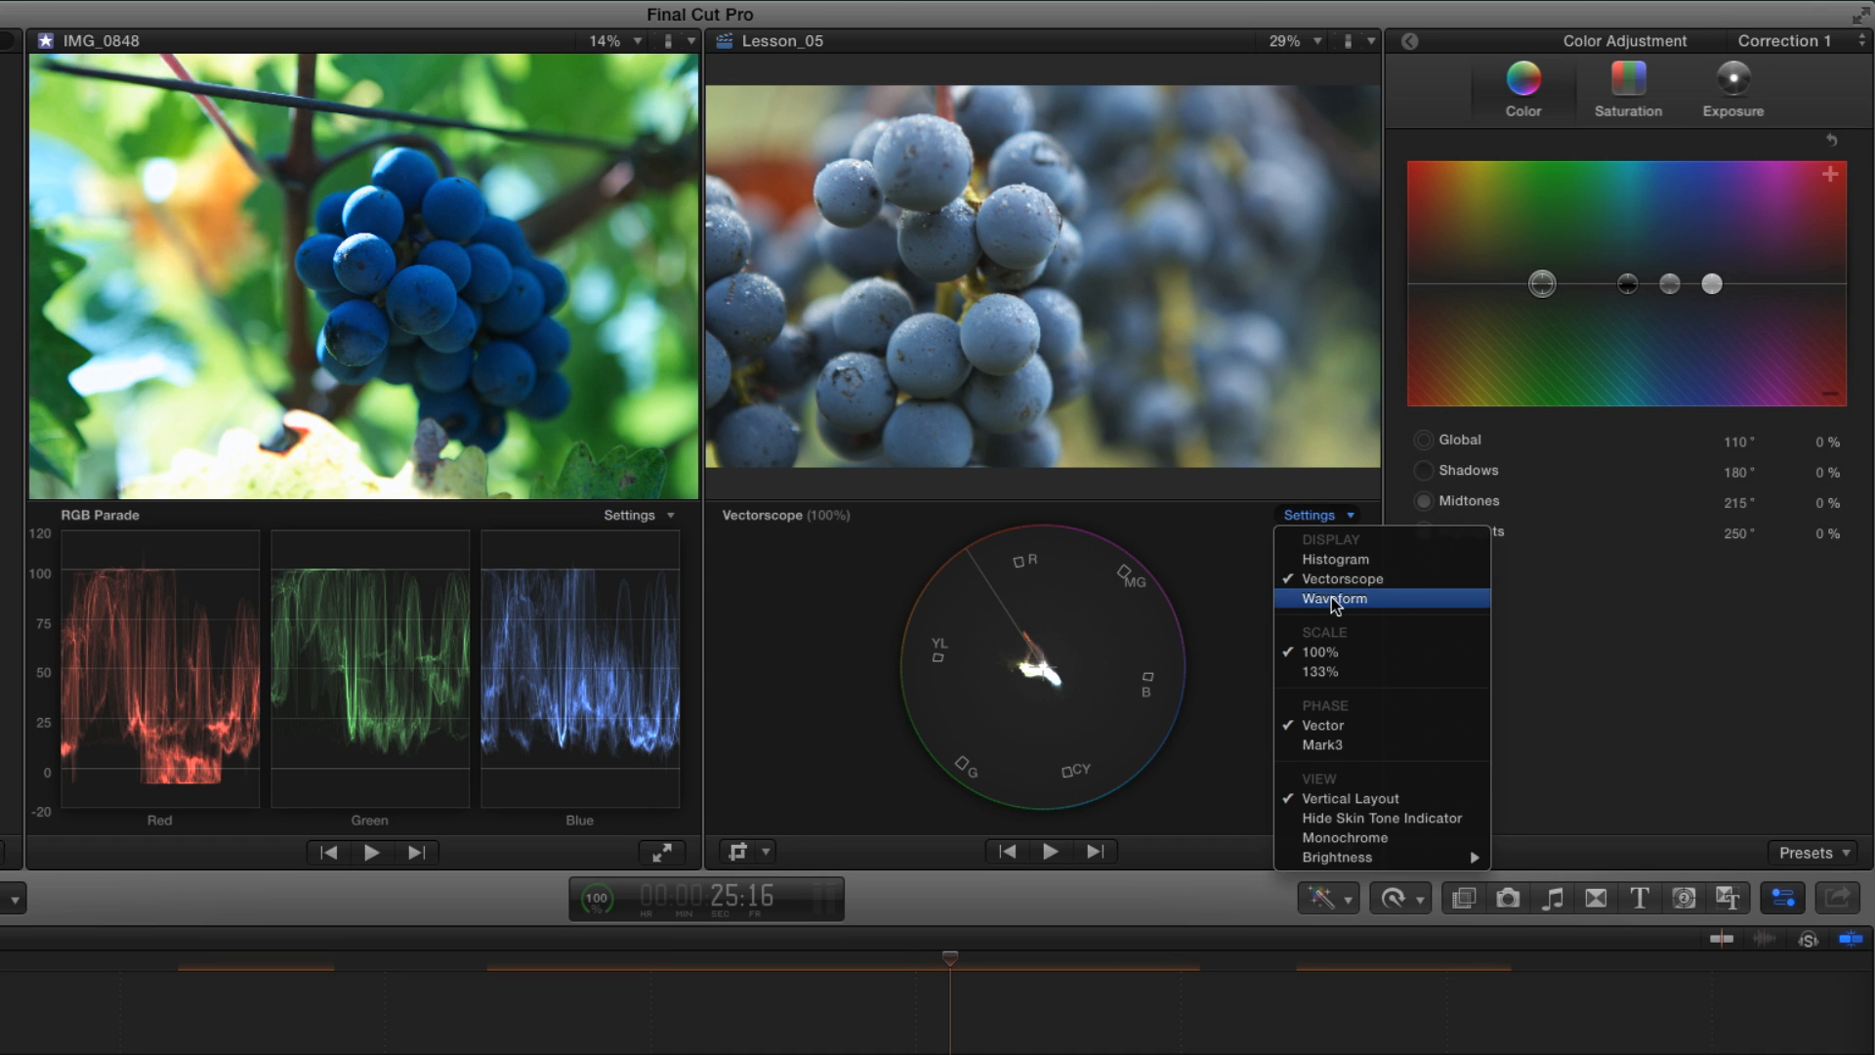
click(1333, 600)
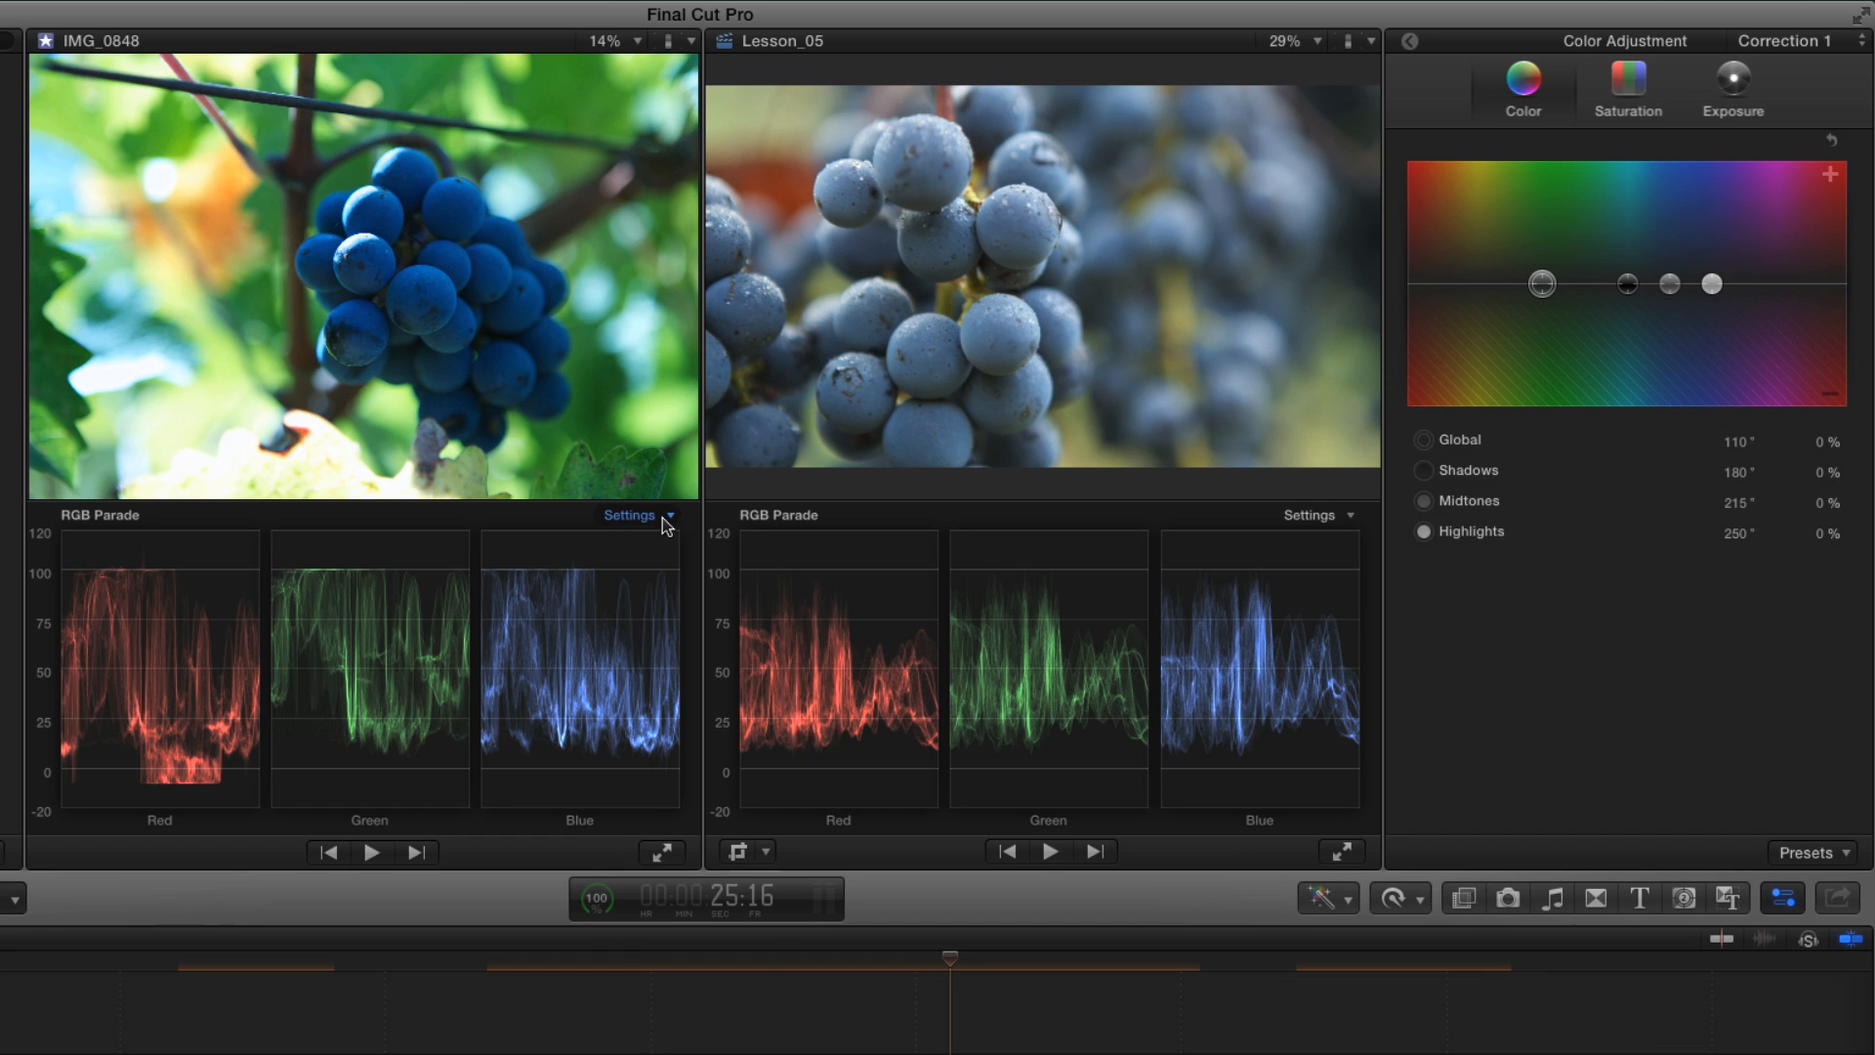
click(640, 516)
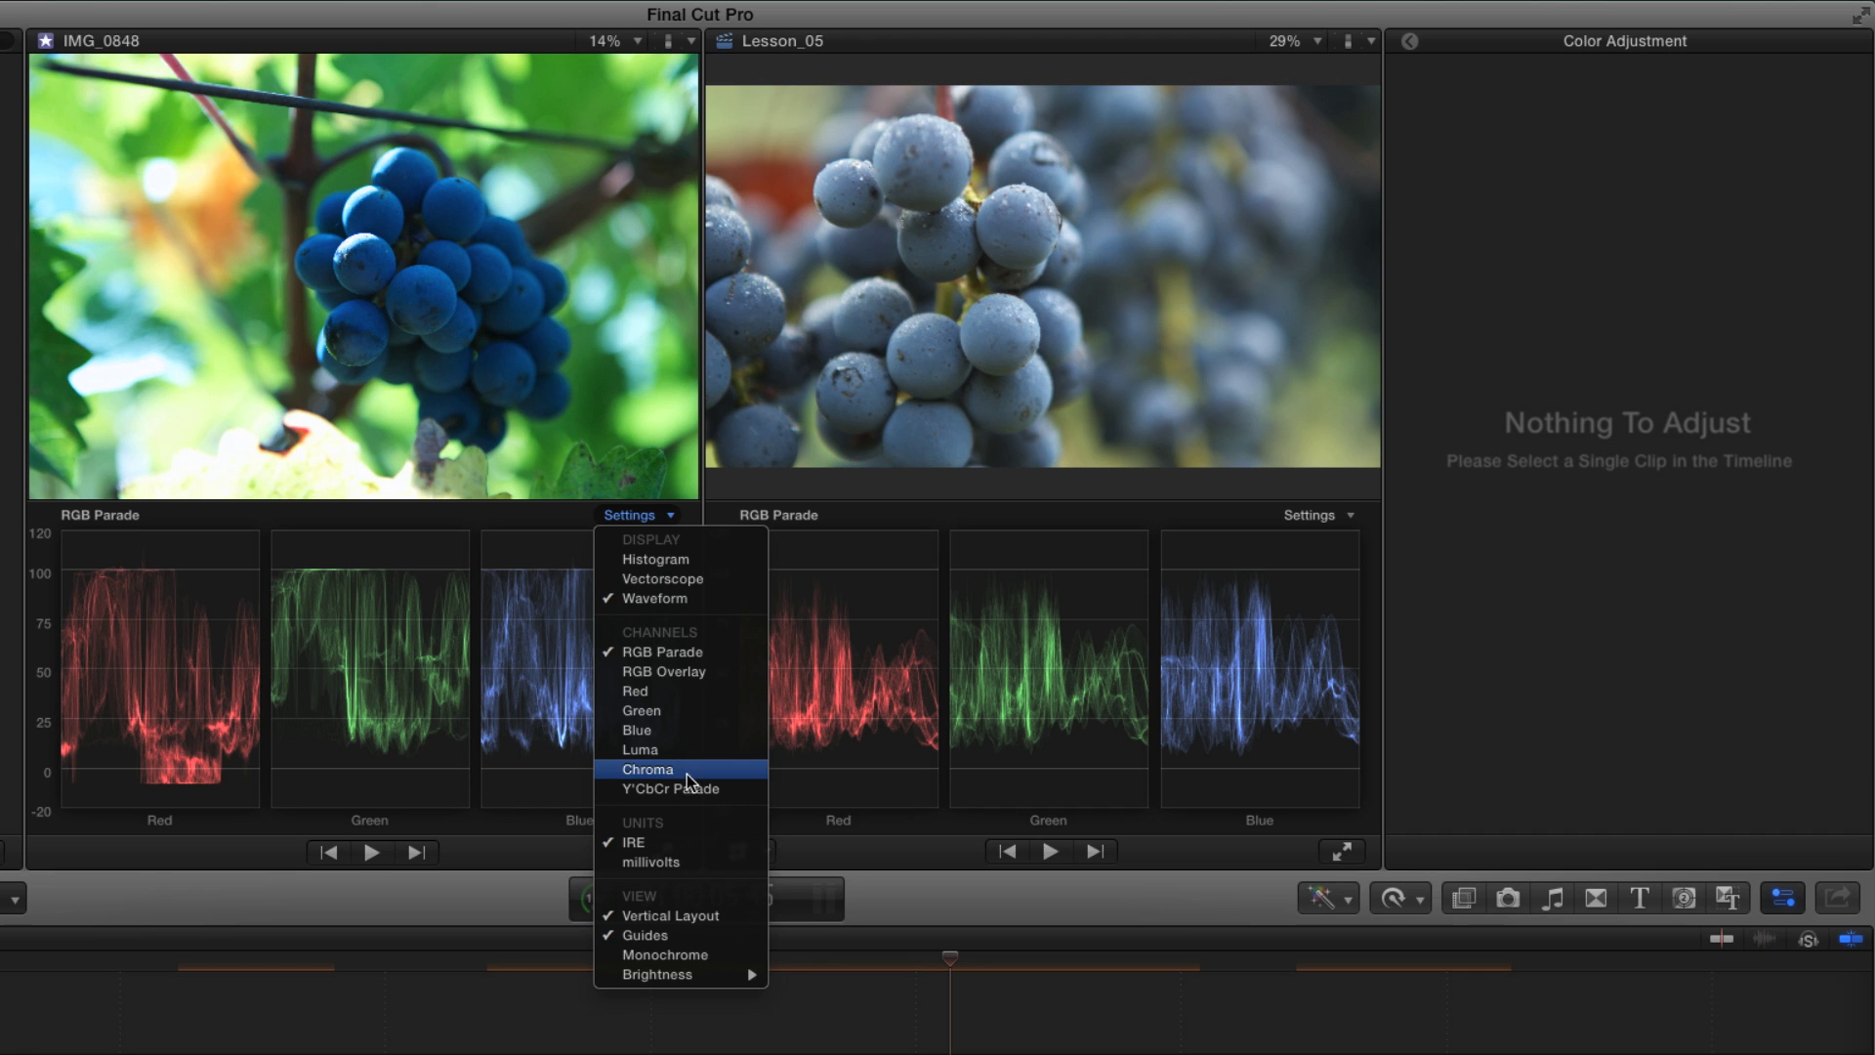
mouse_move(703, 777)
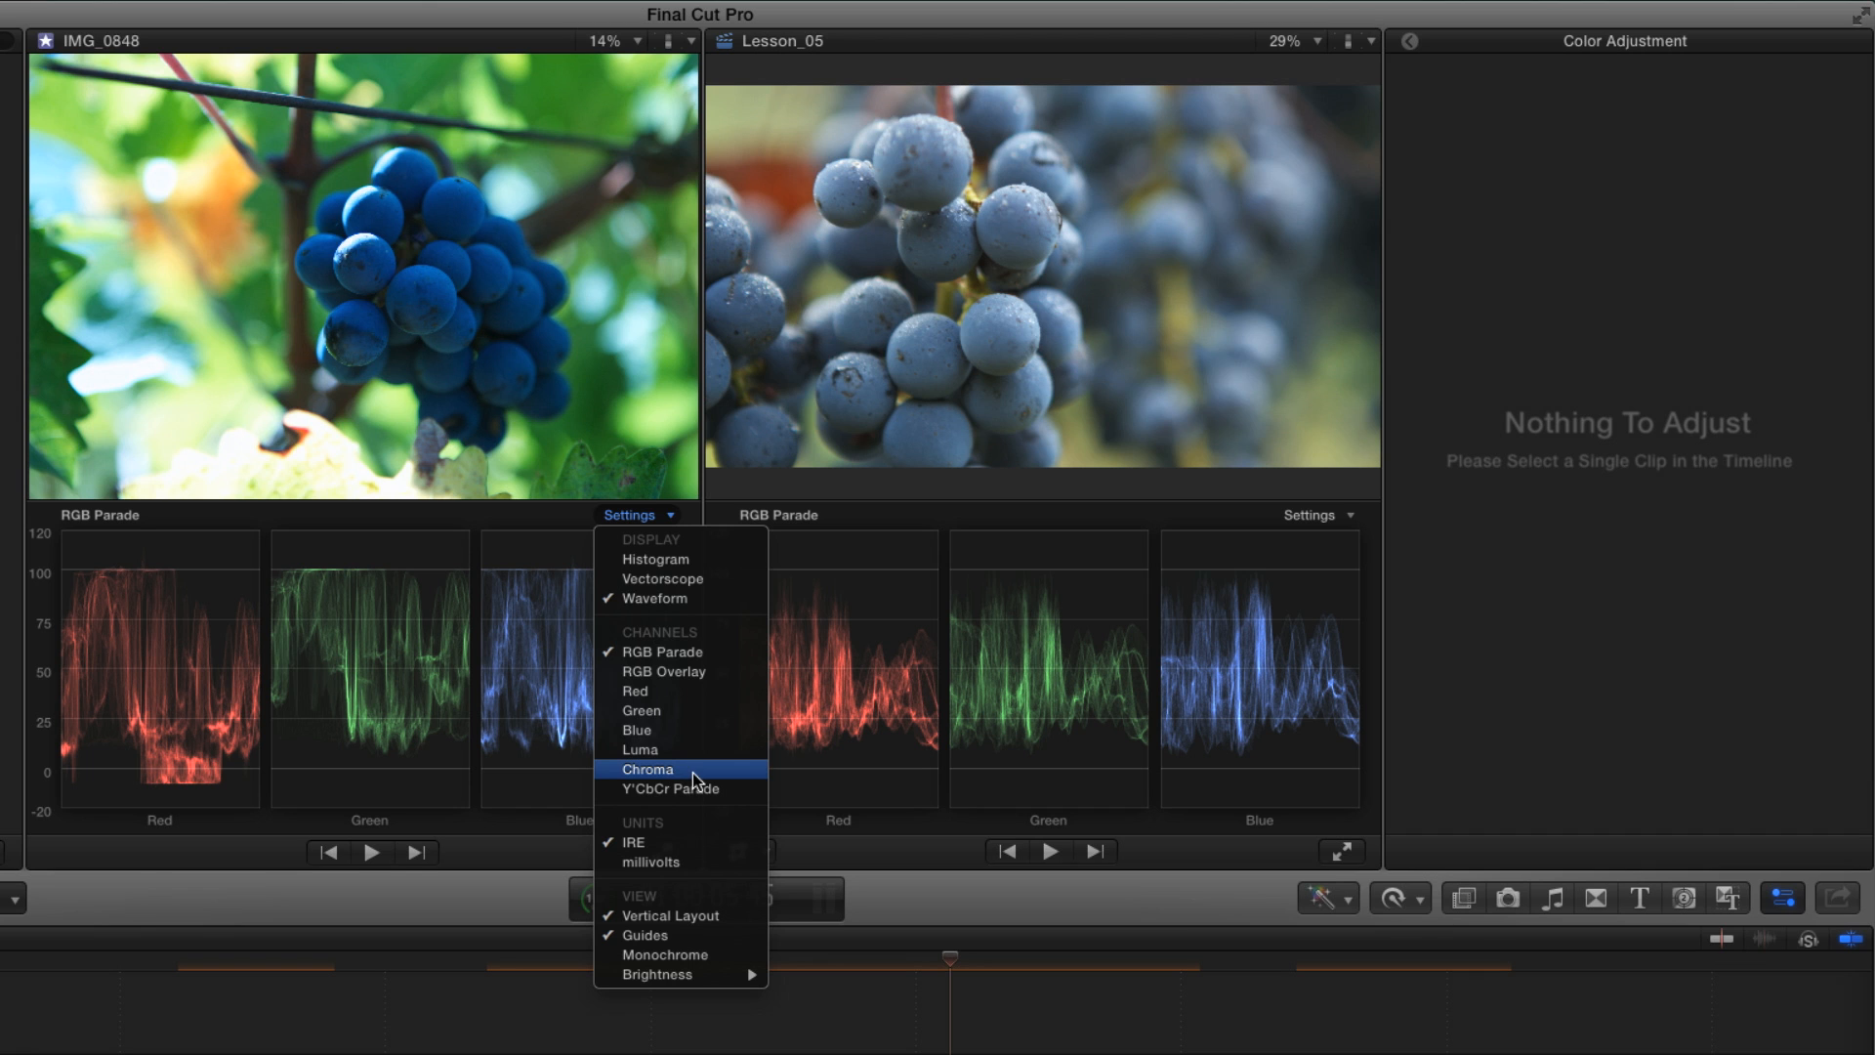
click(647, 770)
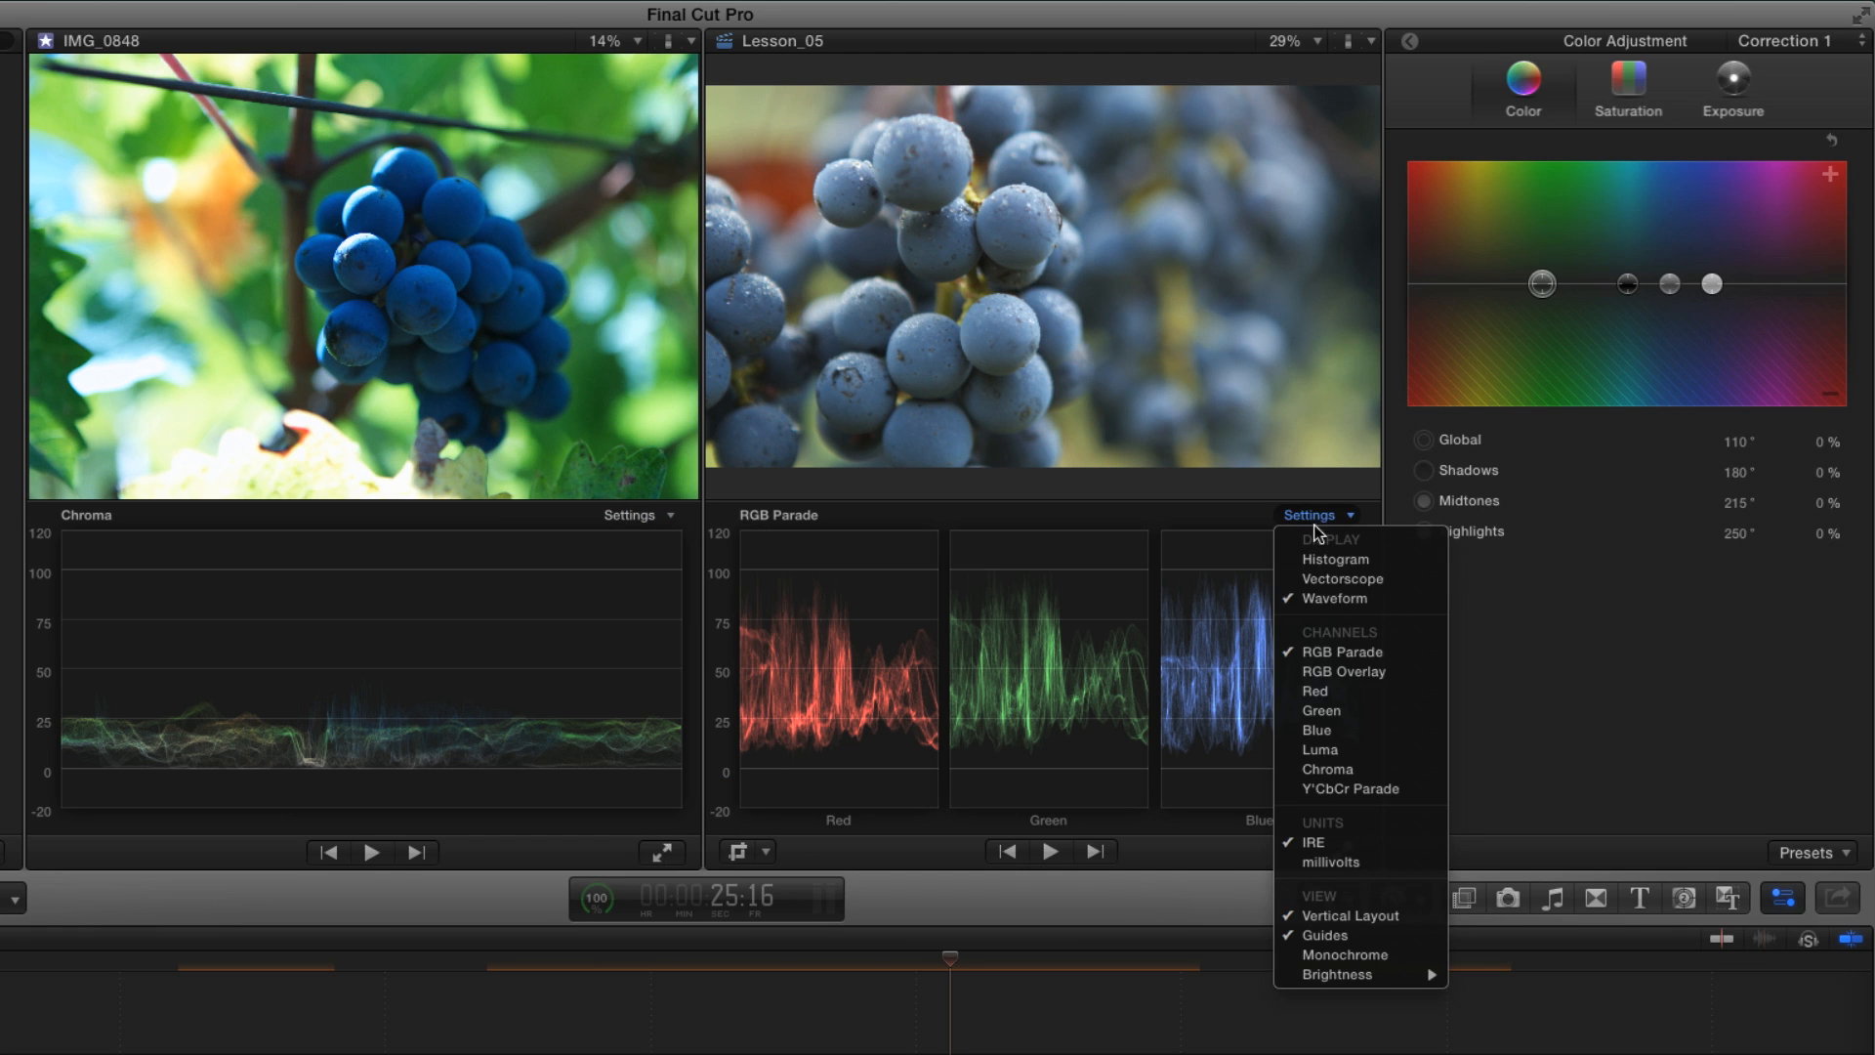
click(1329, 770)
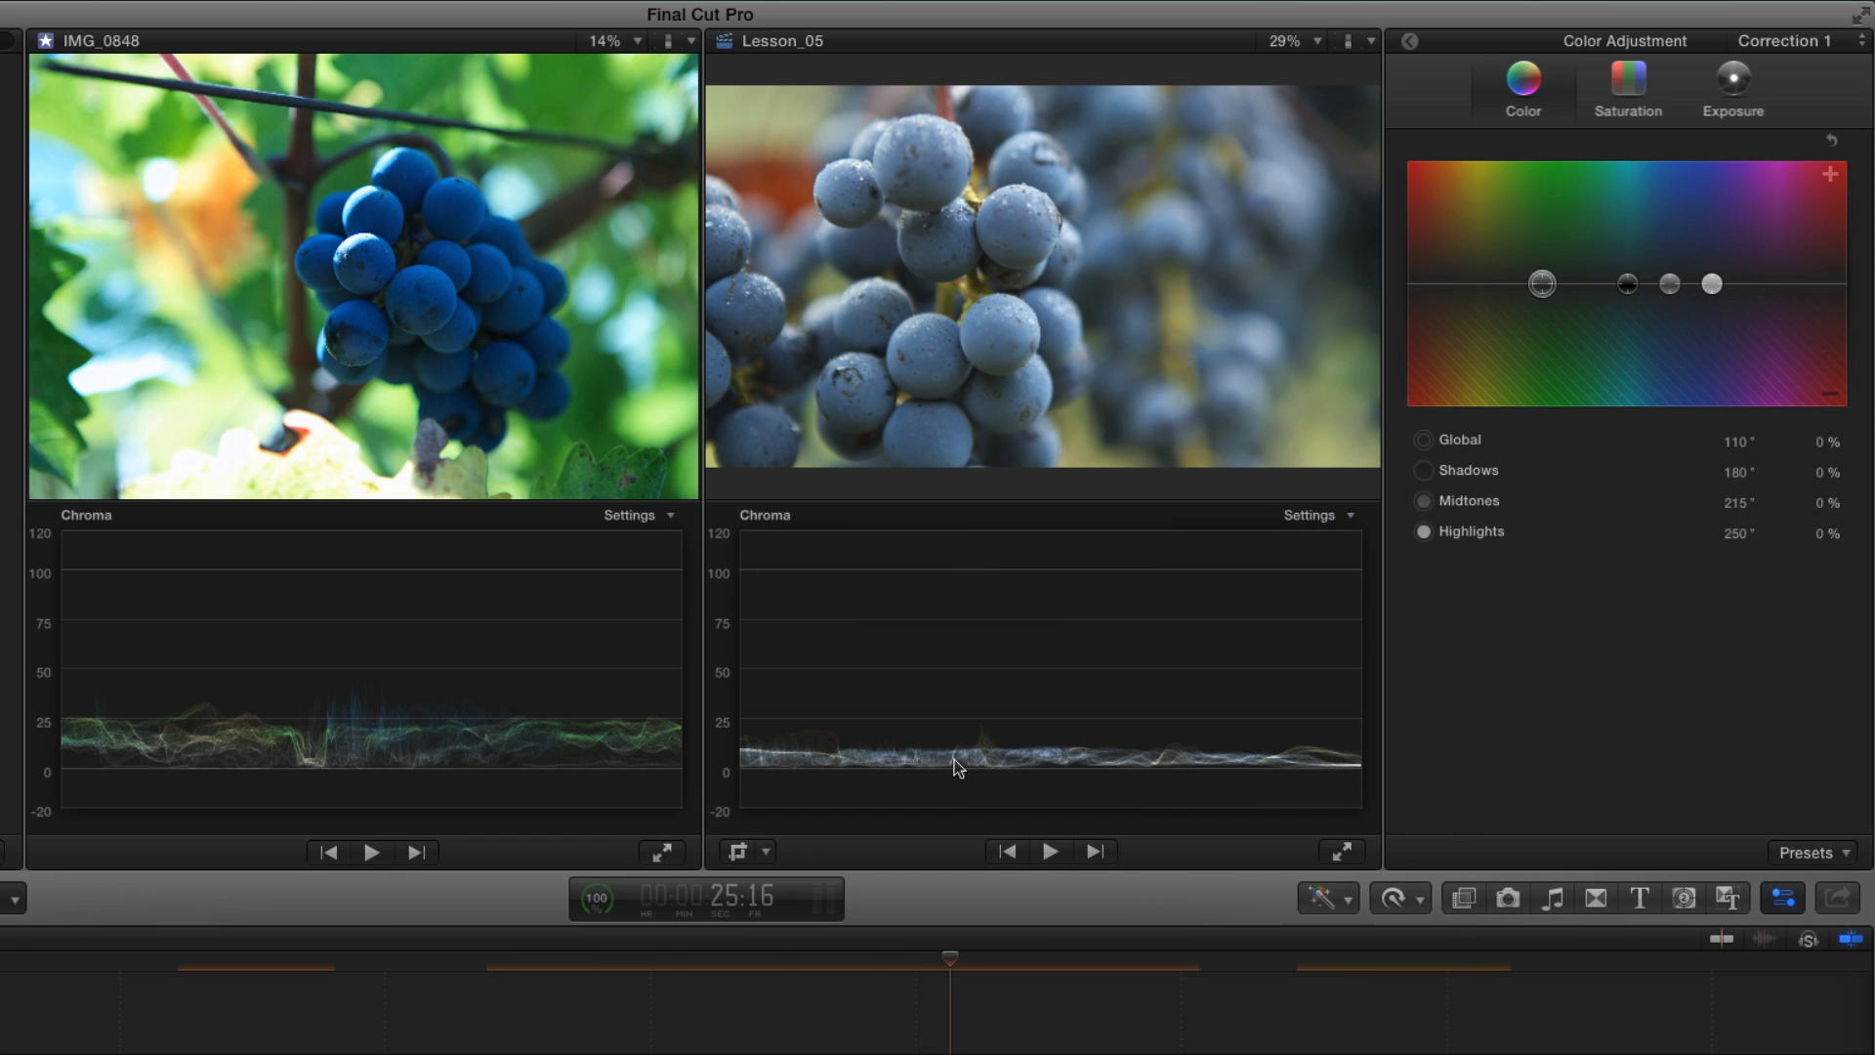
mouse_move(801, 766)
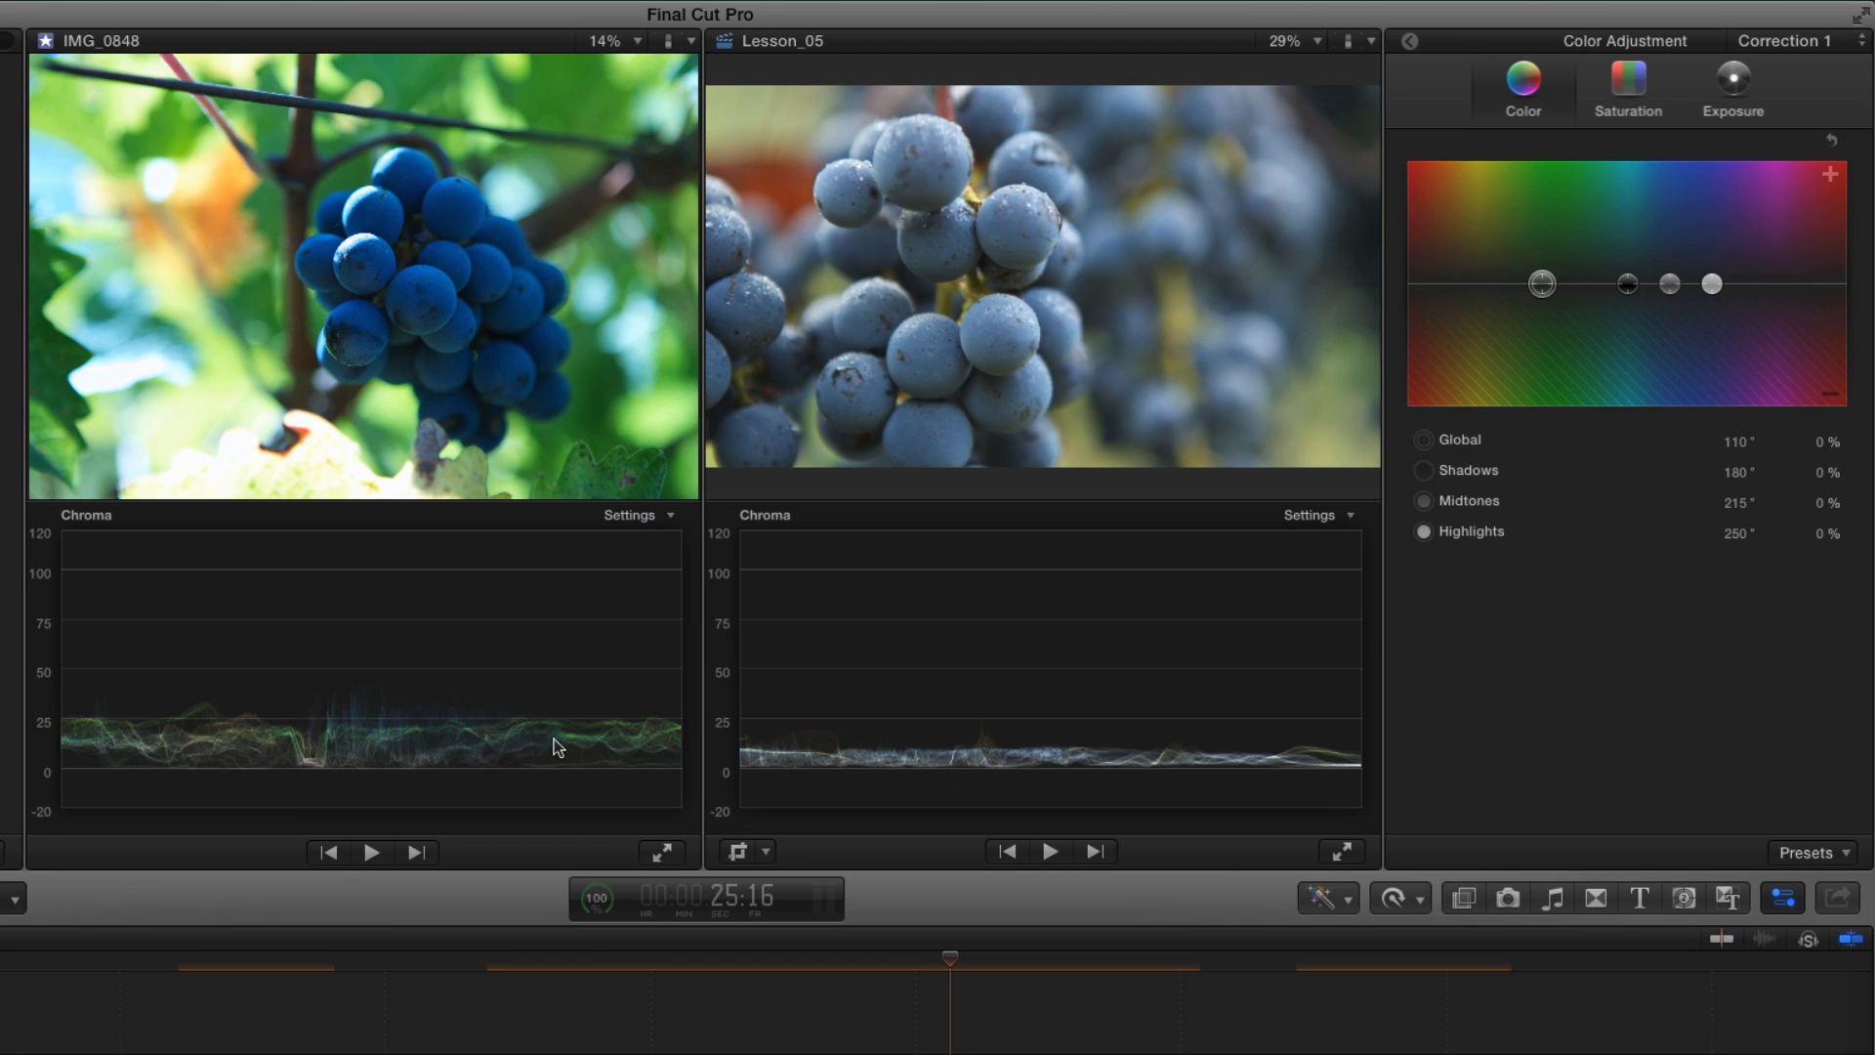
mouse_move(535, 746)
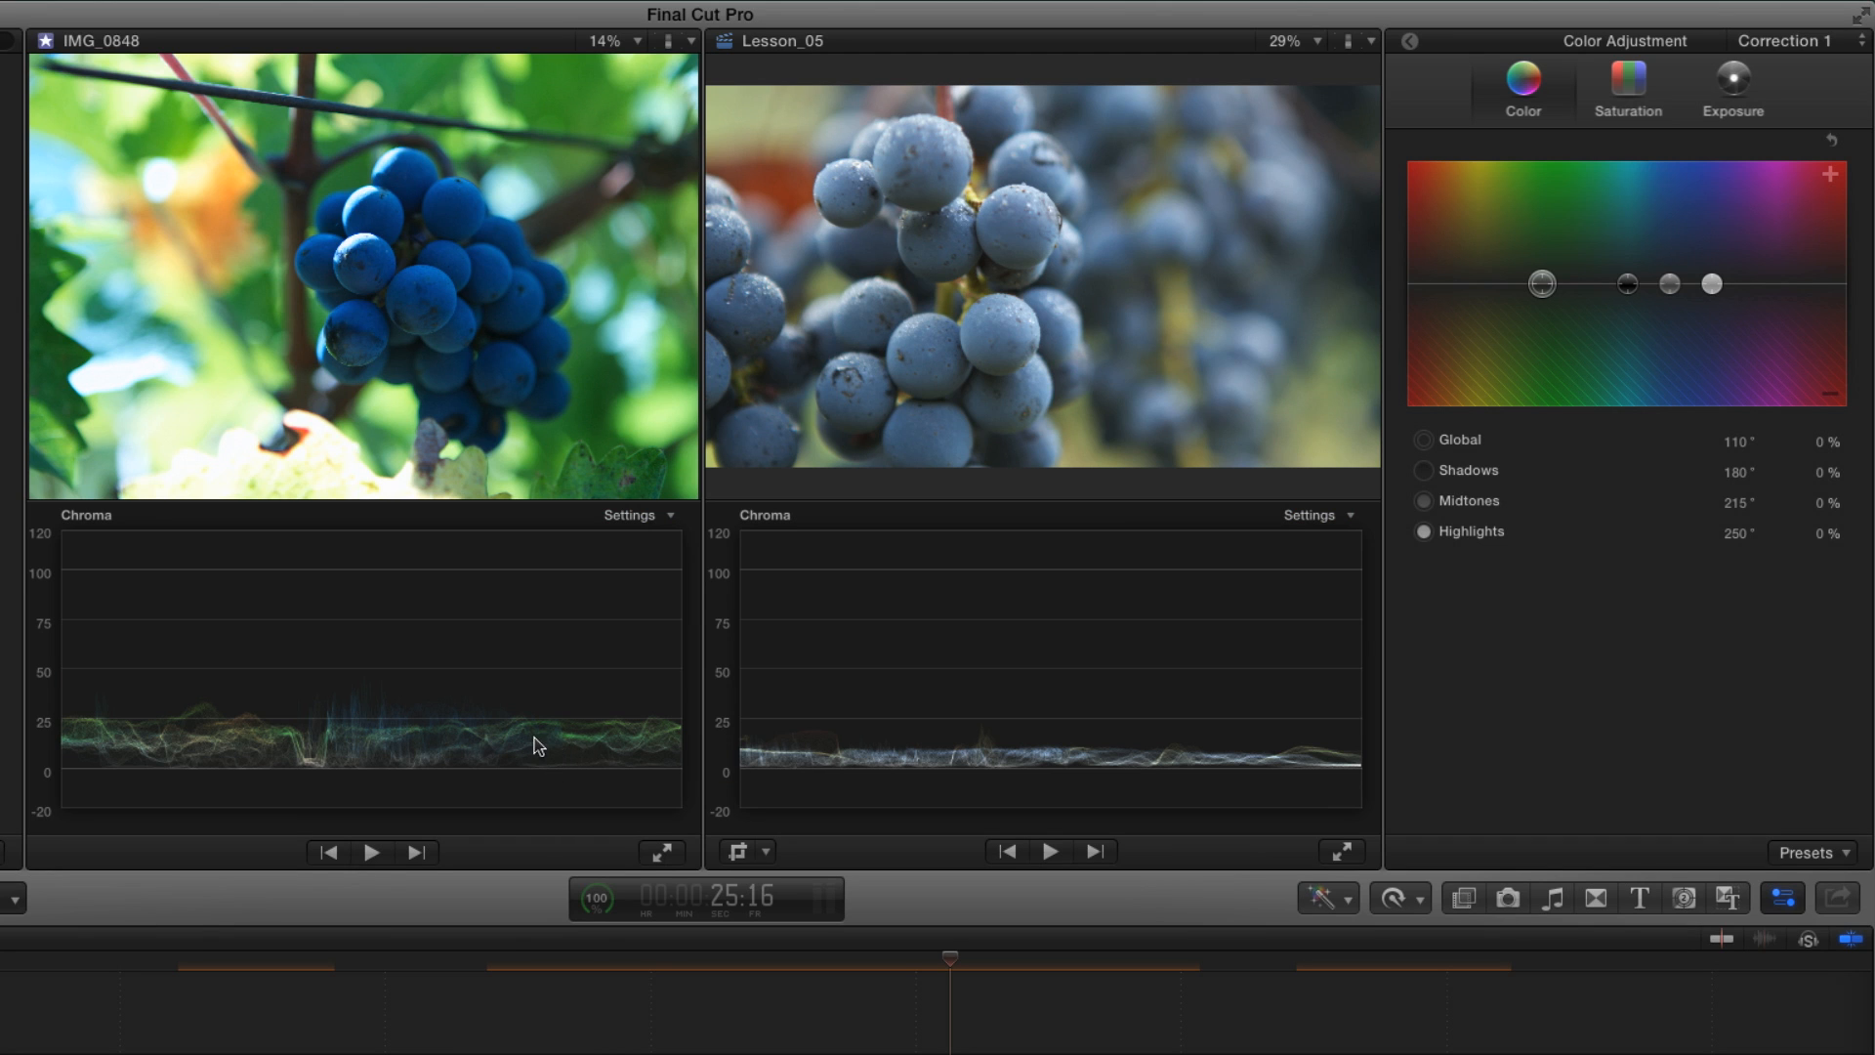
mouse_move(1760, 92)
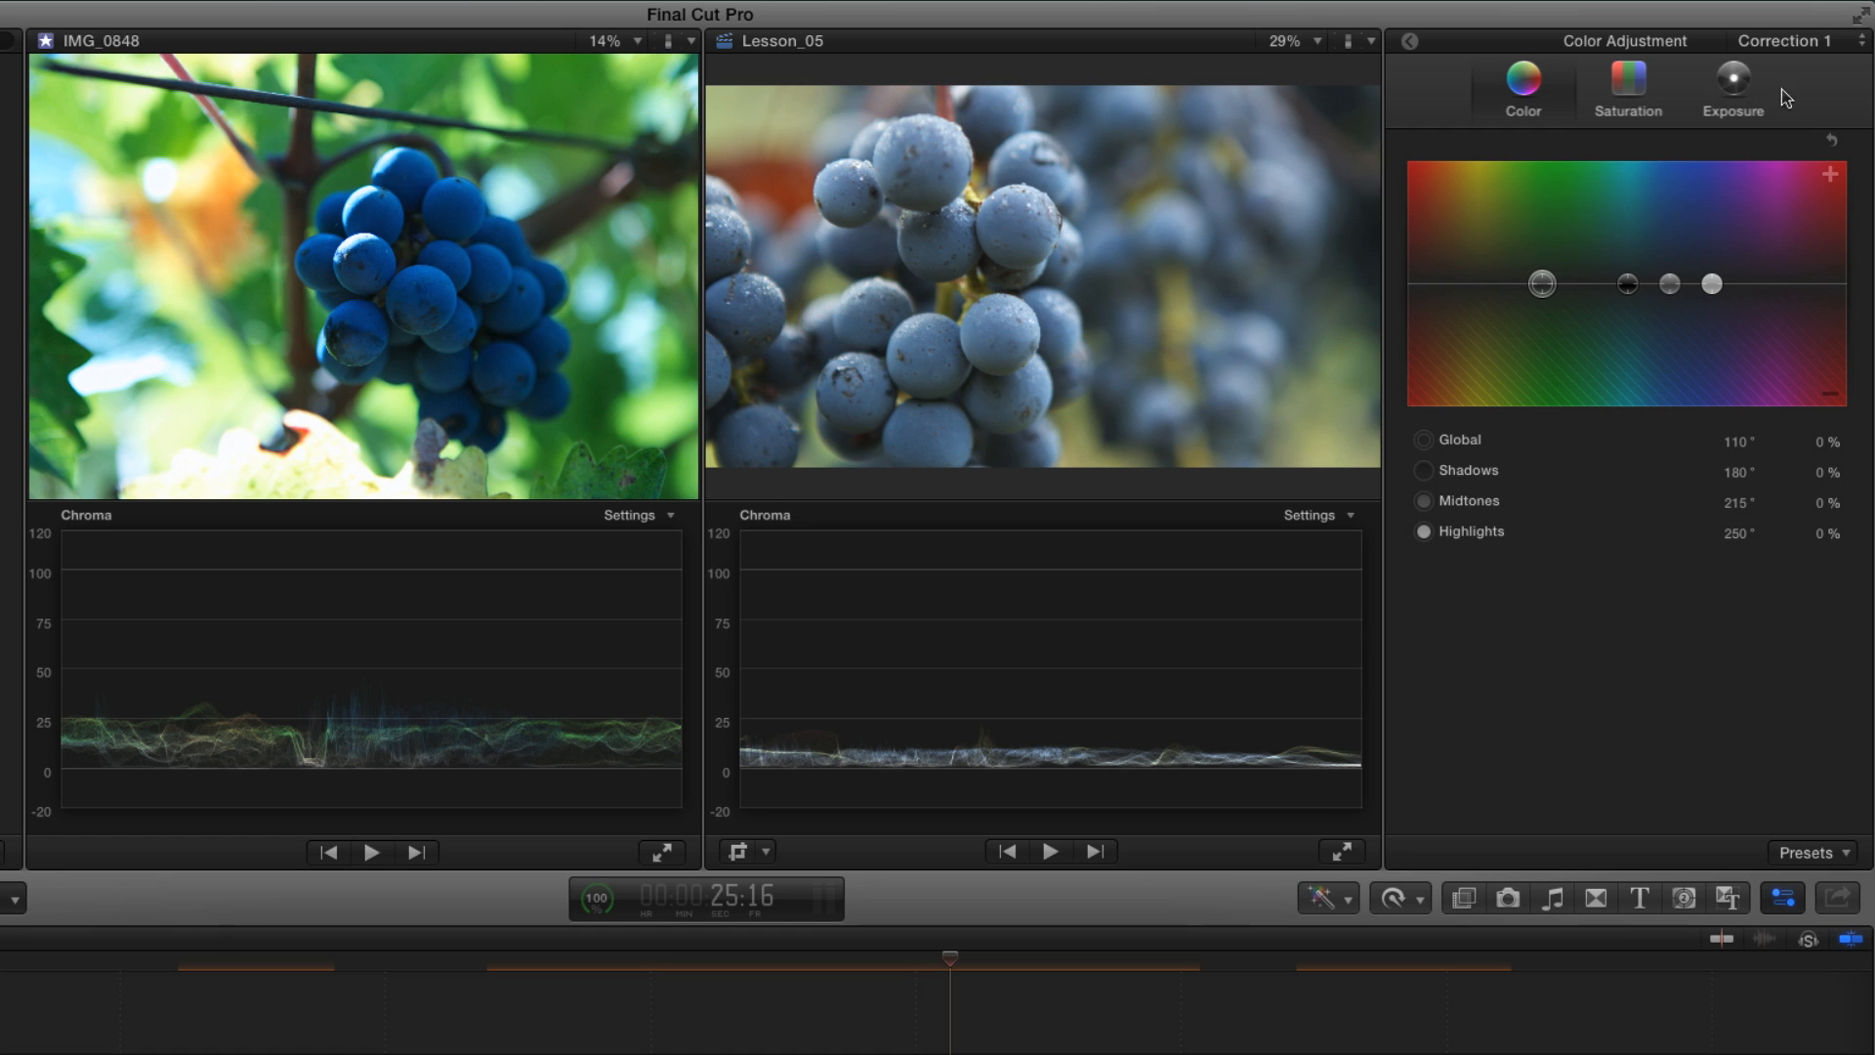
Step: Raise the Global Saturation puck on the Color Board to about 91–100%
click(1629, 77)
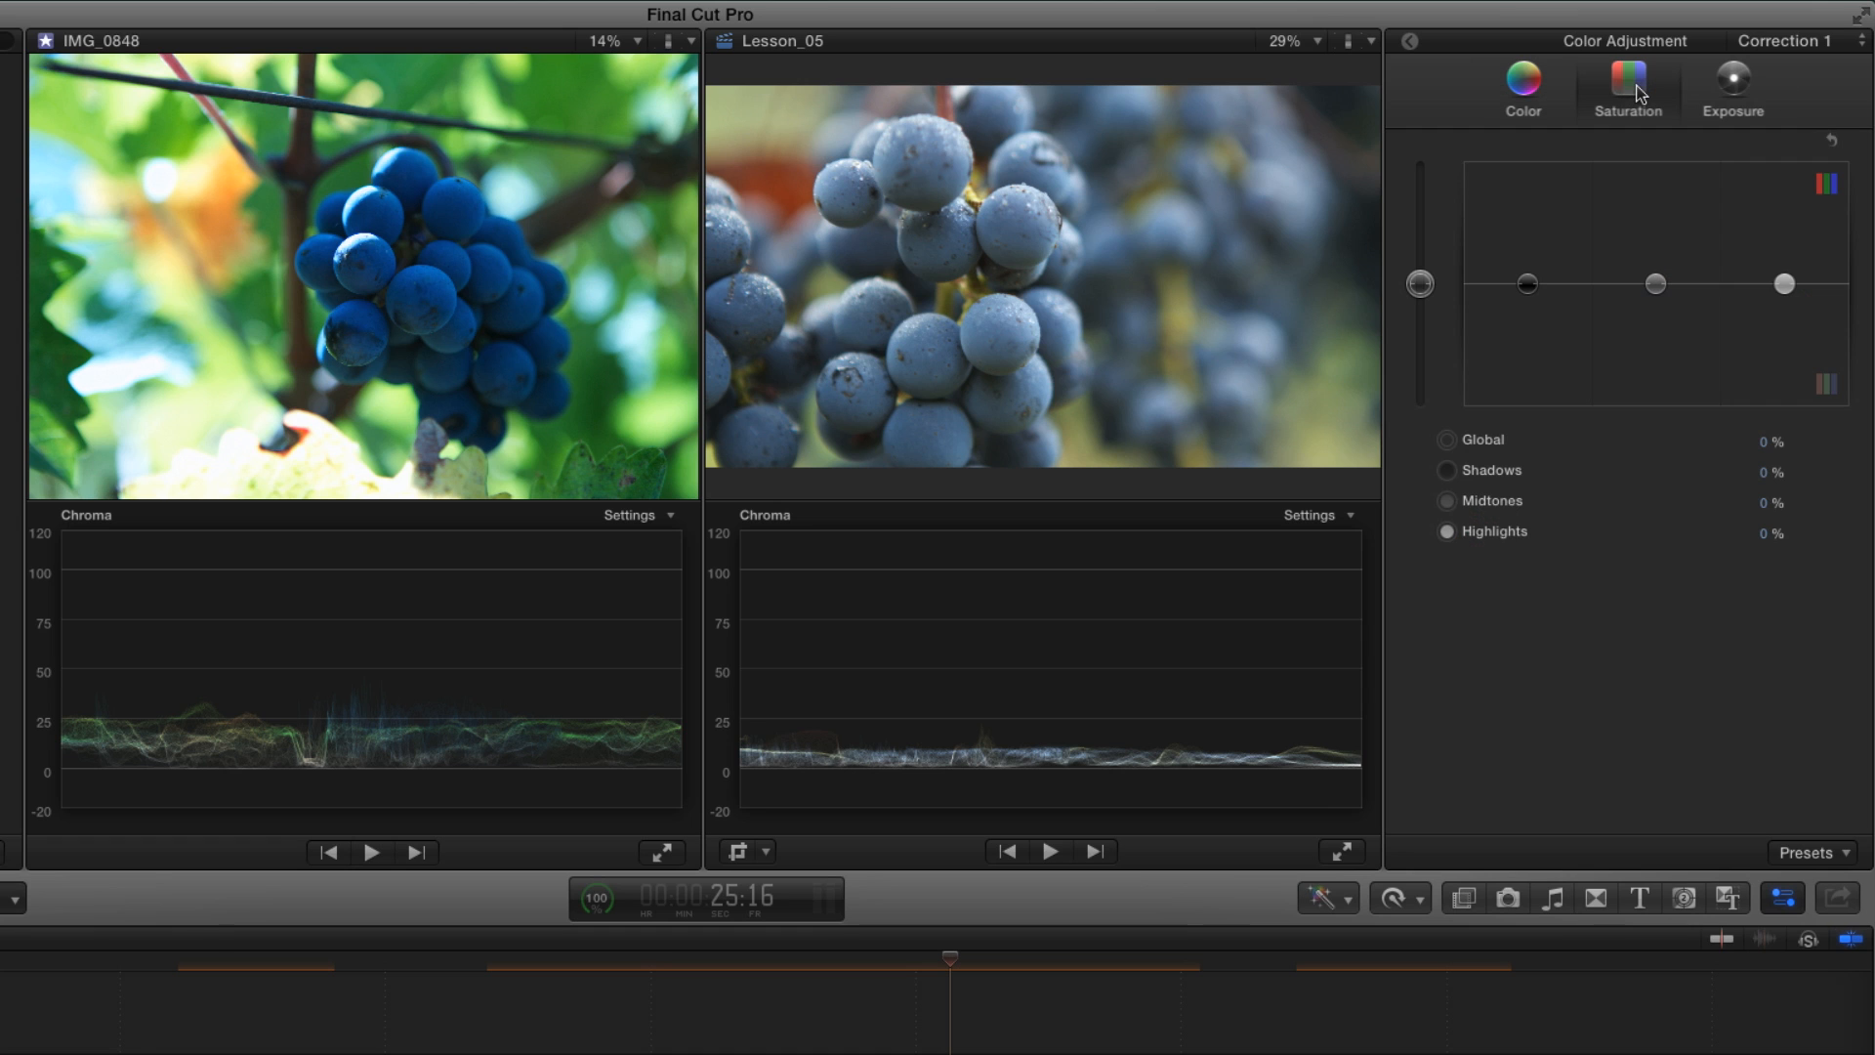
drag(1420, 283, 1420, 276)
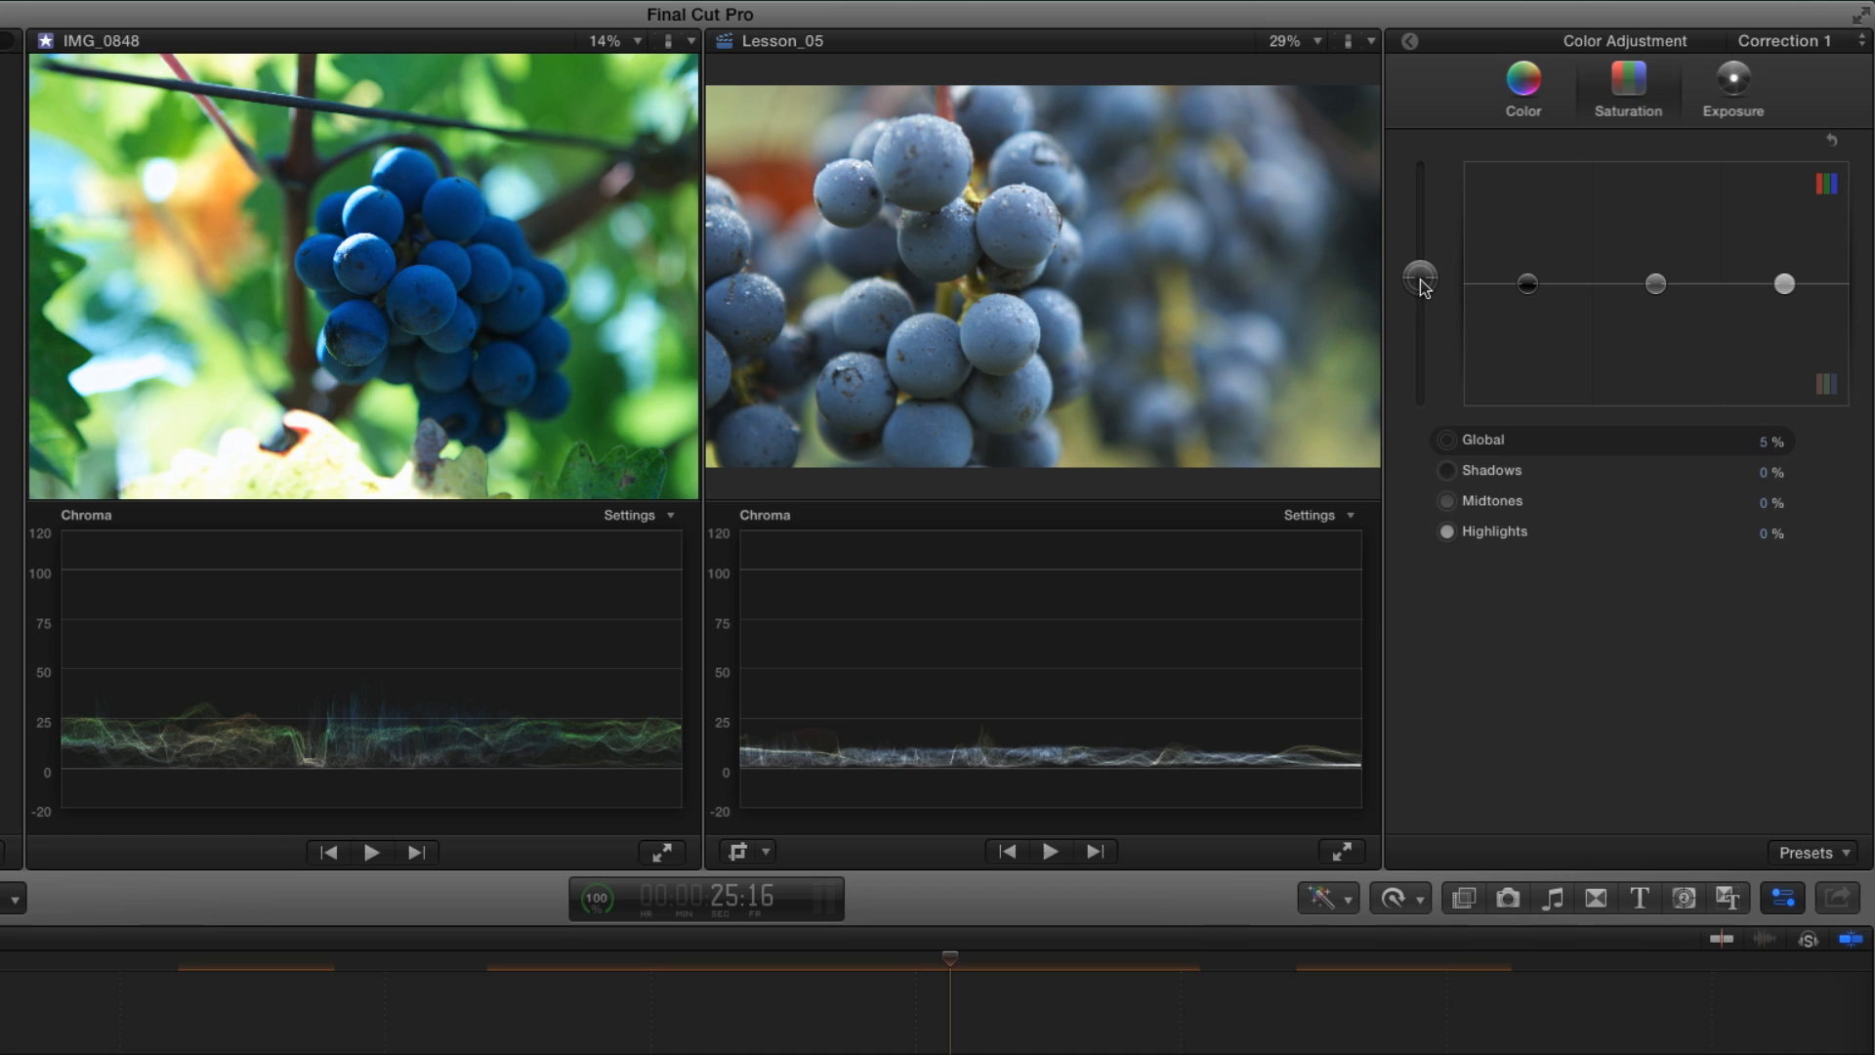
drag(1420, 273, 1420, 201)
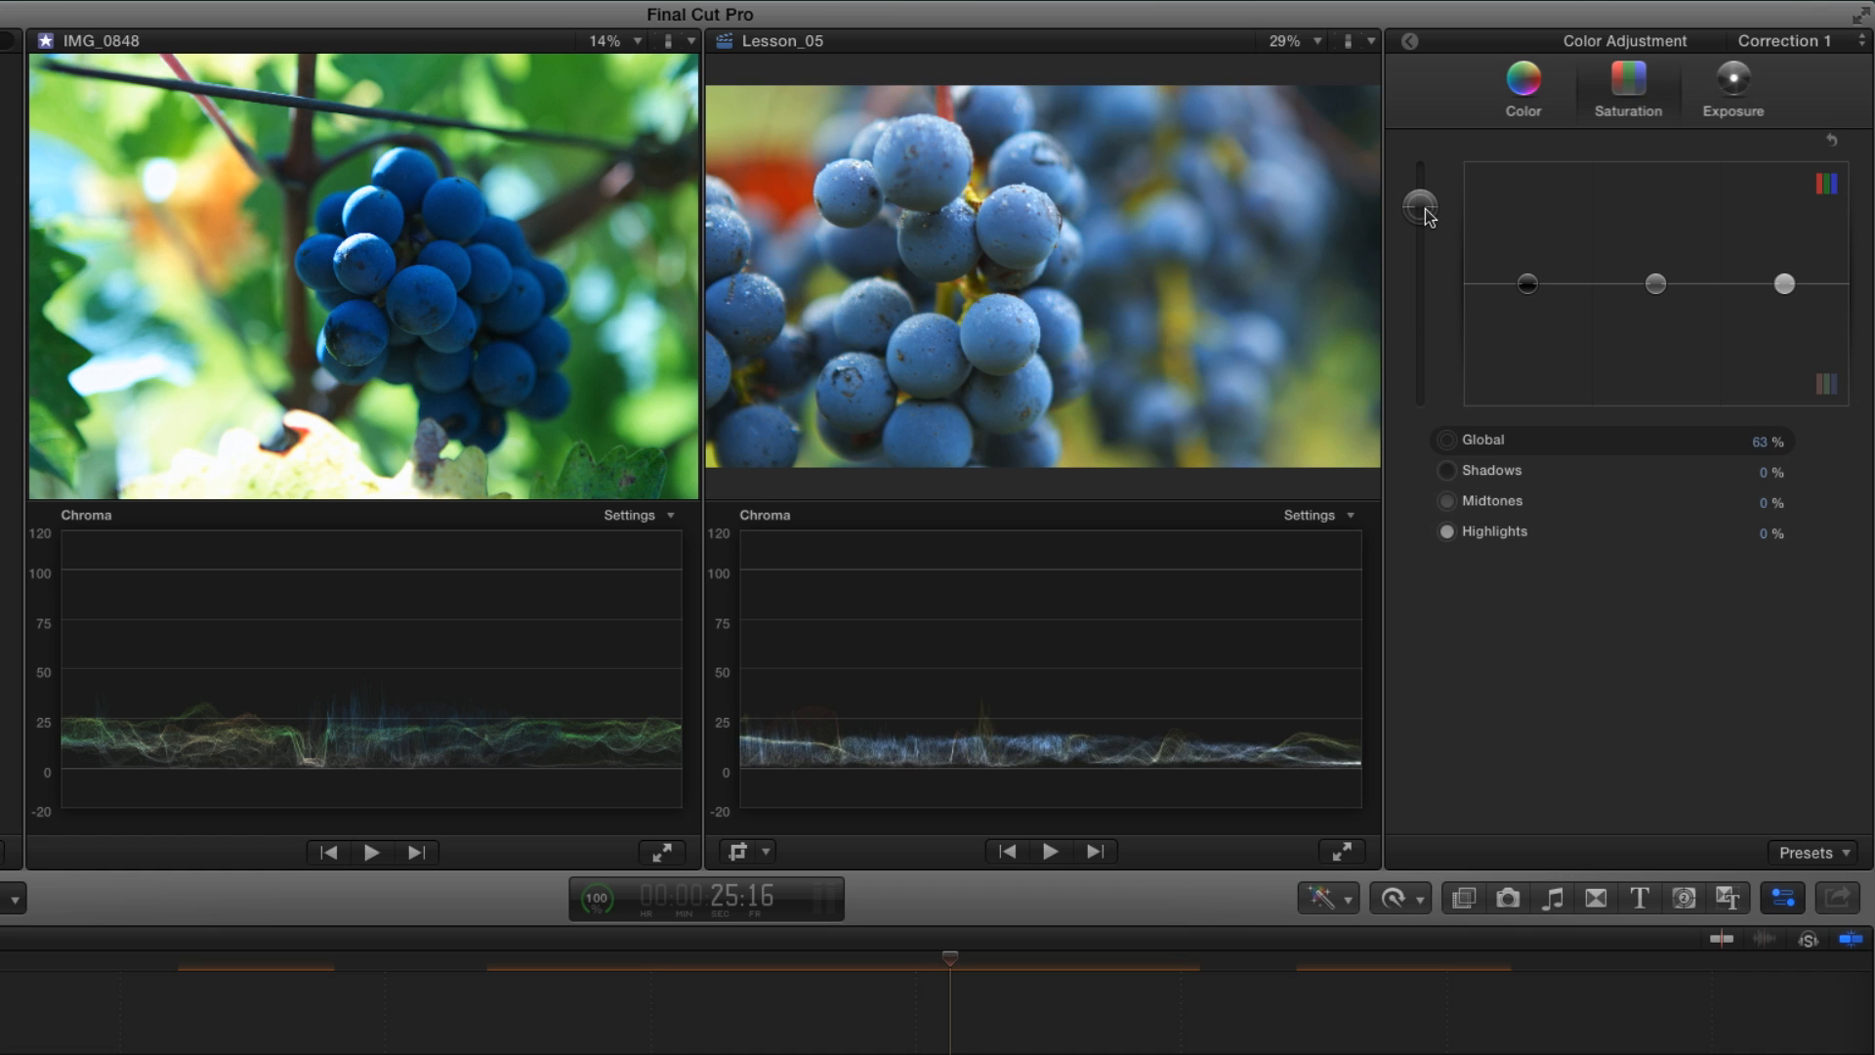
drag(1420, 201, 1420, 164)
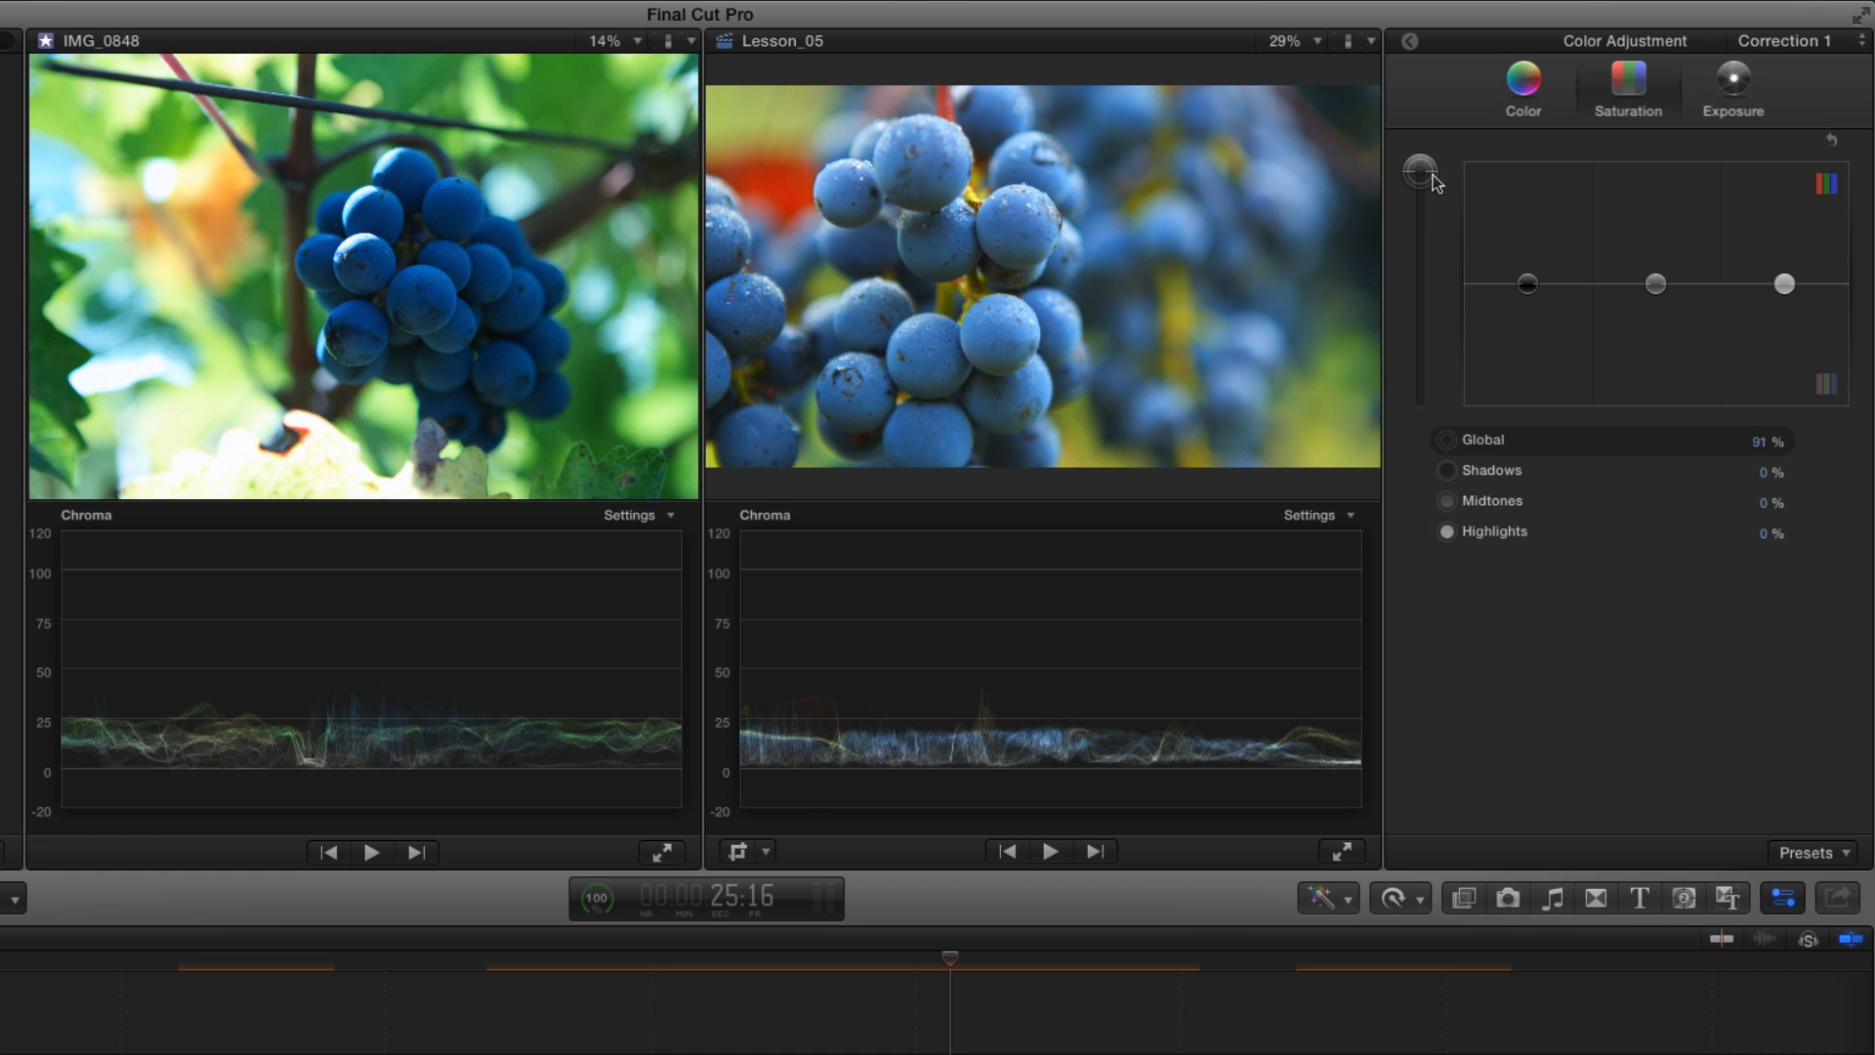
click(639, 516)
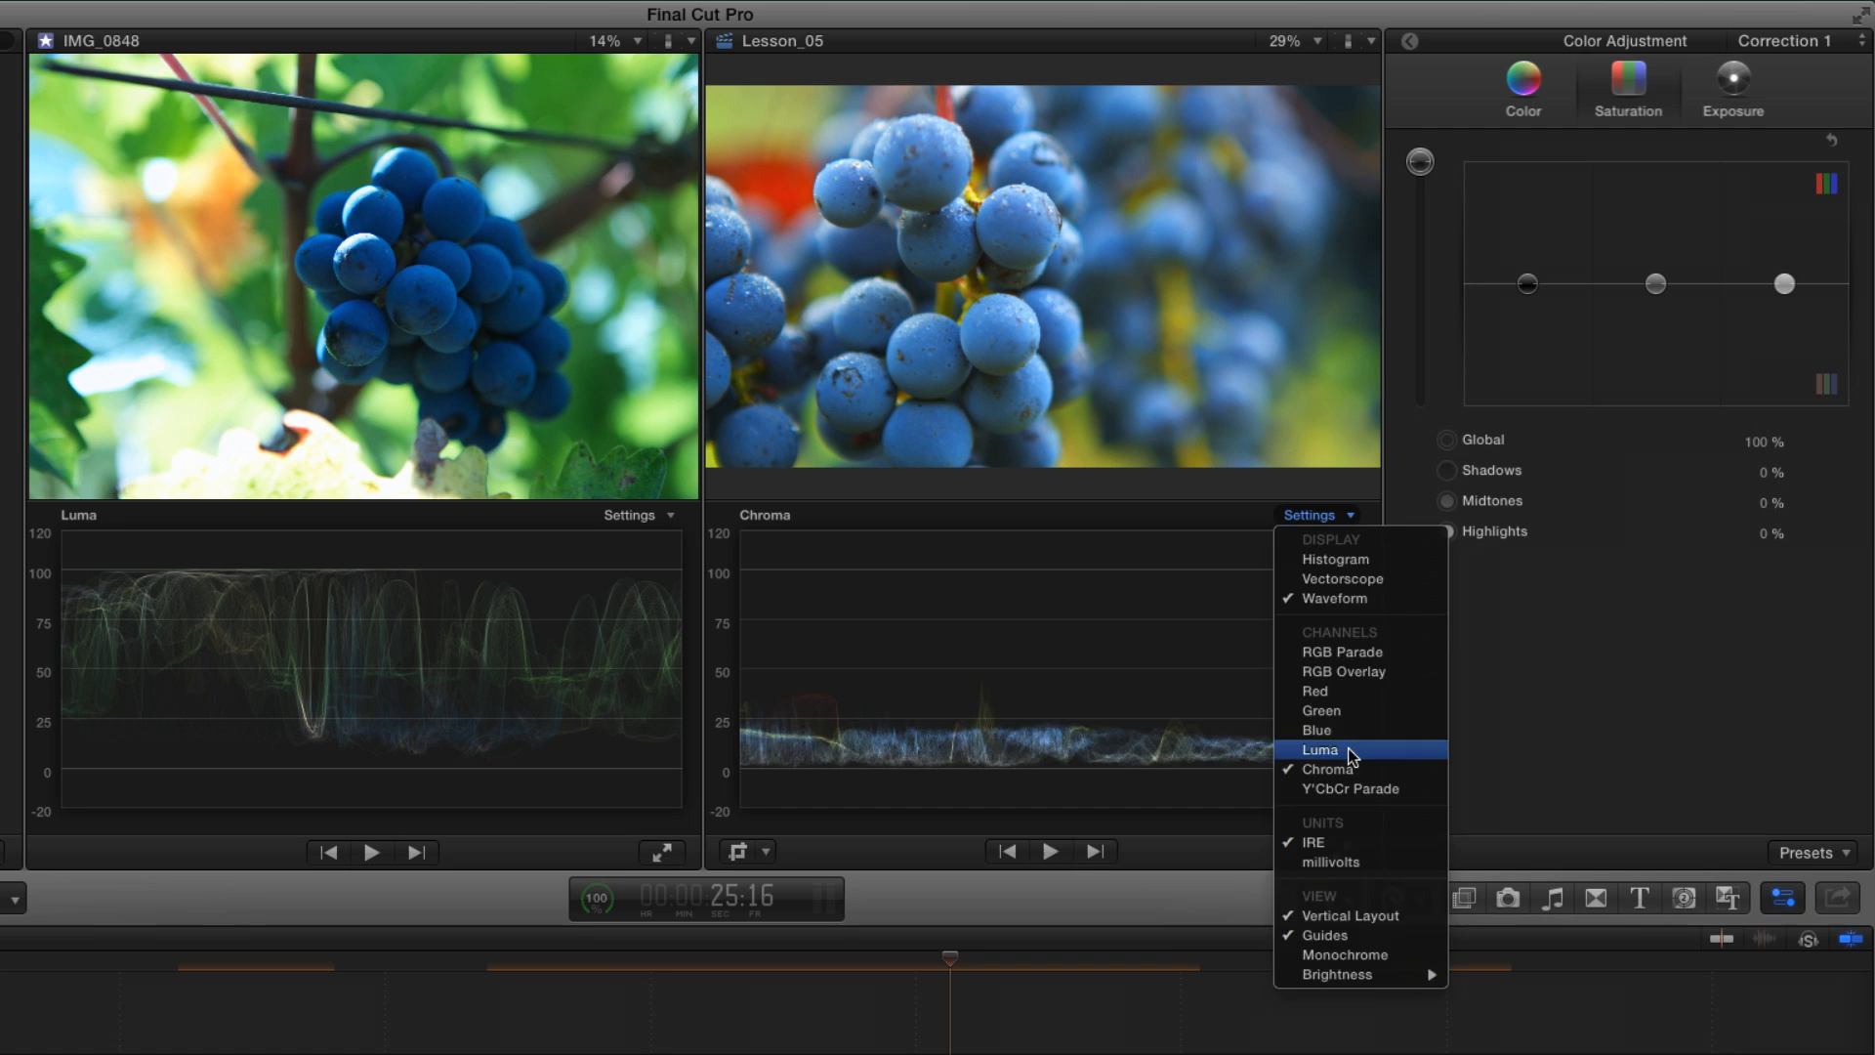
Step: Switch the Lesson_05 scope to Luma and move to the Exposure controls
click(1321, 750)
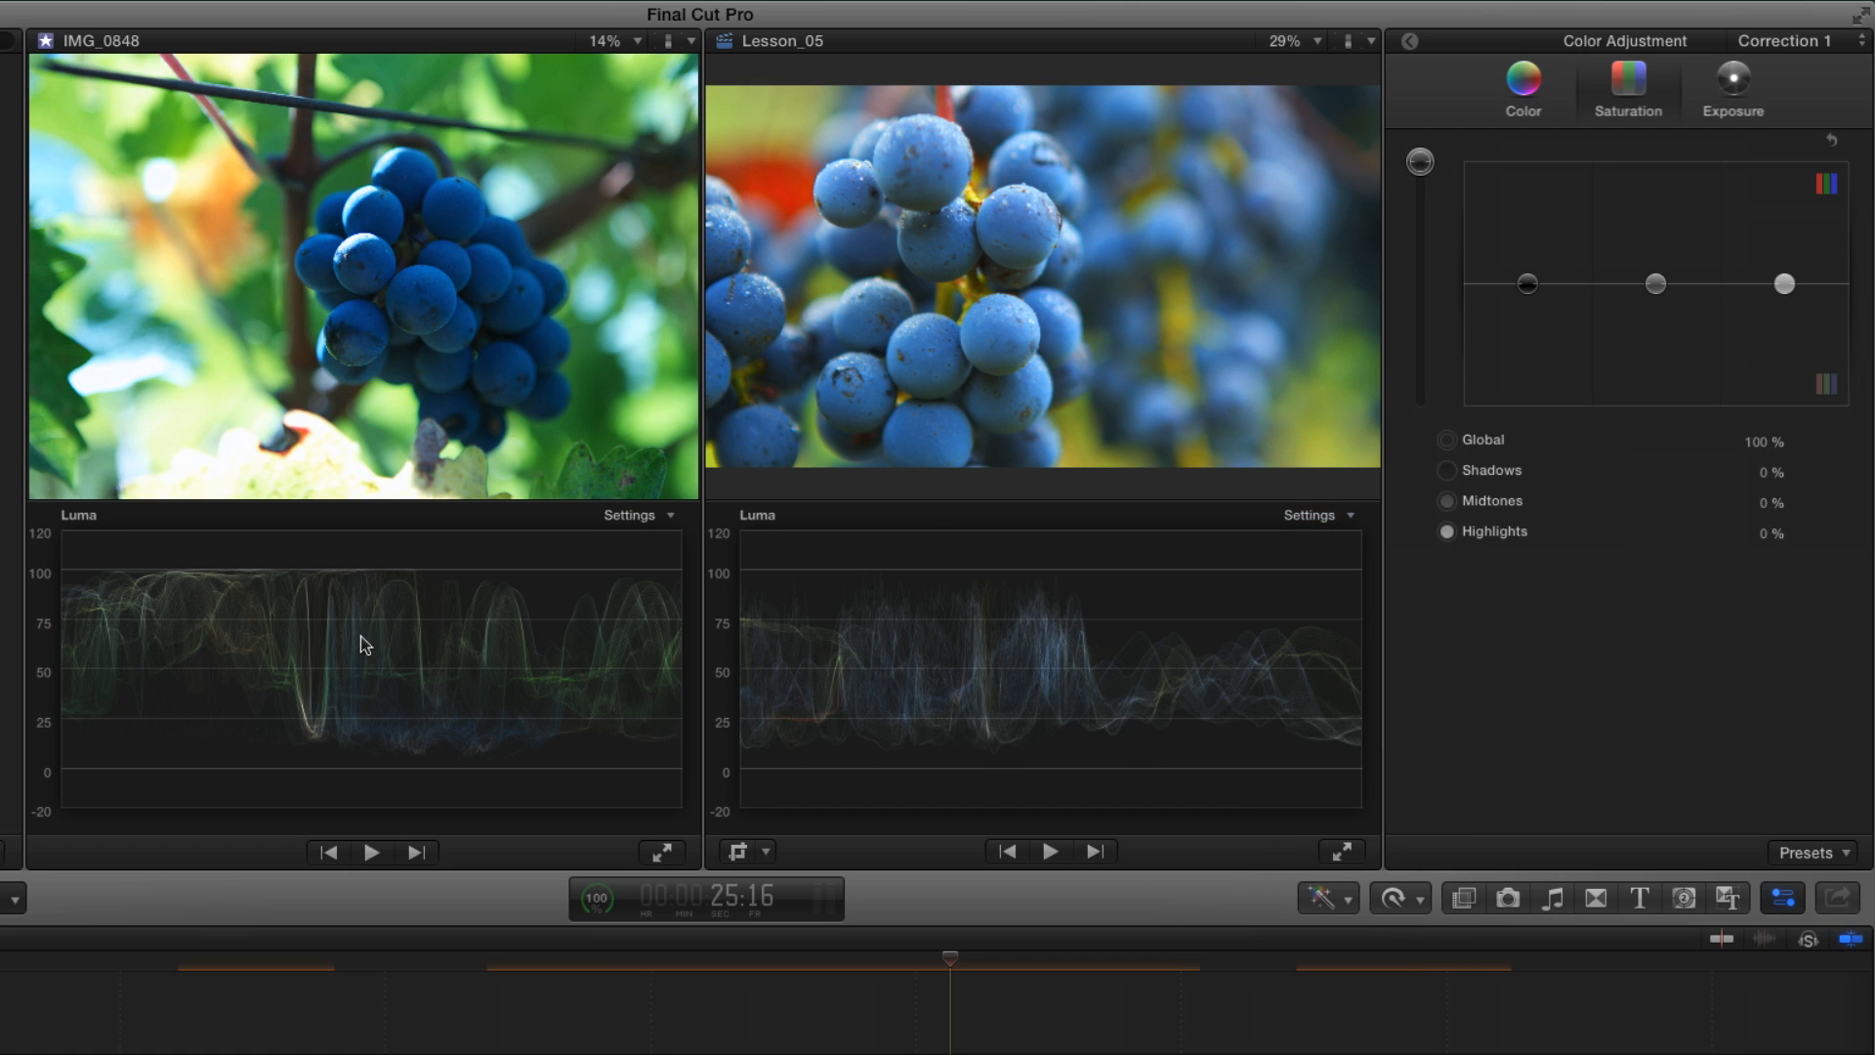
mouse_move(490, 680)
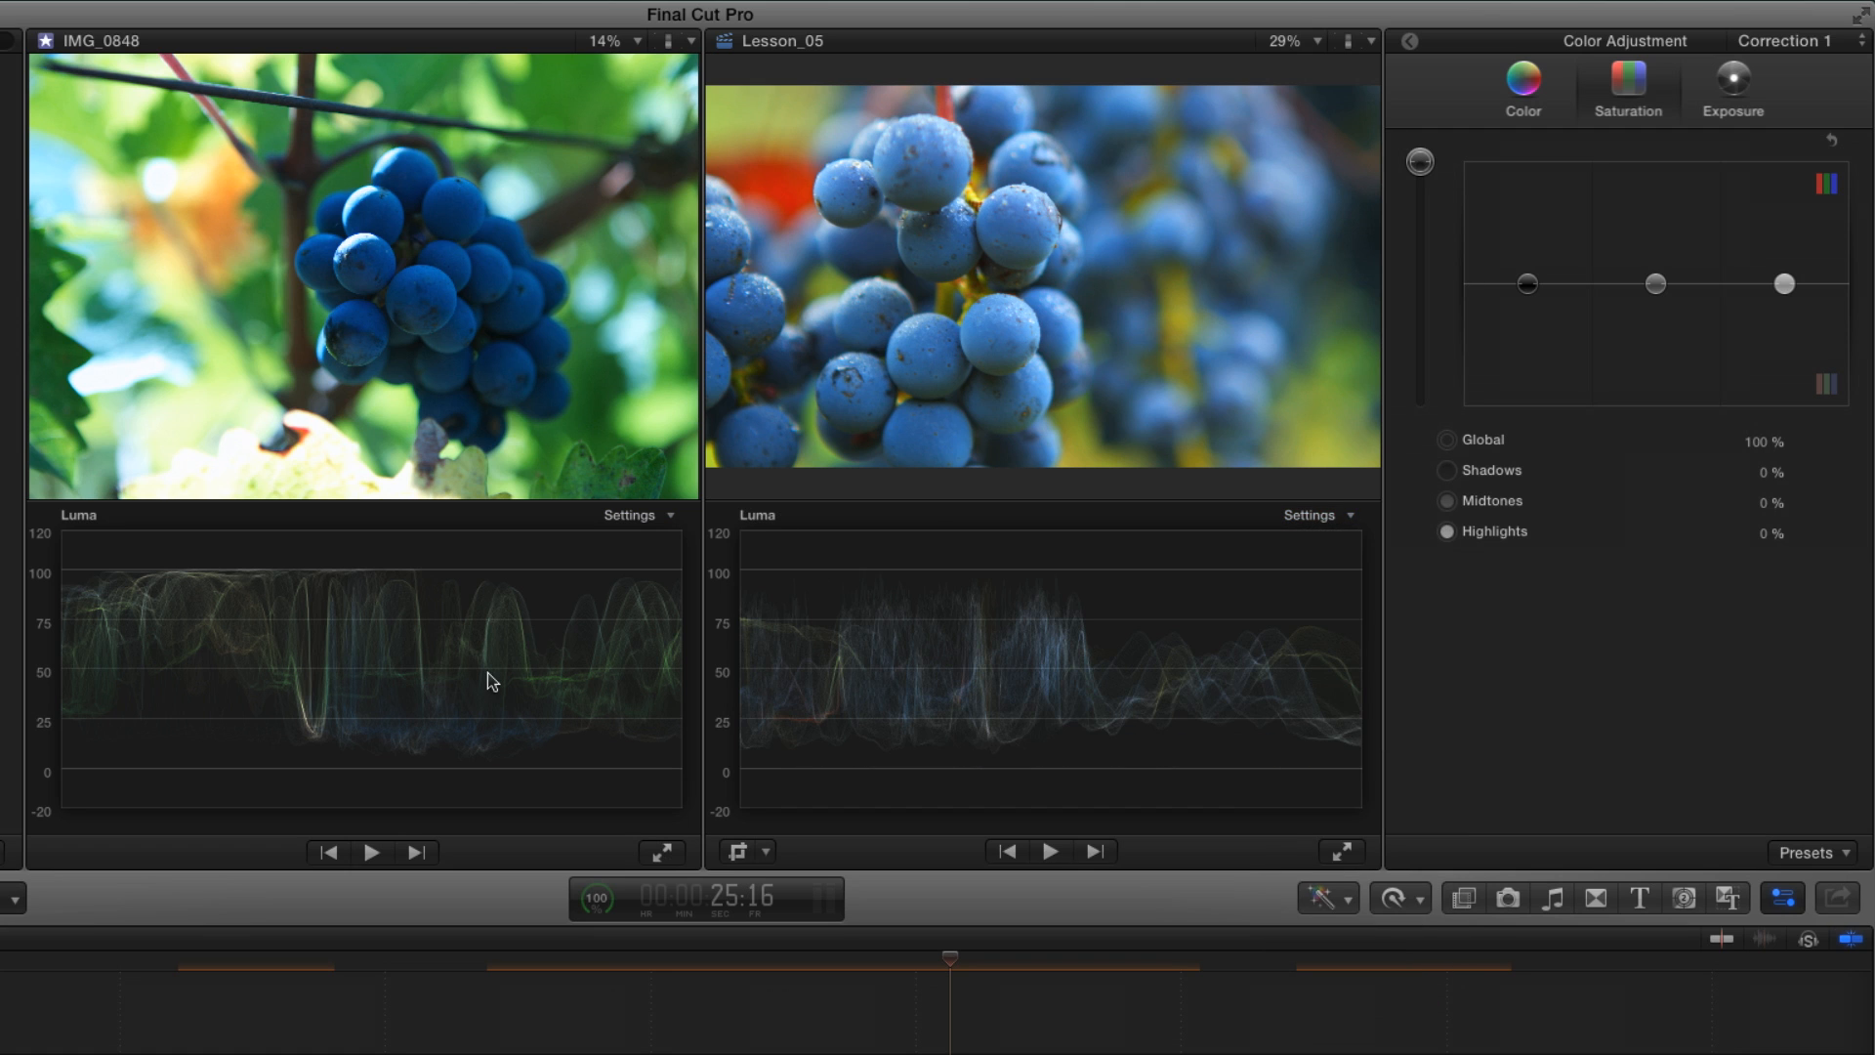
click(1725, 84)
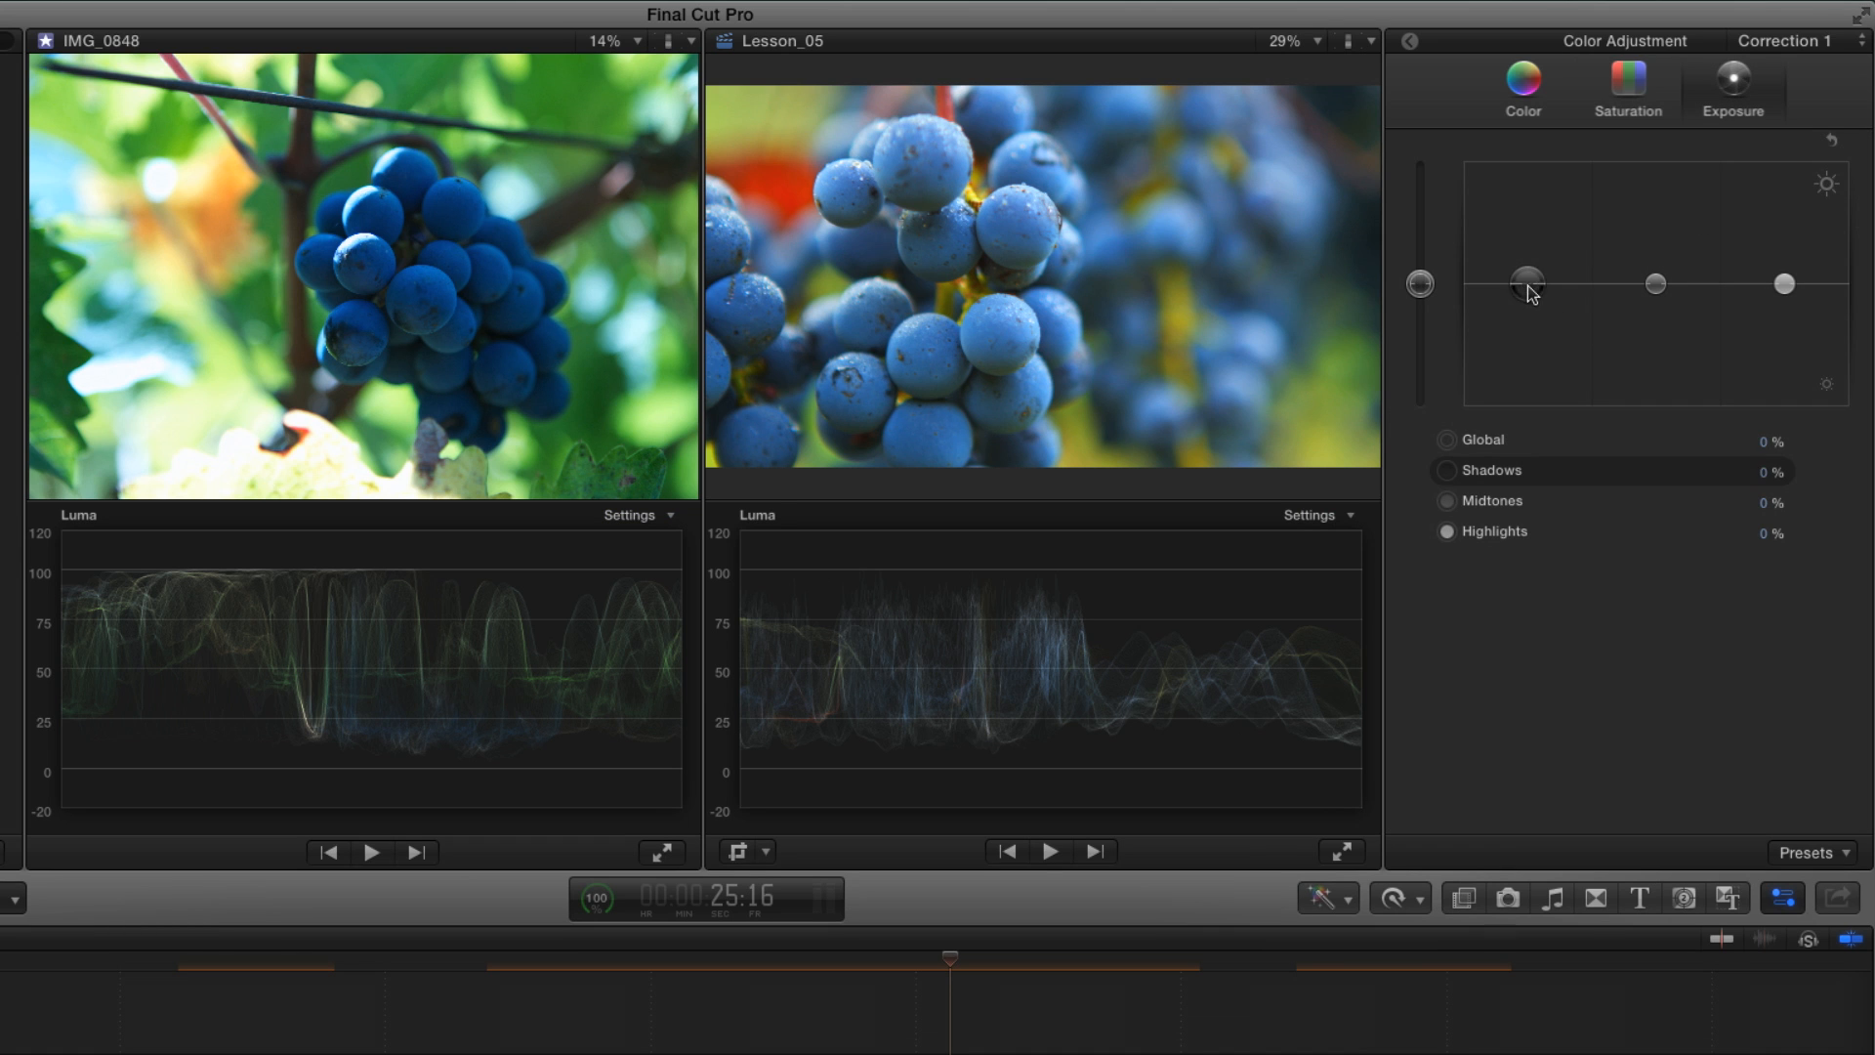
Step: Set Exposure shadows to -16%, highlights to 11% and midtones to -5%
drag(1528, 283, 1528, 295)
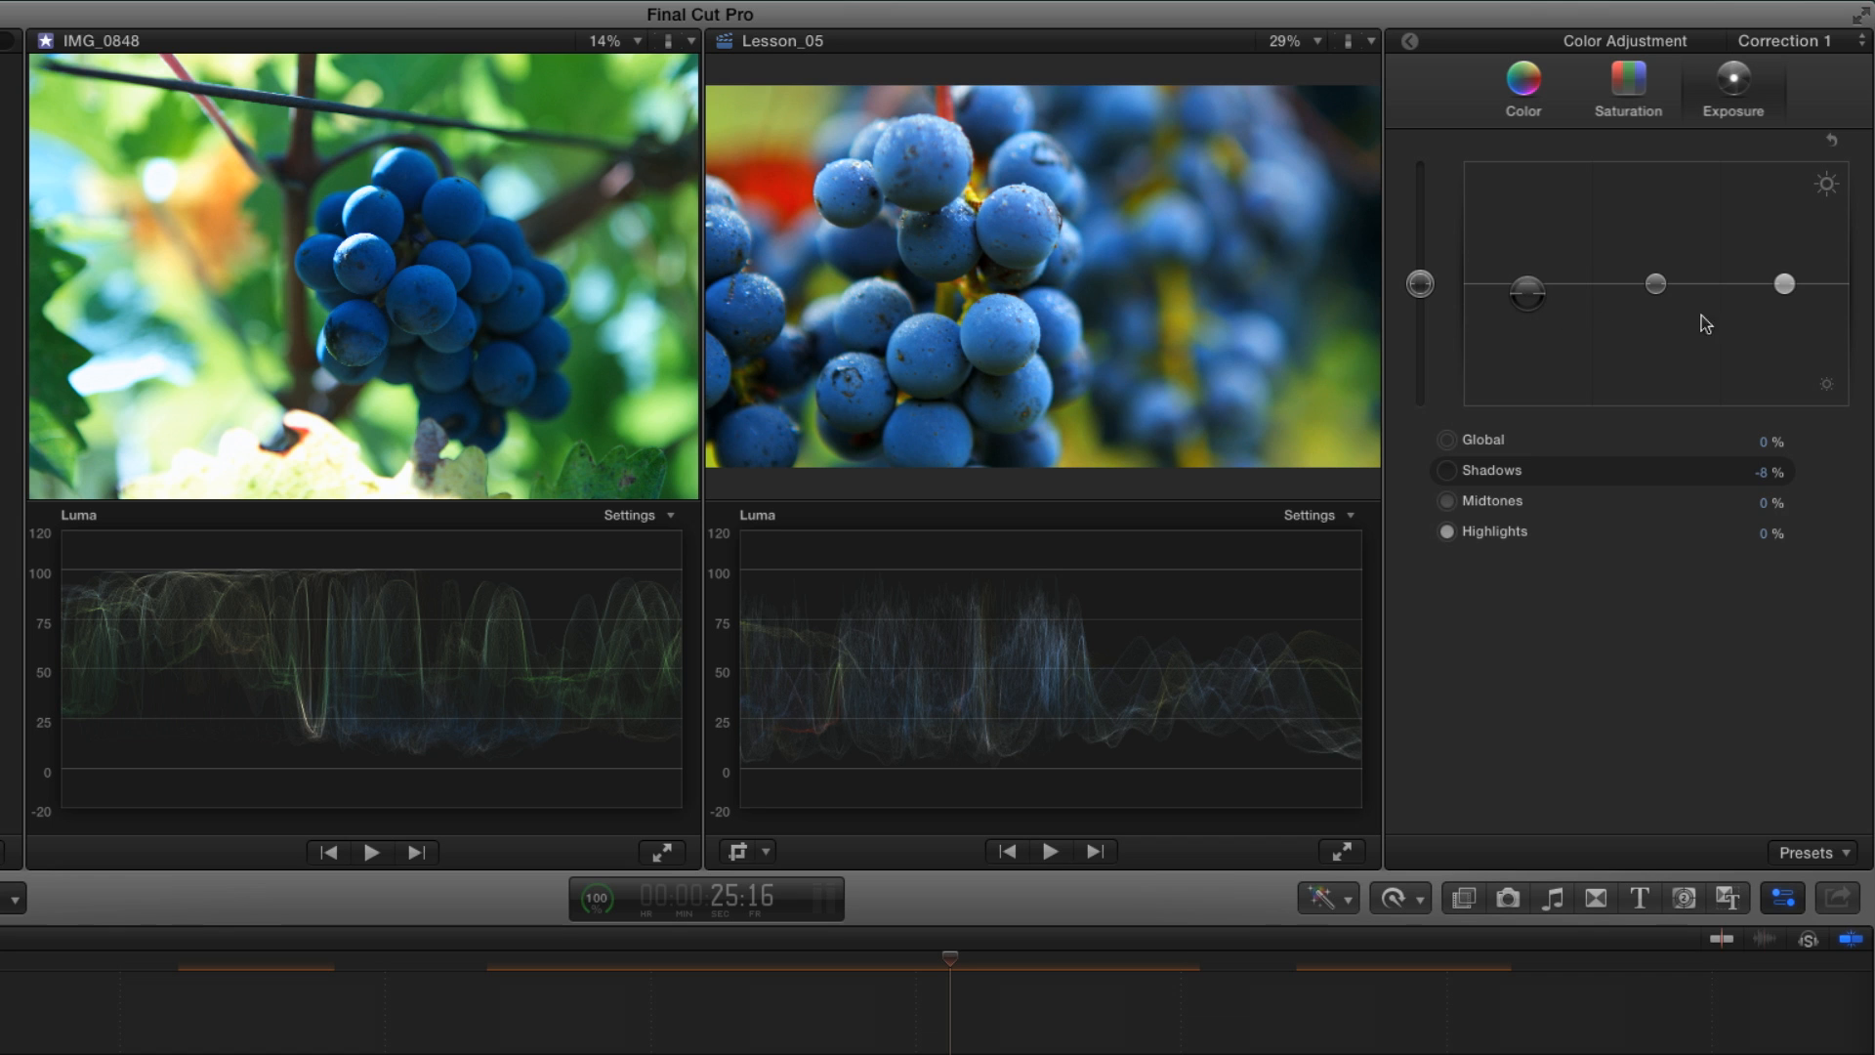
drag(1783, 284, 1783, 269)
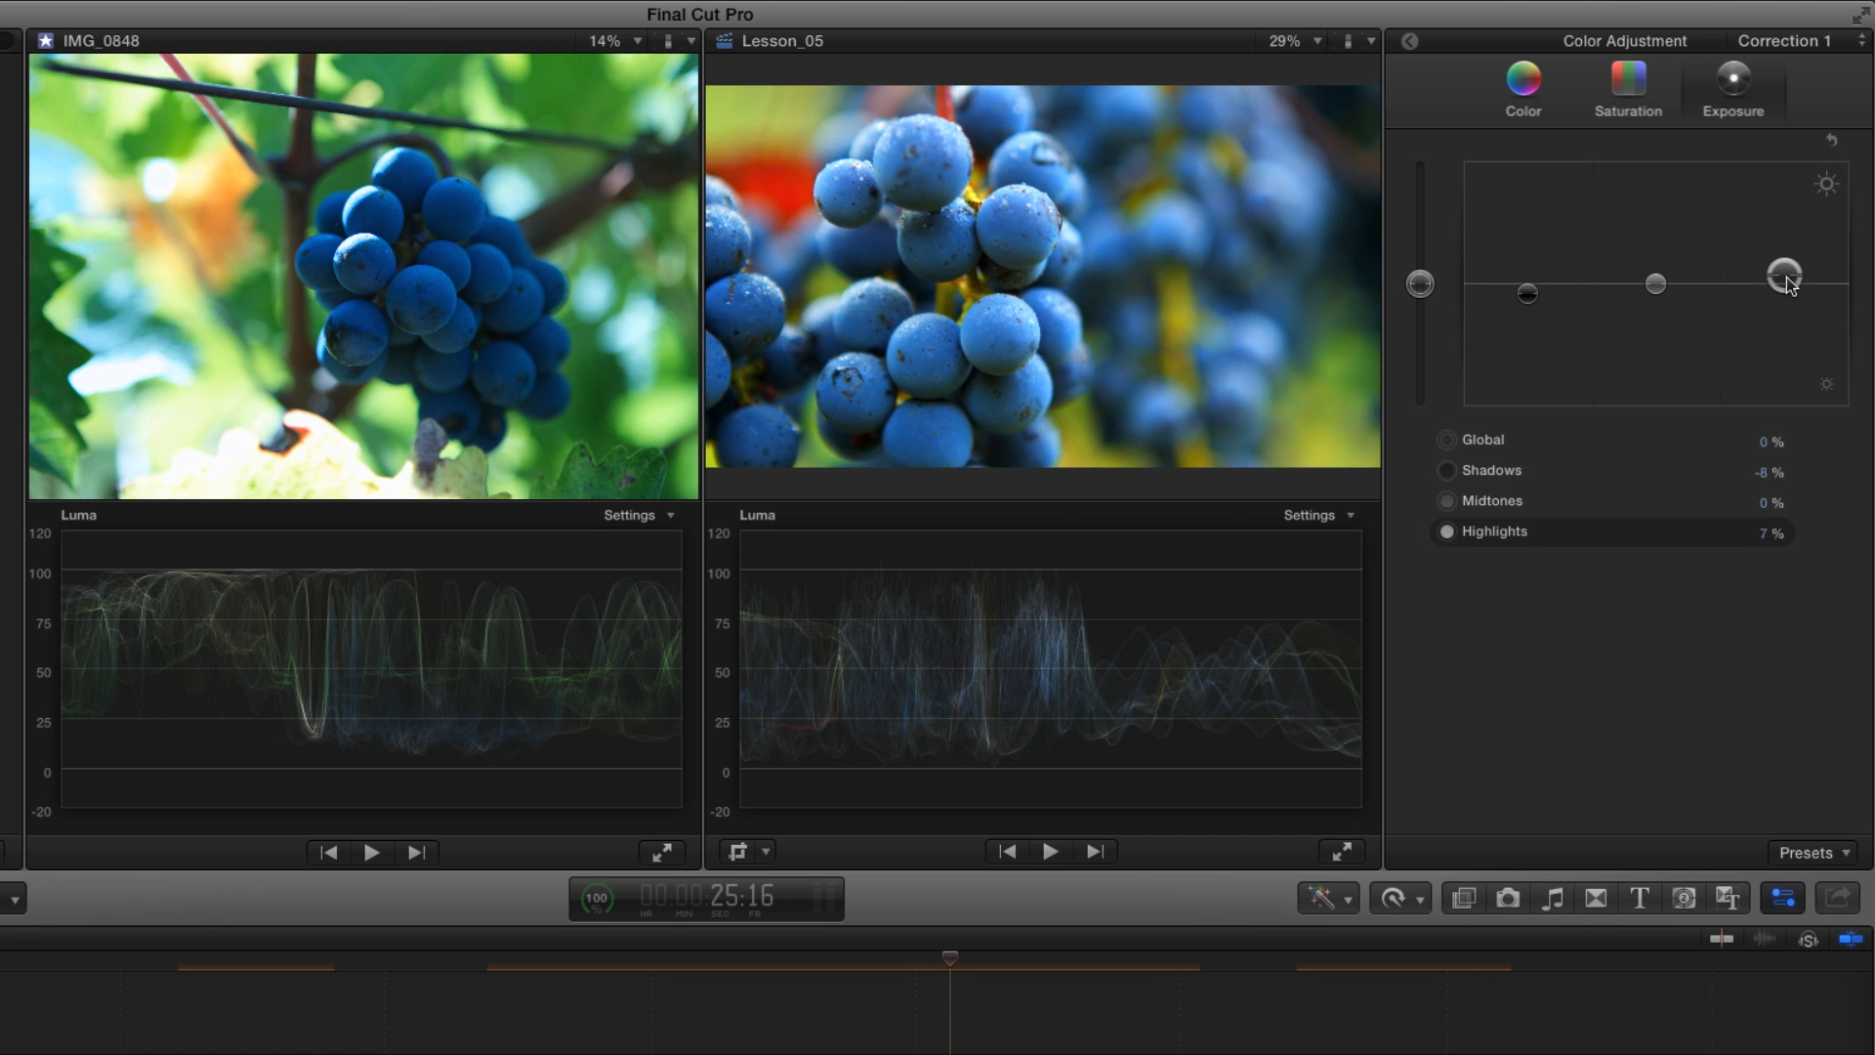
drag(1526, 293, 1526, 297)
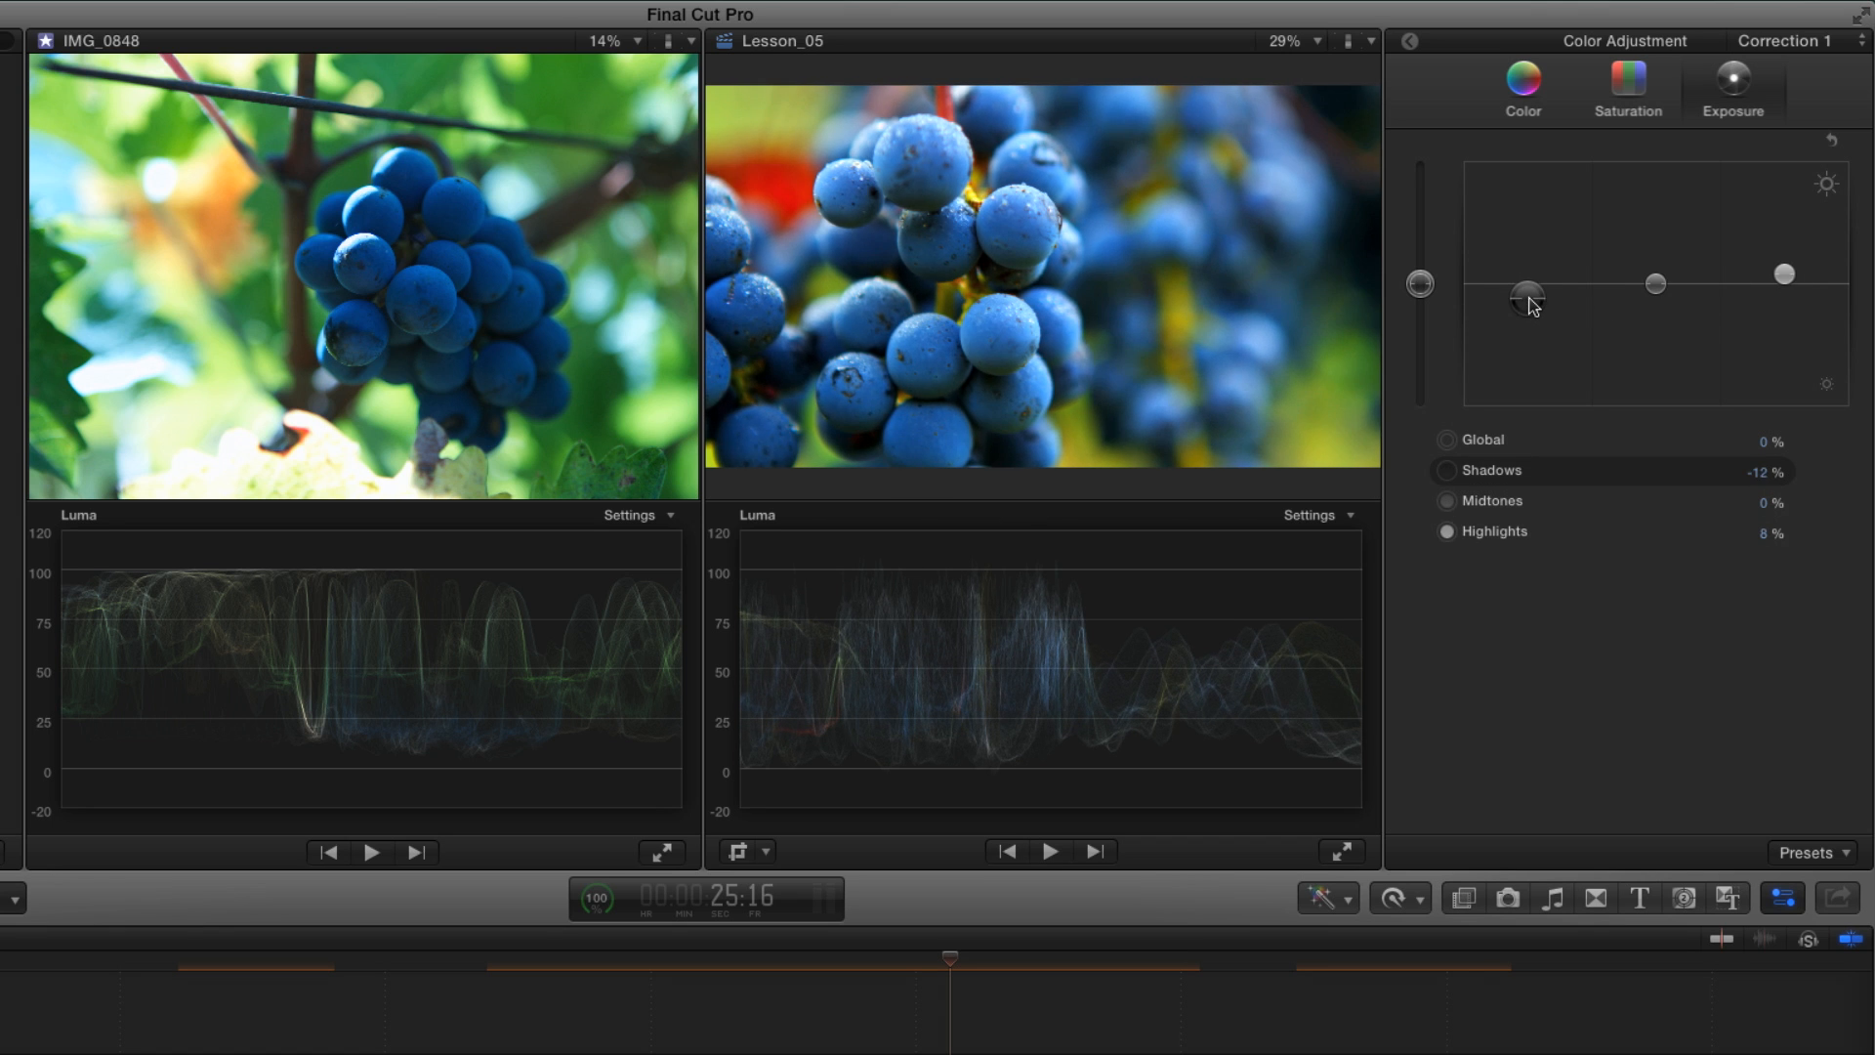
drag(1784, 273, 1784, 266)
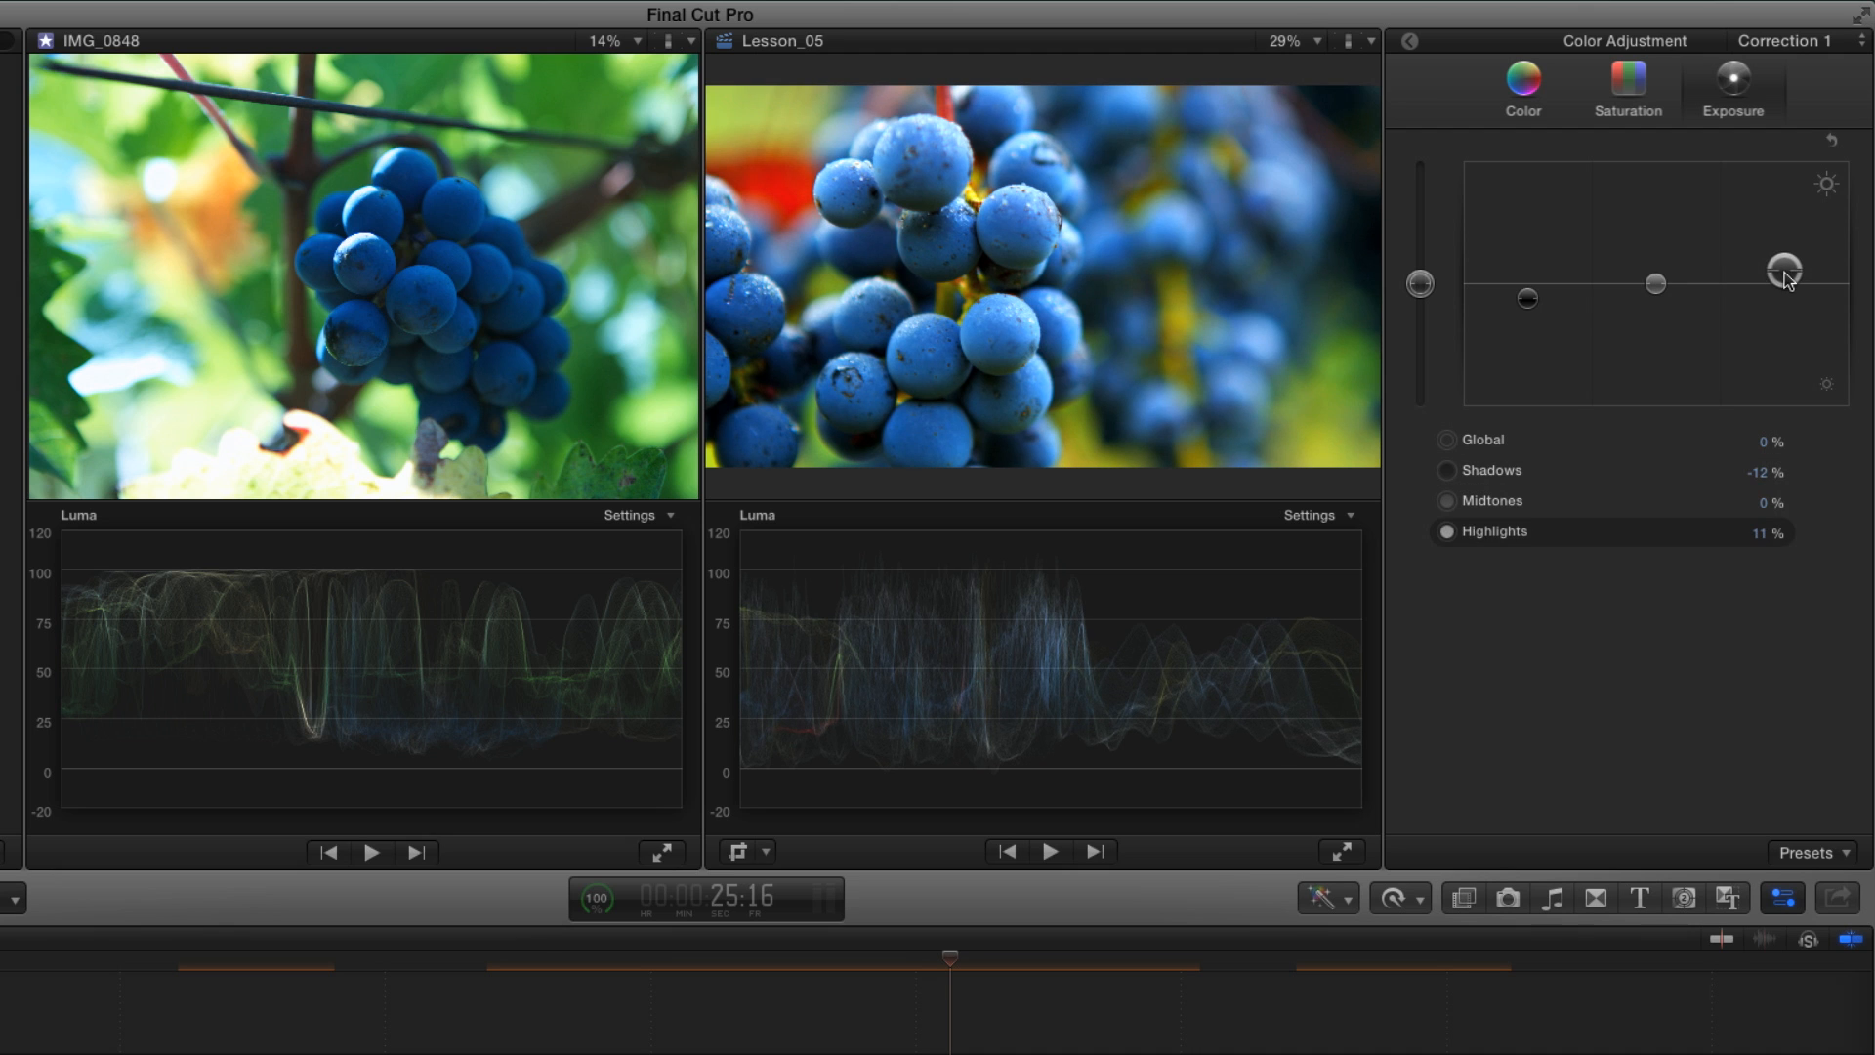
drag(1527, 296, 1528, 303)
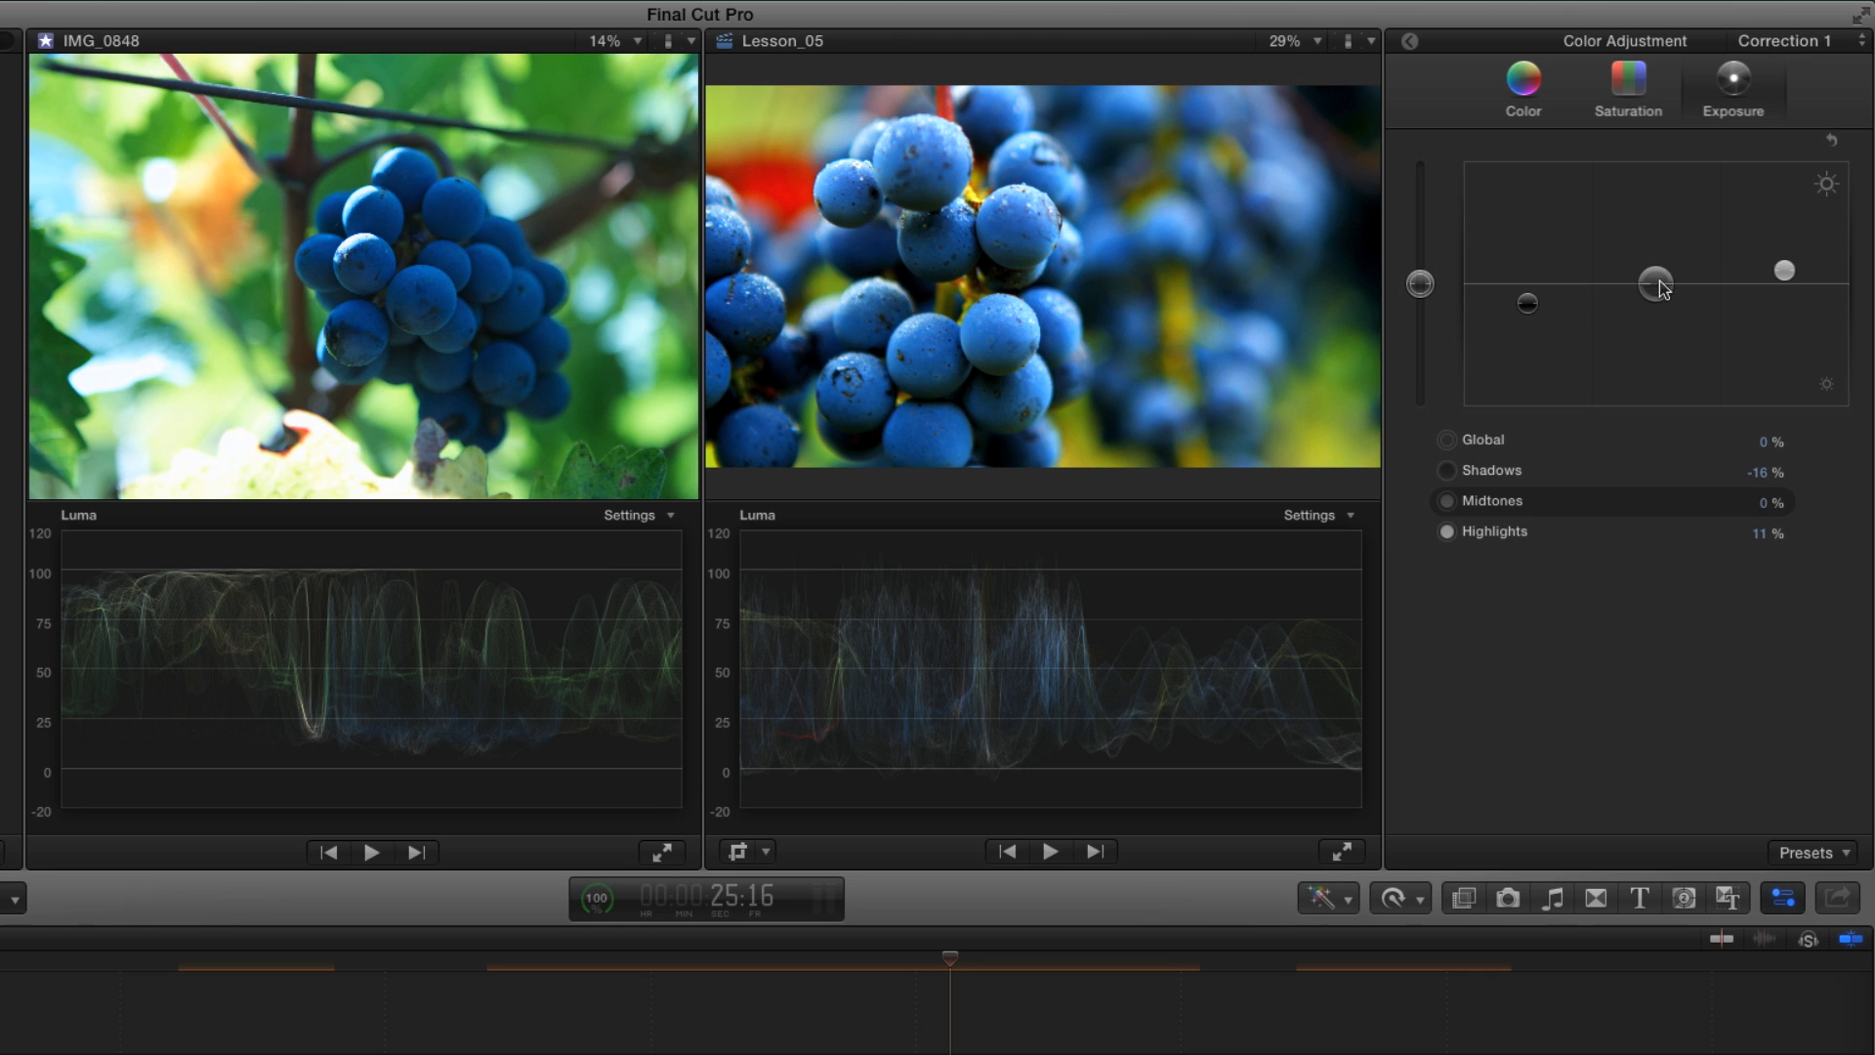
drag(1655, 282, 1659, 295)
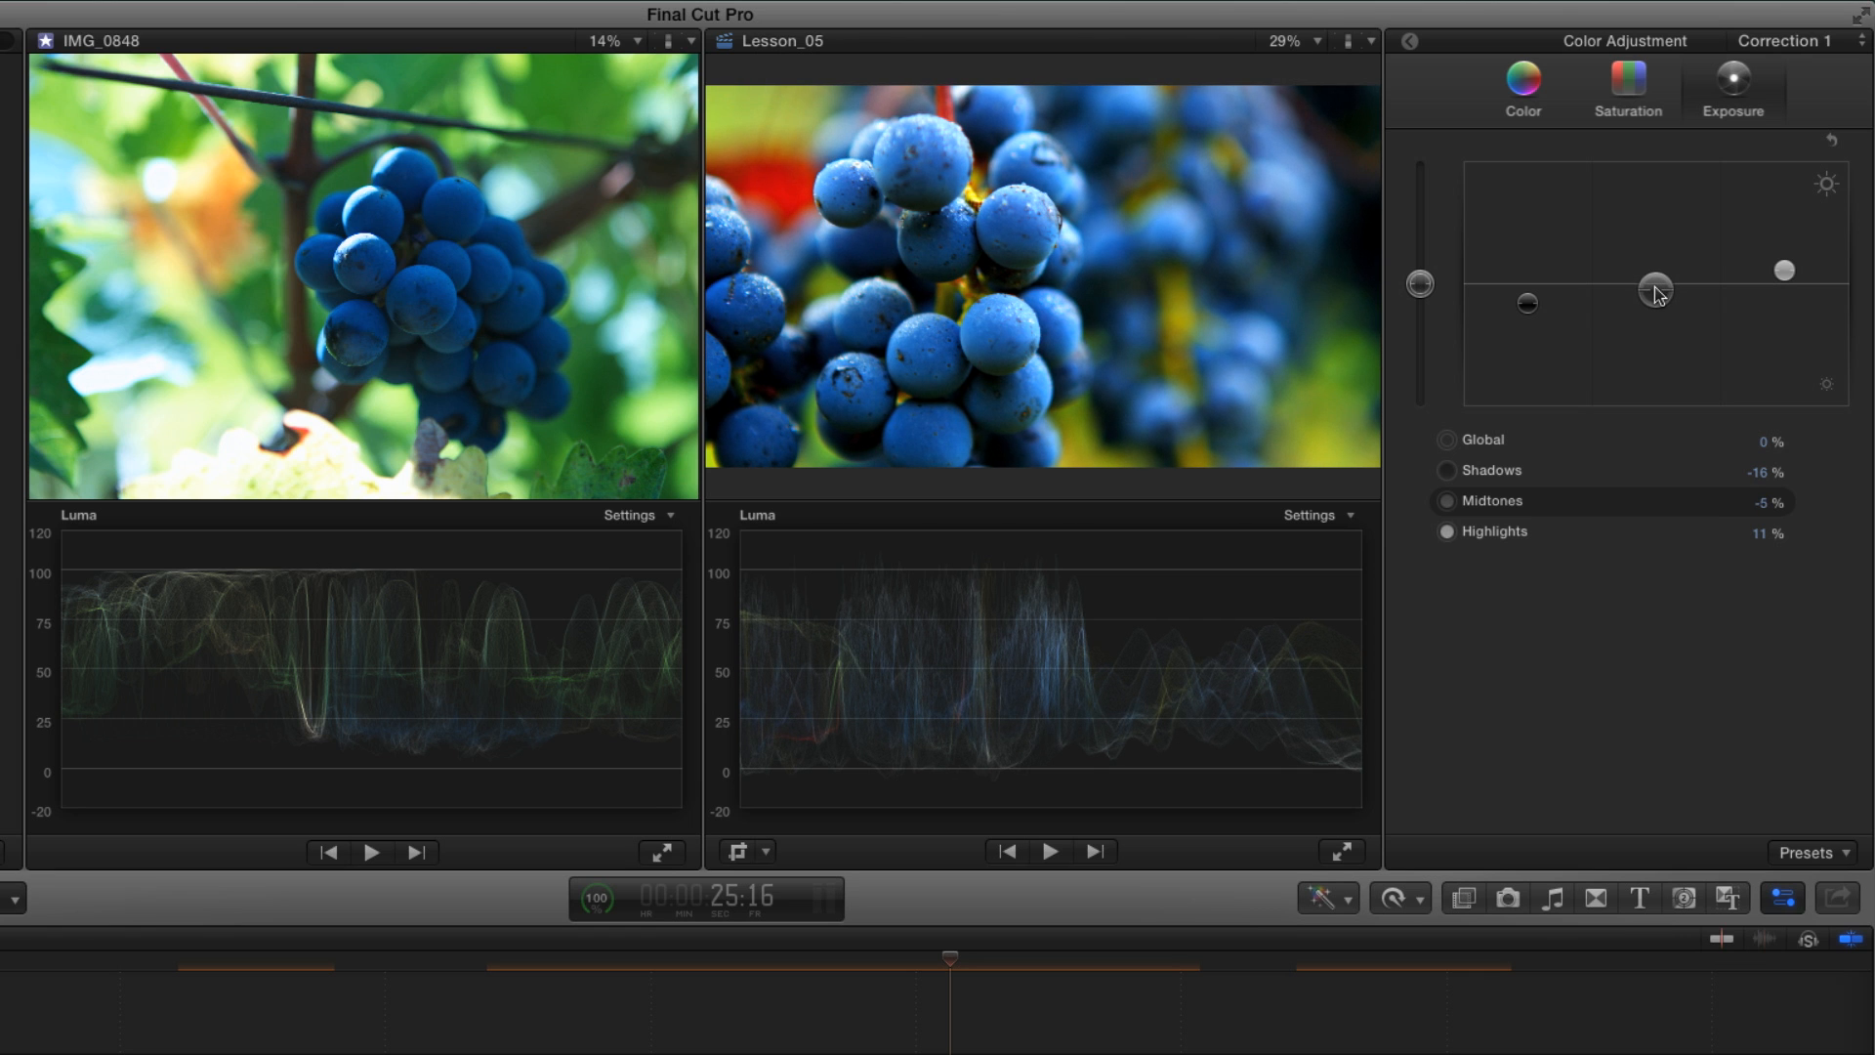
mouse_move(1363, 316)
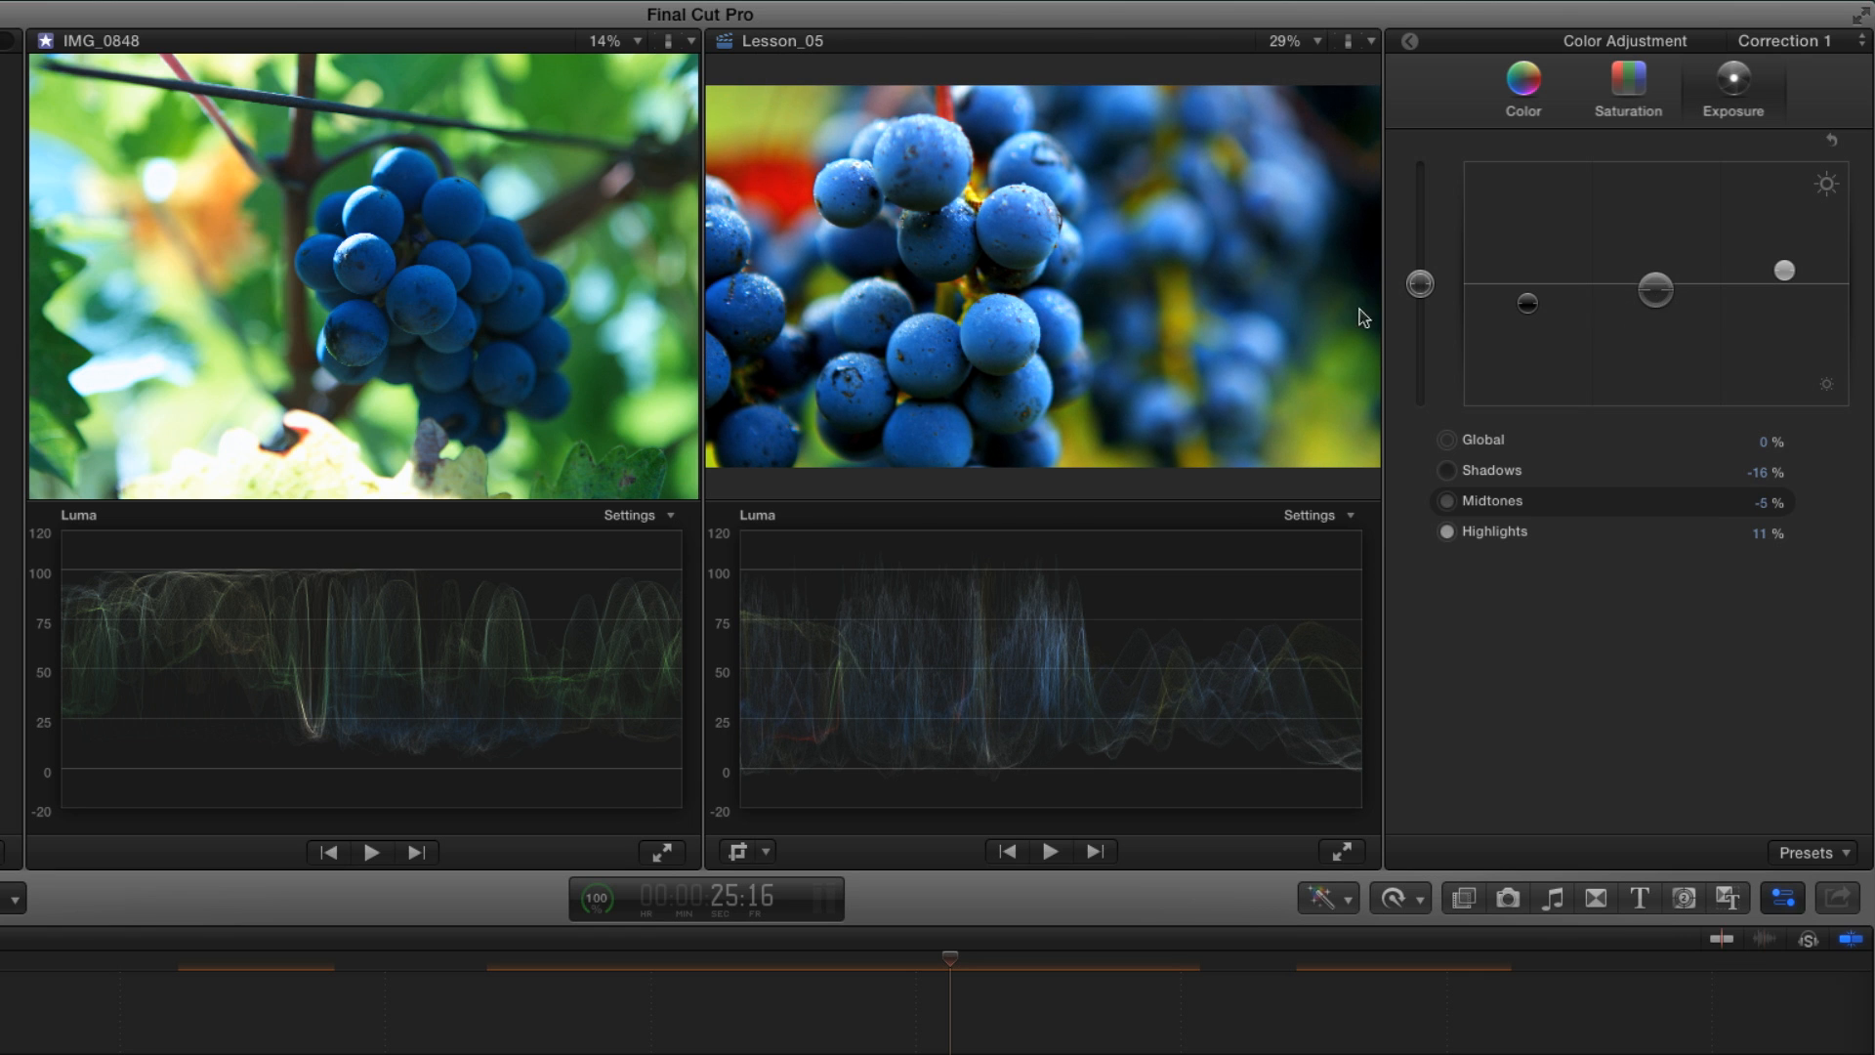
mouse_move(1193, 330)
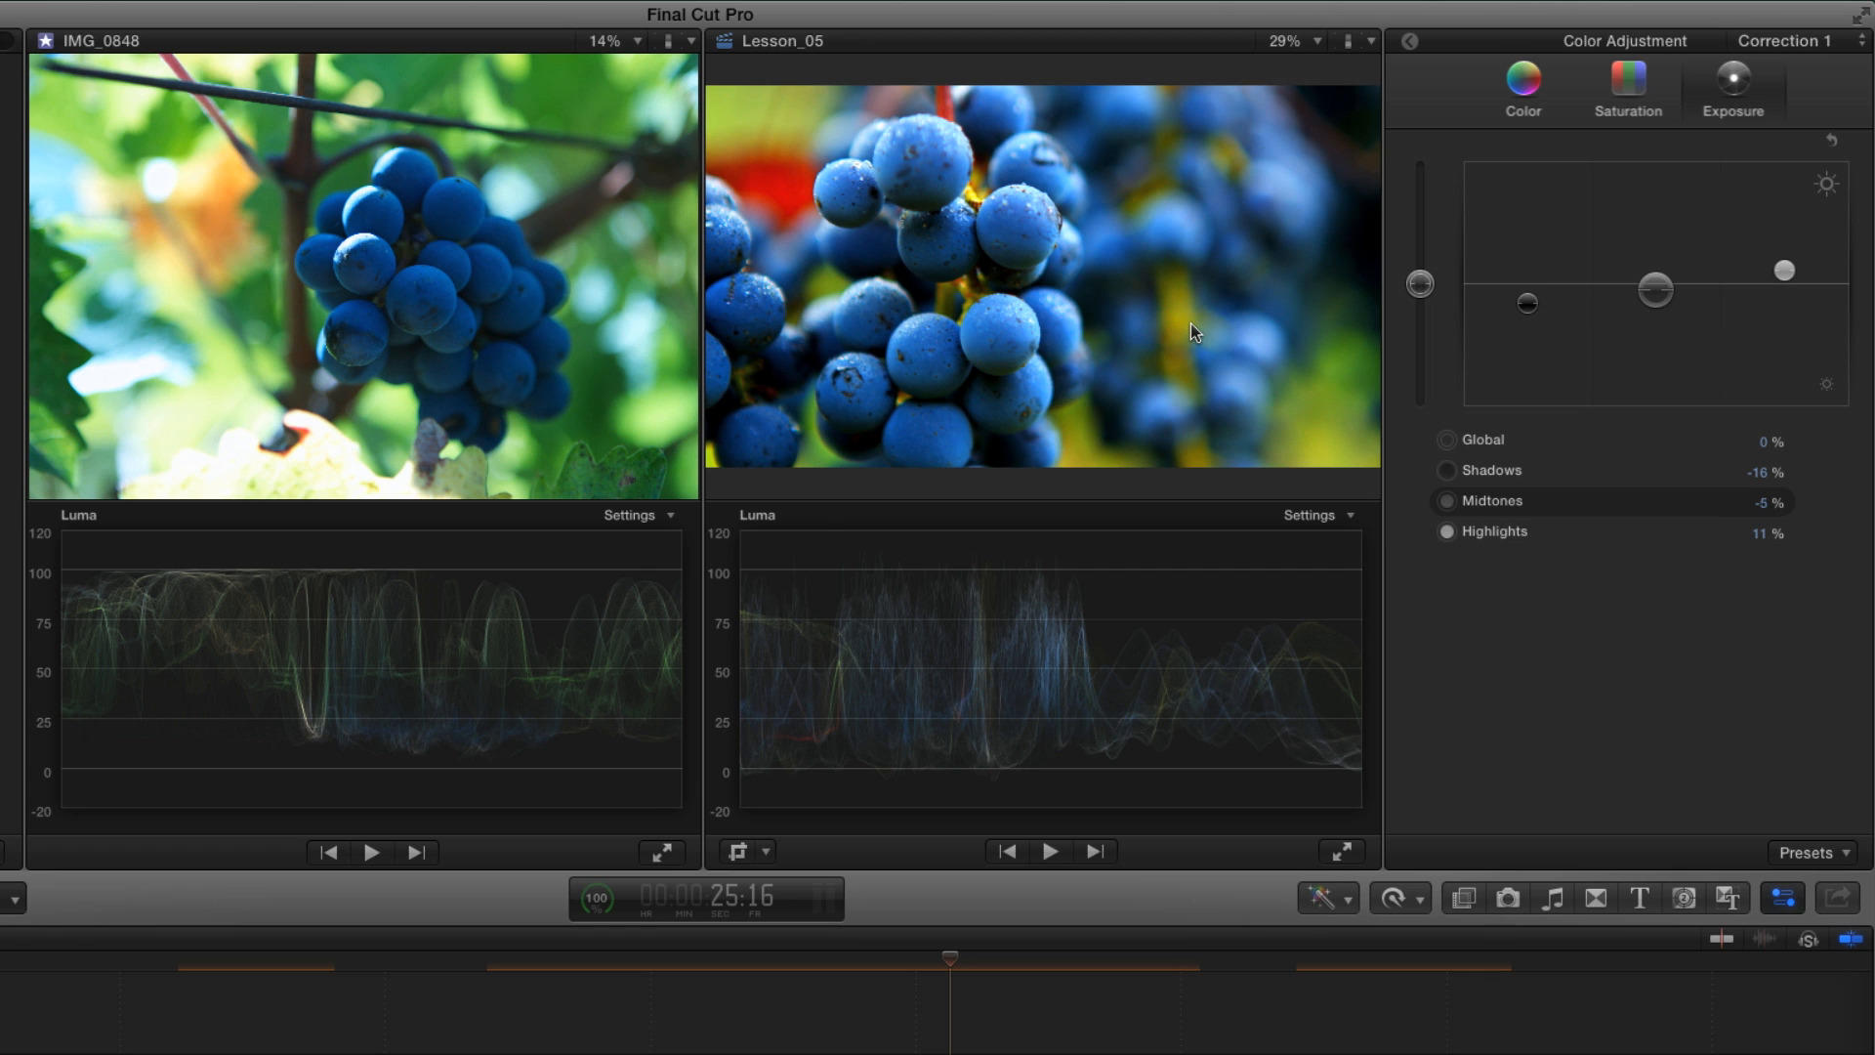